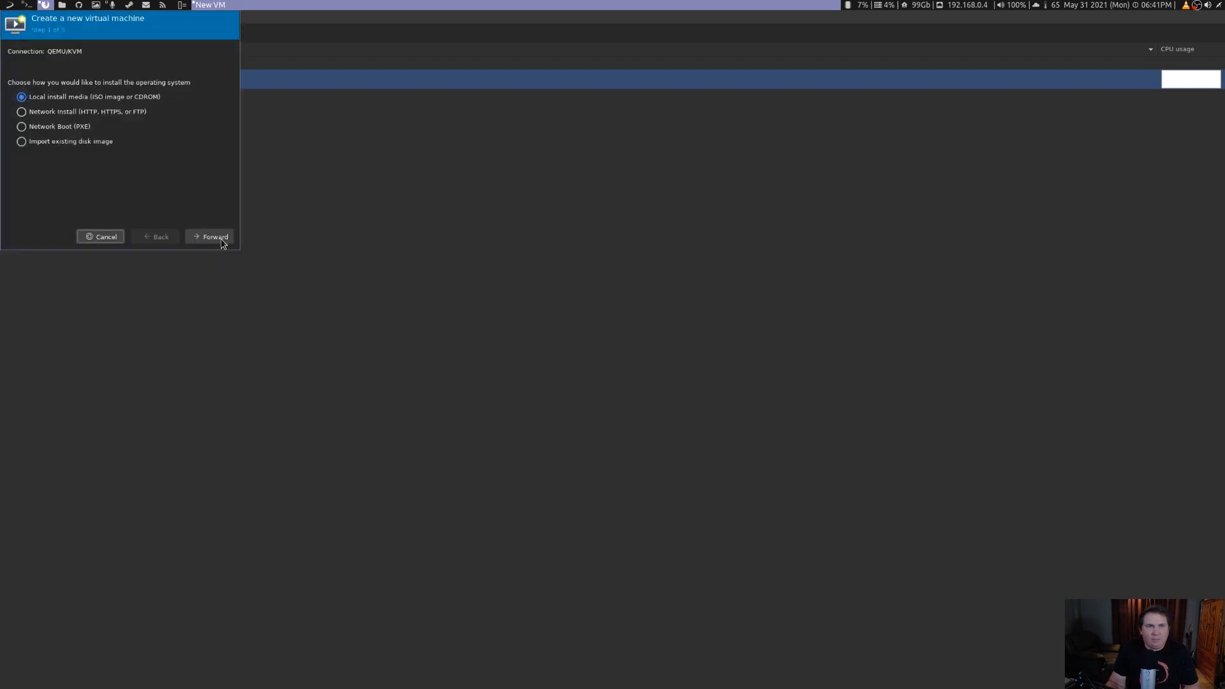
- Choose debian-bullseye-DI-rc1-amd64-netinst.iso from the ISO pool as local install media
click(213, 236)
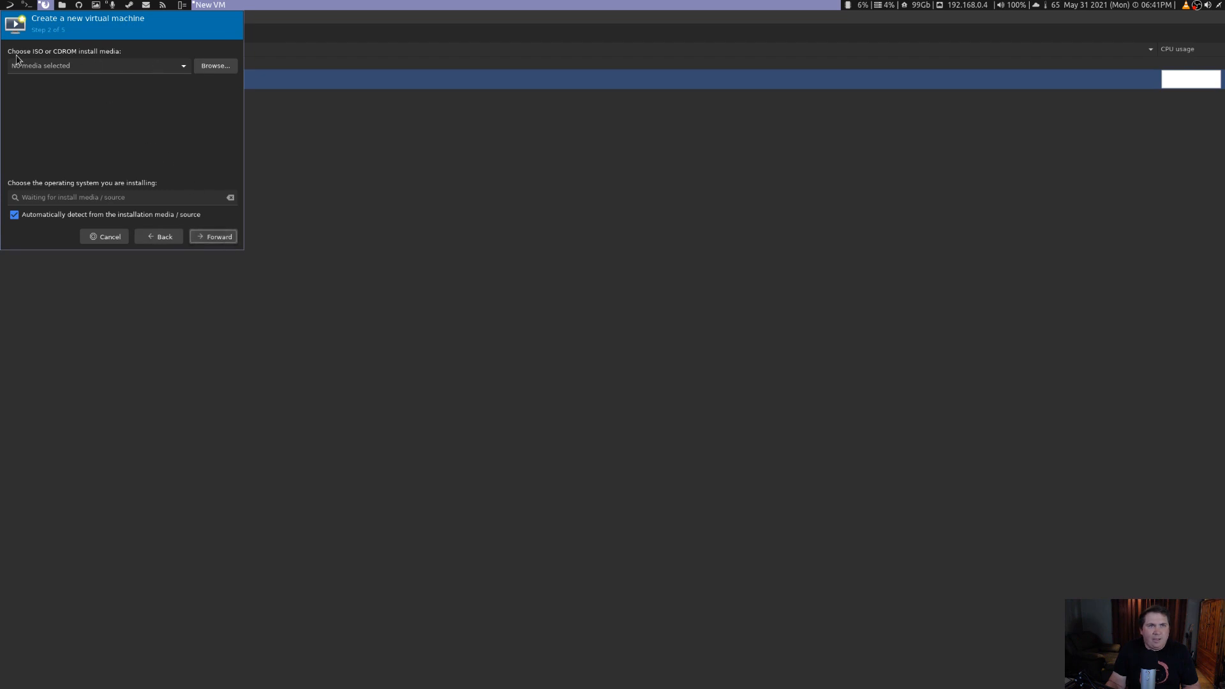
click(215, 65)
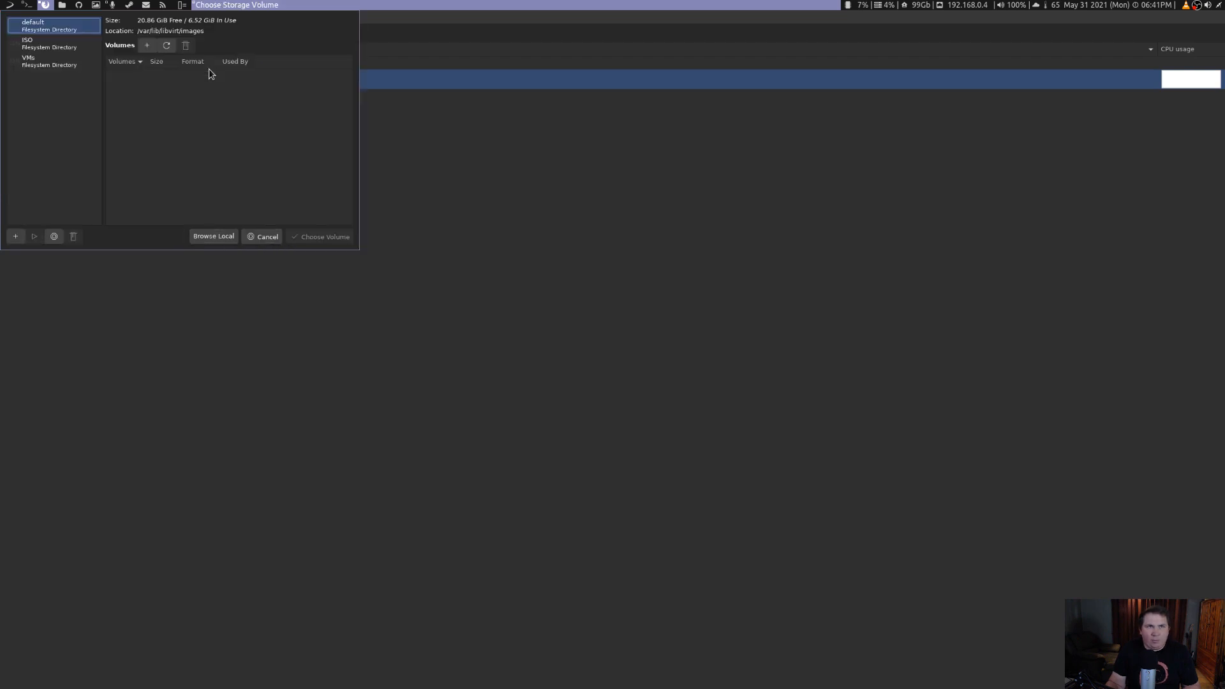
click(27, 43)
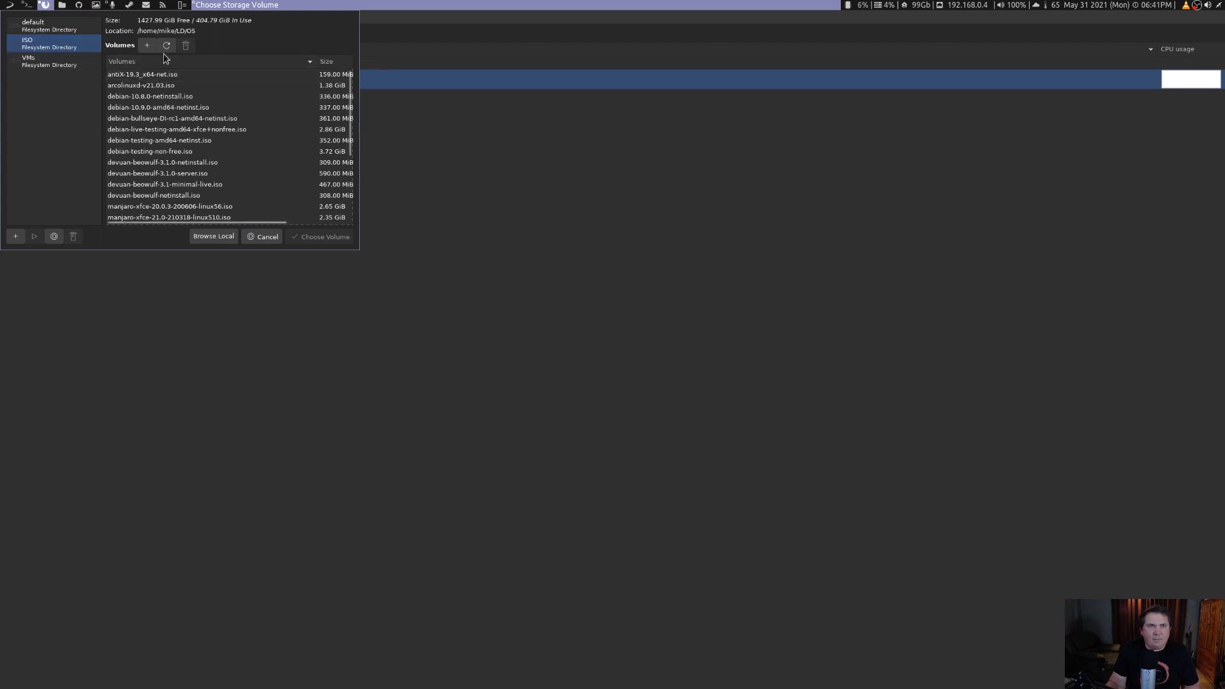
mouse_move(143, 125)
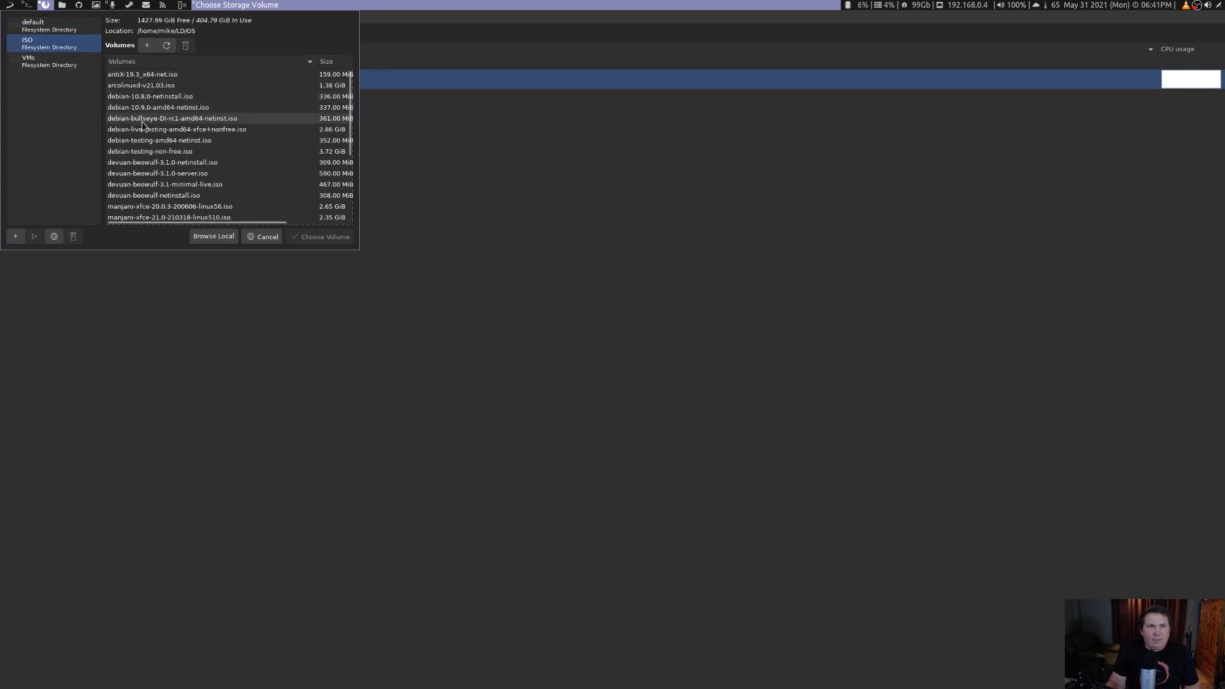
mouse_move(170, 126)
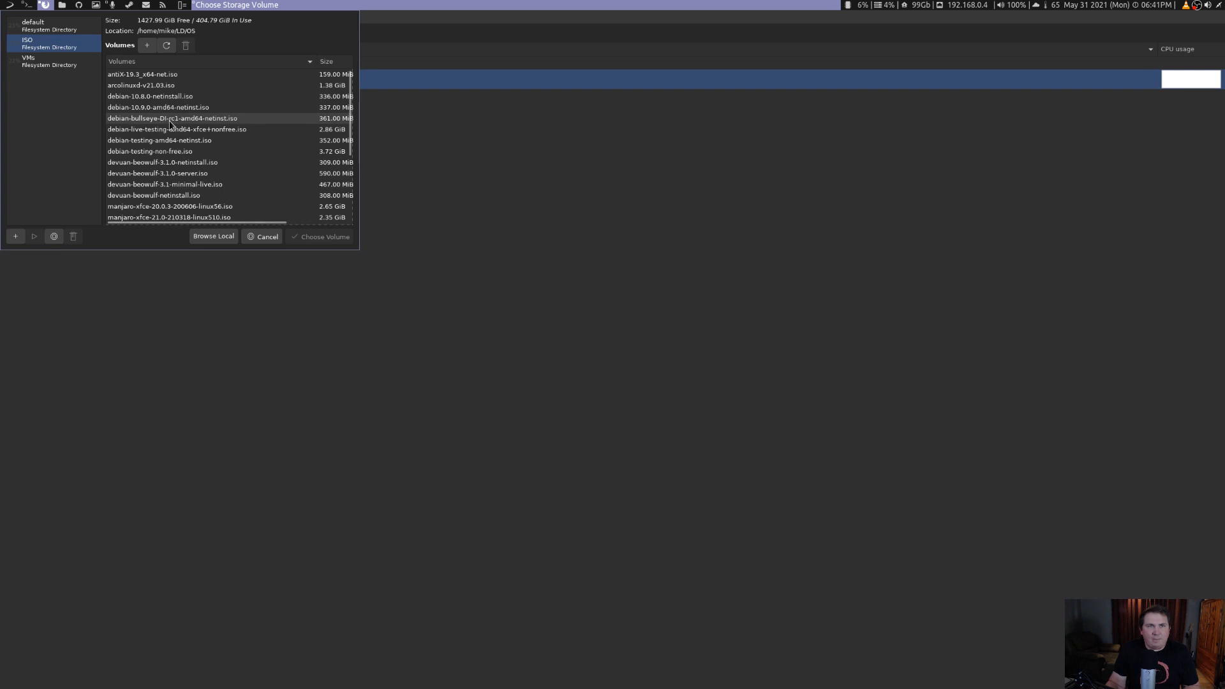
click(172, 118)
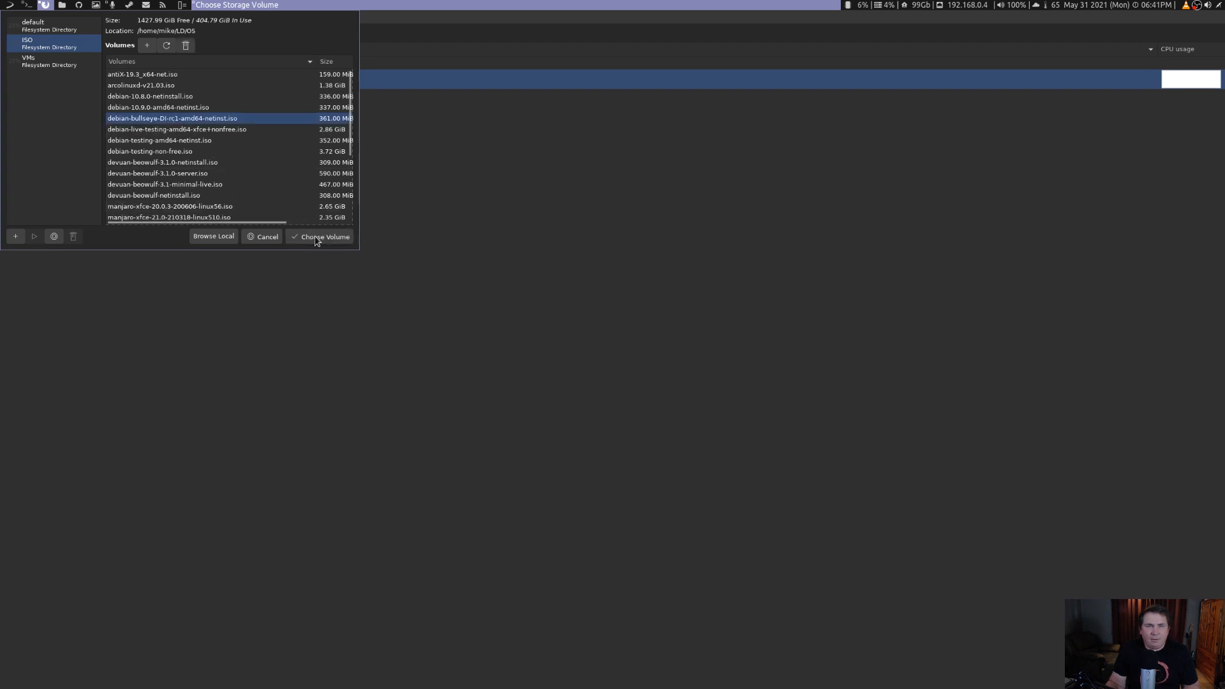
click(324, 236)
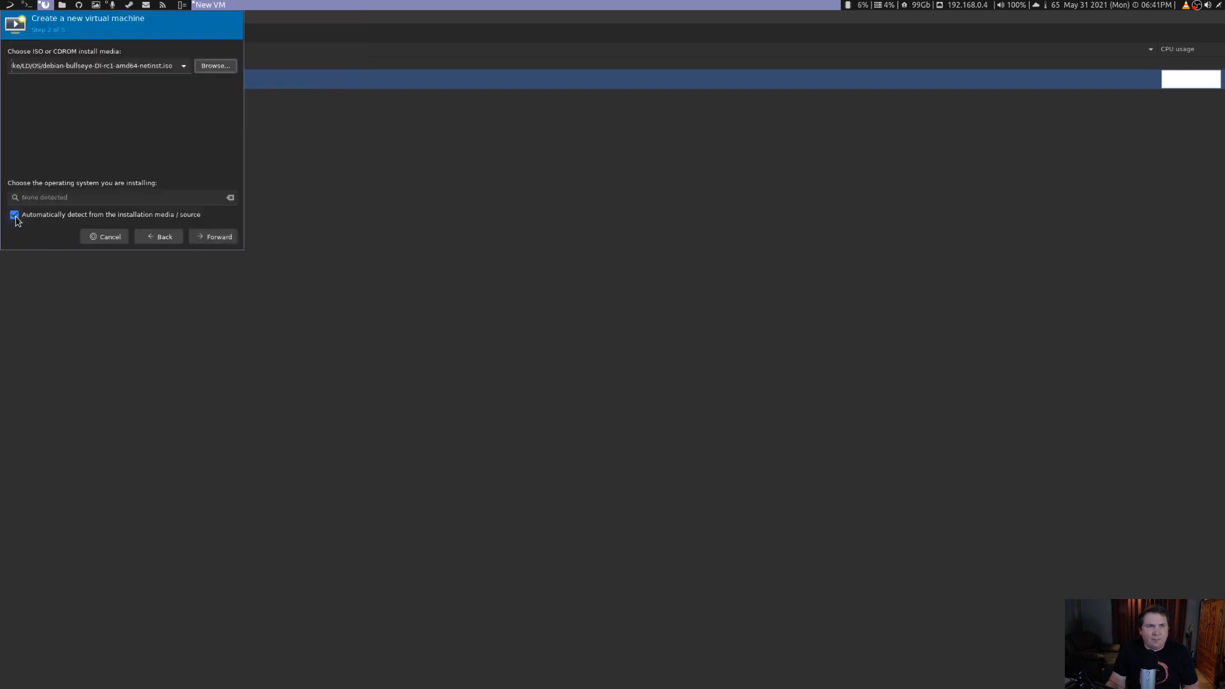
- Set the OS to Debian Testing, with 4096 MiB memory and 4 CPUs
click(14, 214)
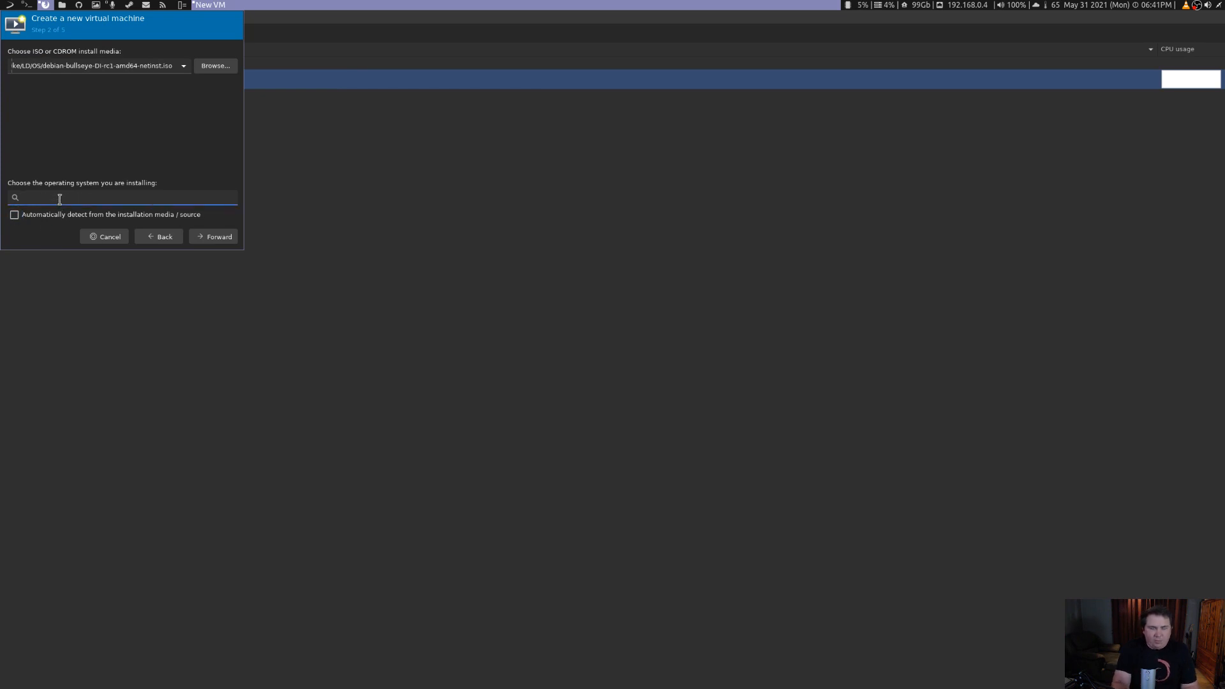
text(D)
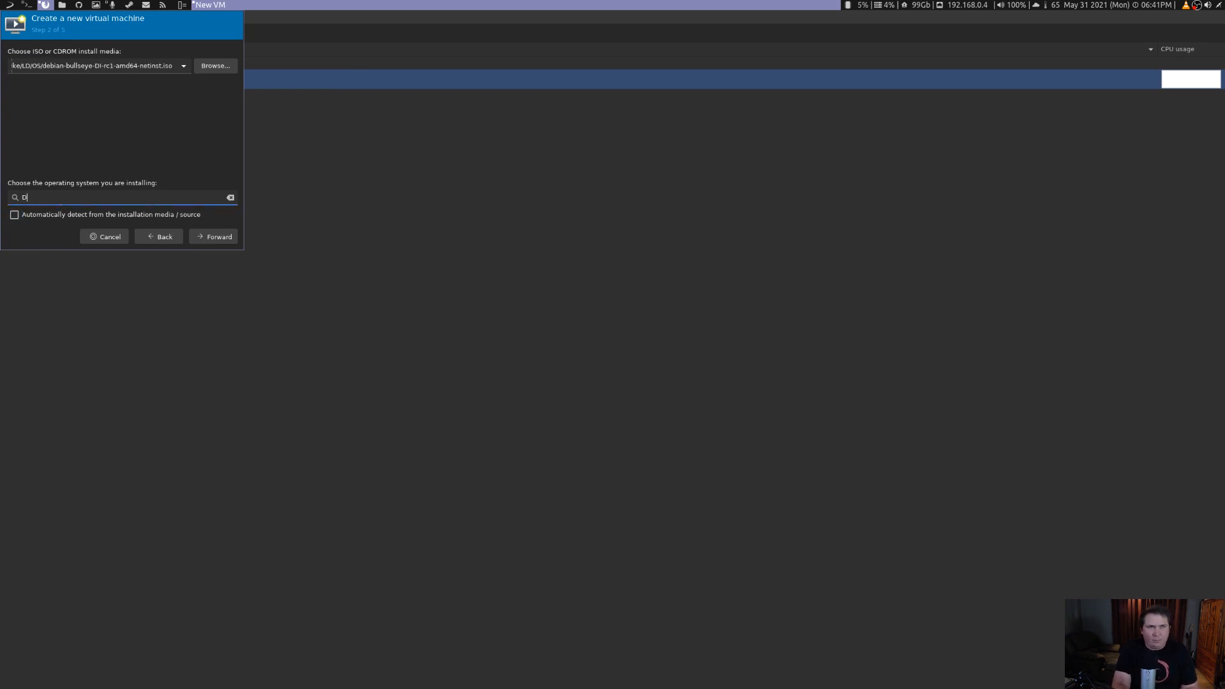
text(ebian Testing)
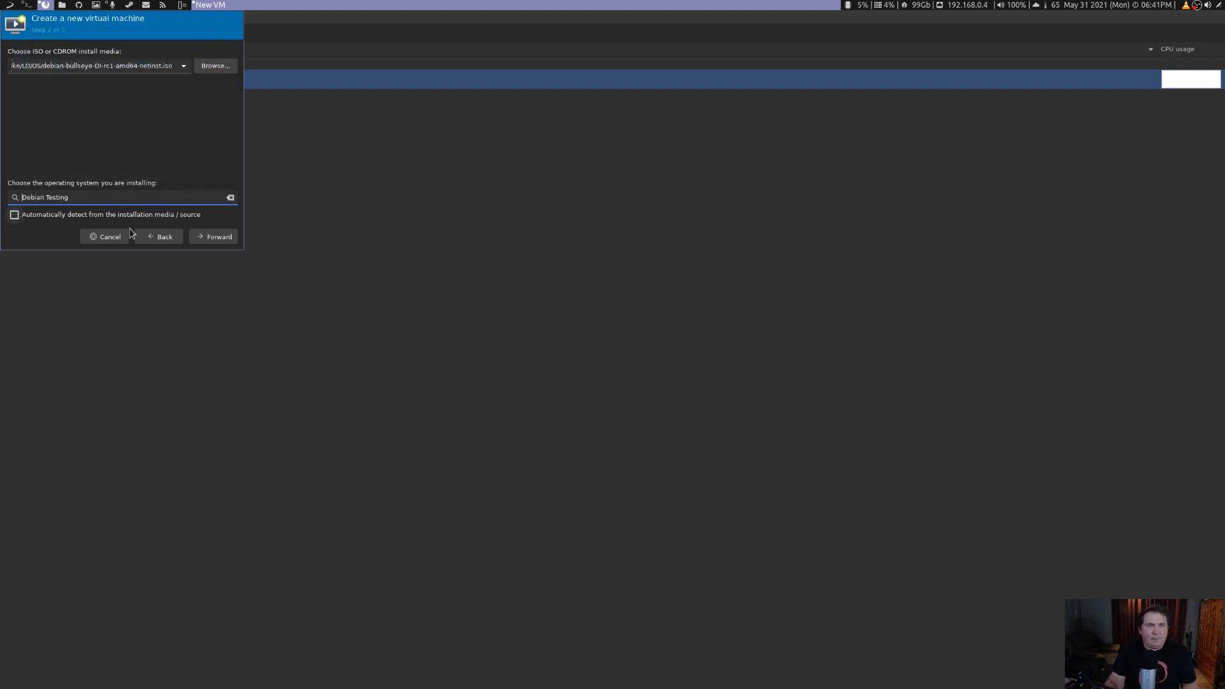
click(213, 236)
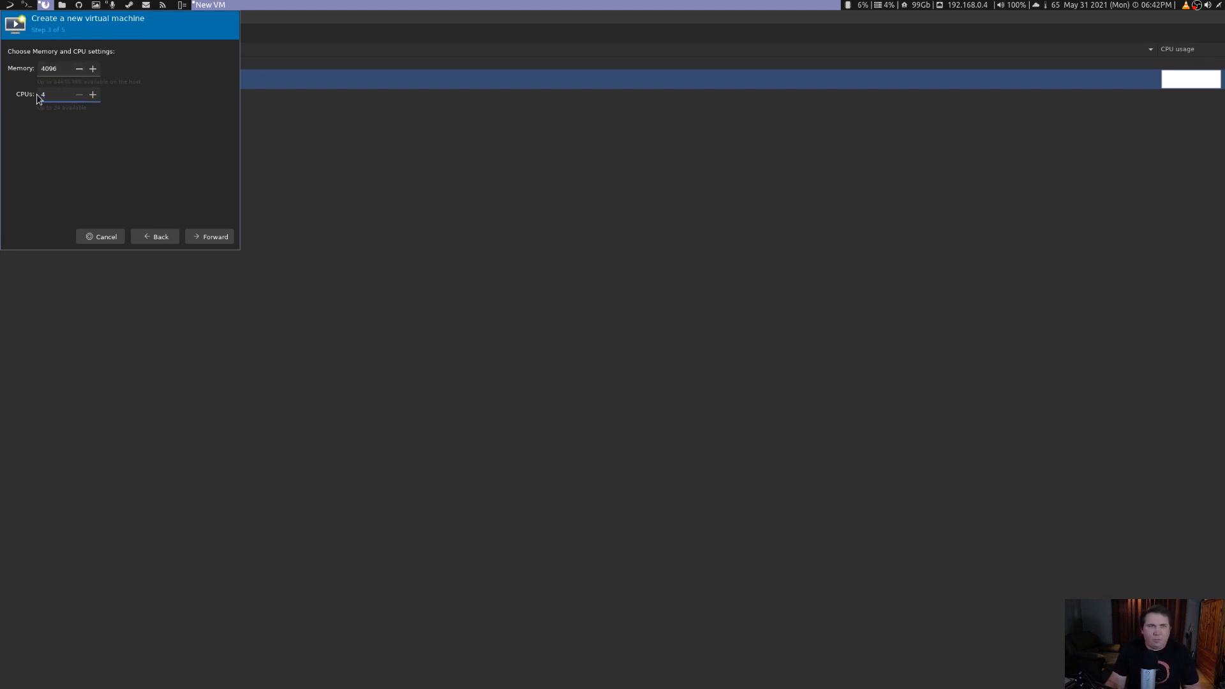
click(210, 236)
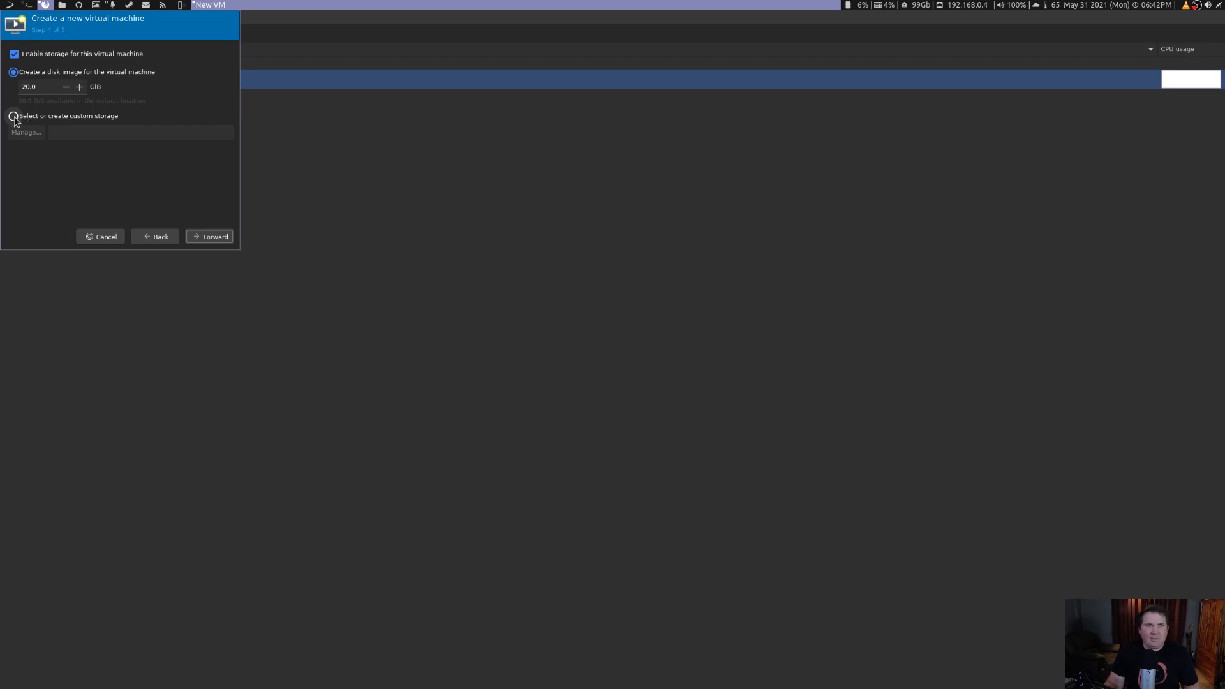
- Switch to custom storage and browse the refreshed VMs storage pool
click(13, 115)
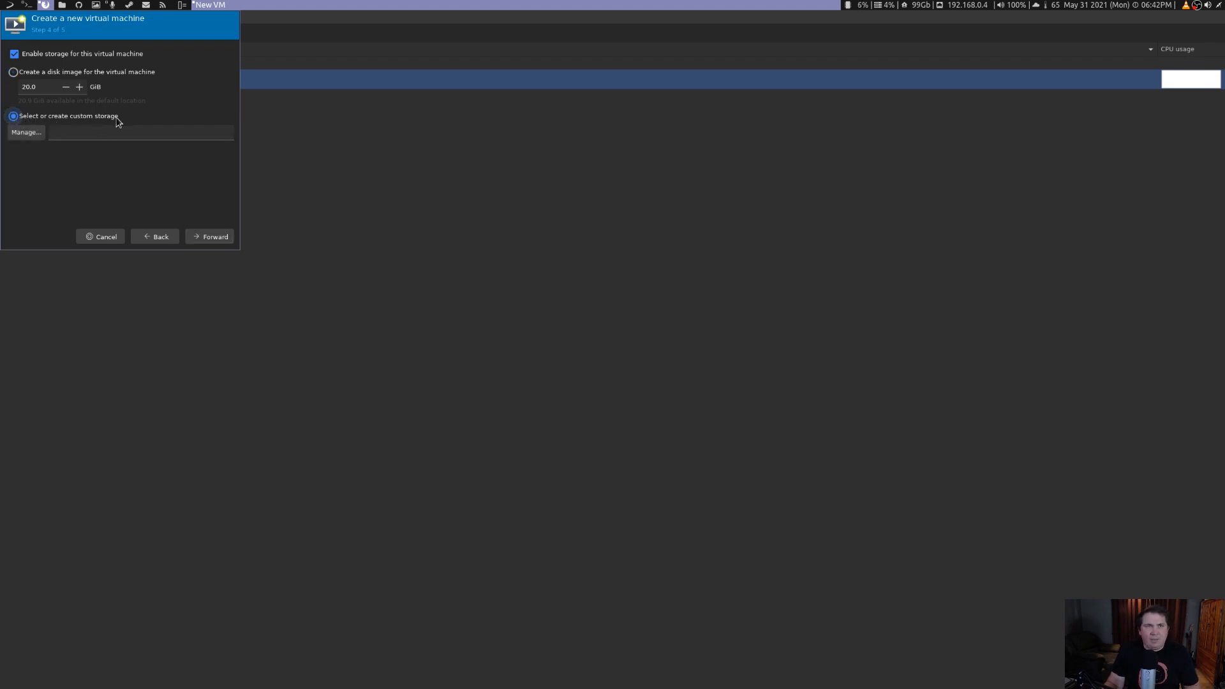
click(25, 132)
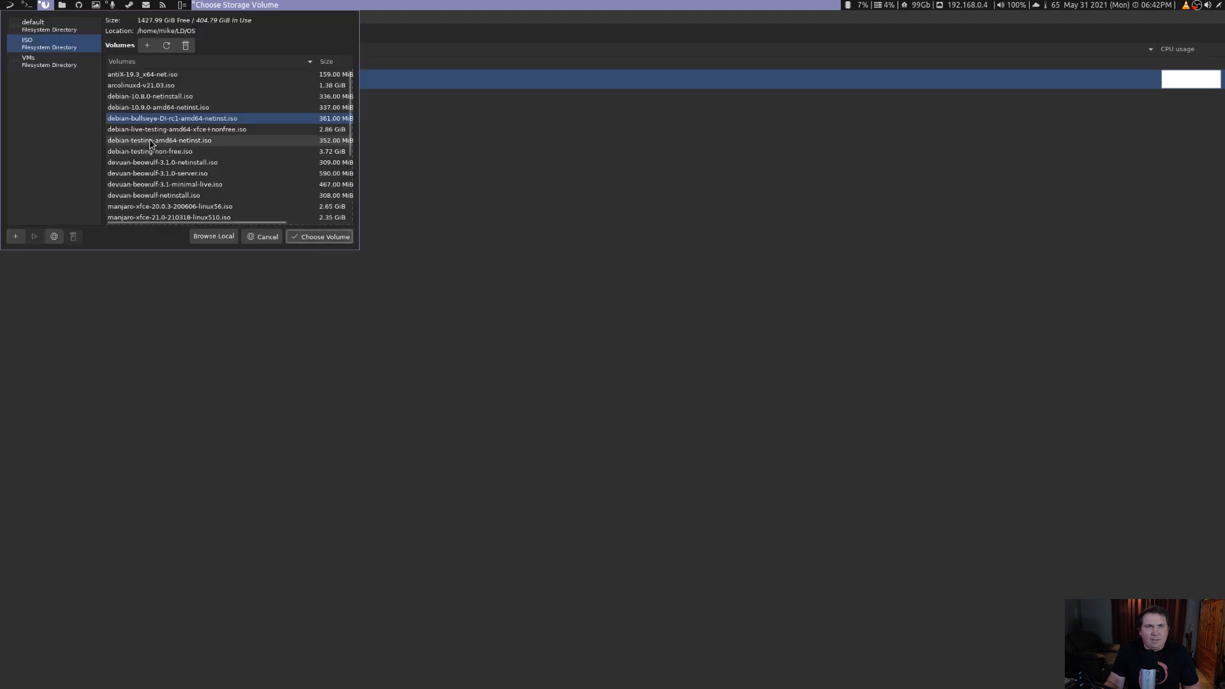
click(29, 60)
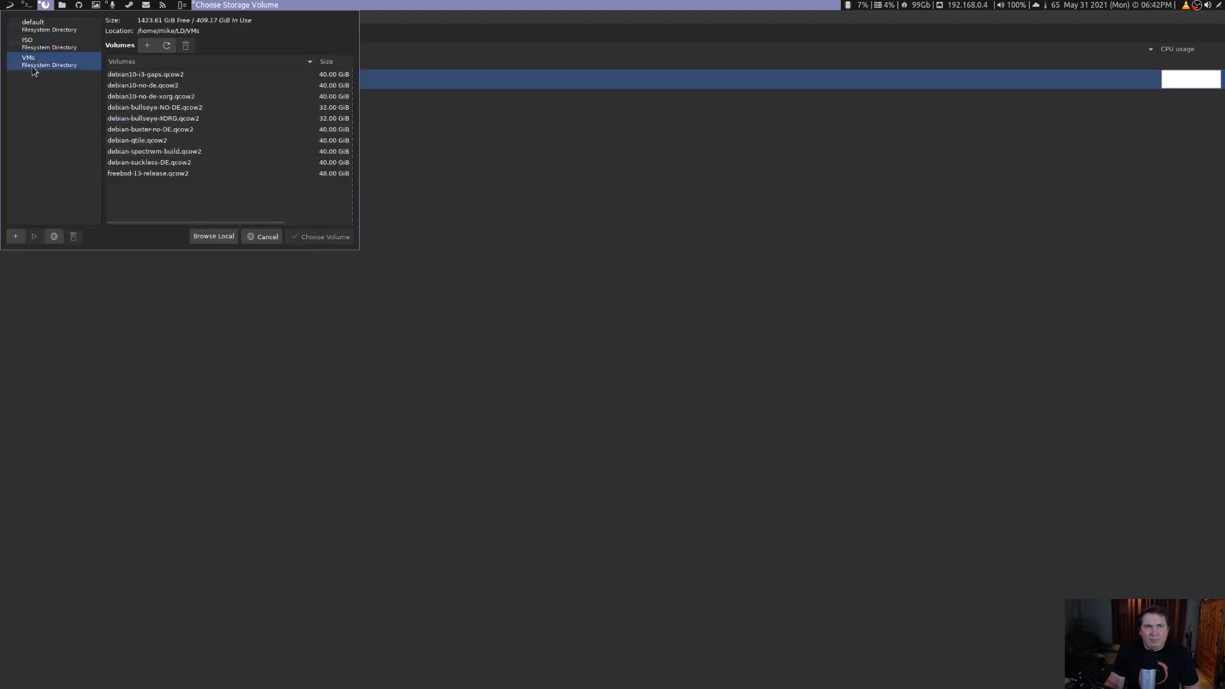
click(166, 45)
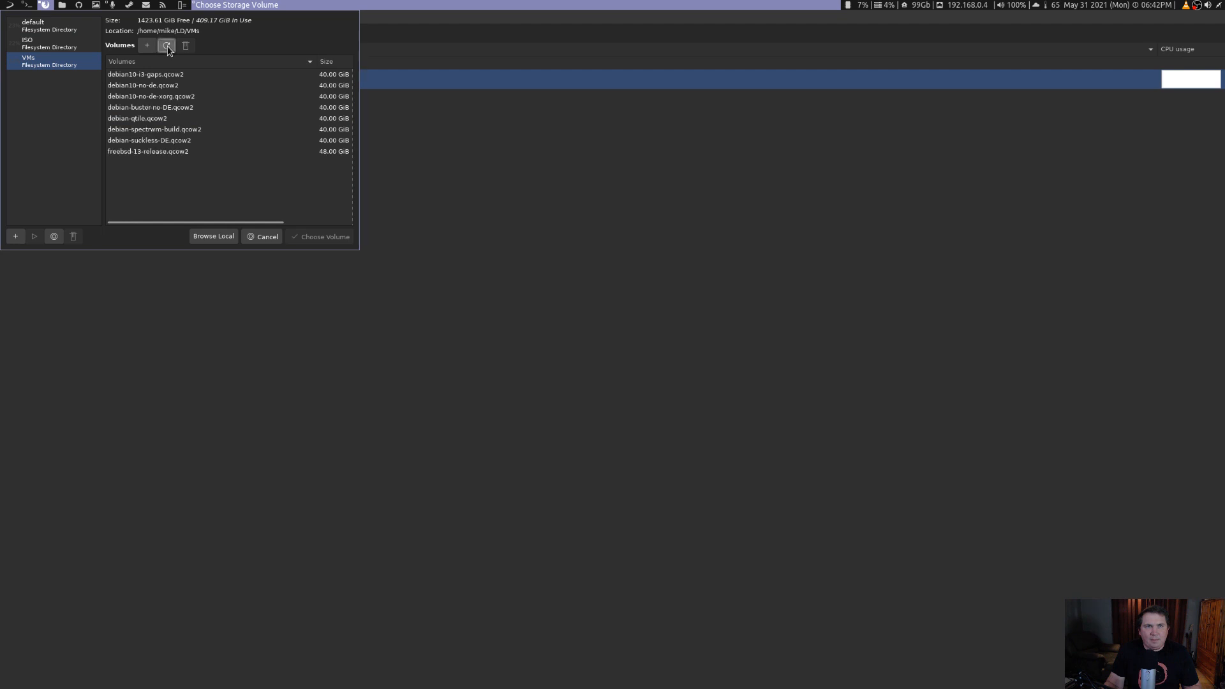
- Create the 32 GiB volume debian-bullseye-NO-DE and use it as the VM disk
click(146, 45)
text(debian)
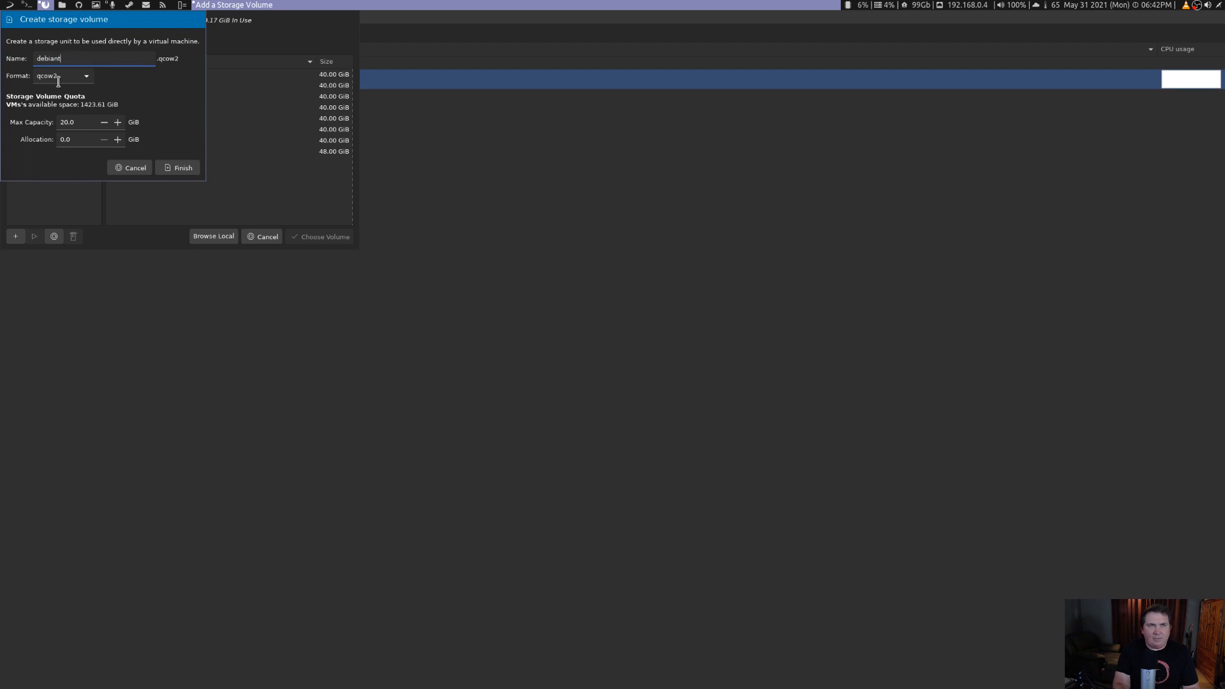
text(-b)
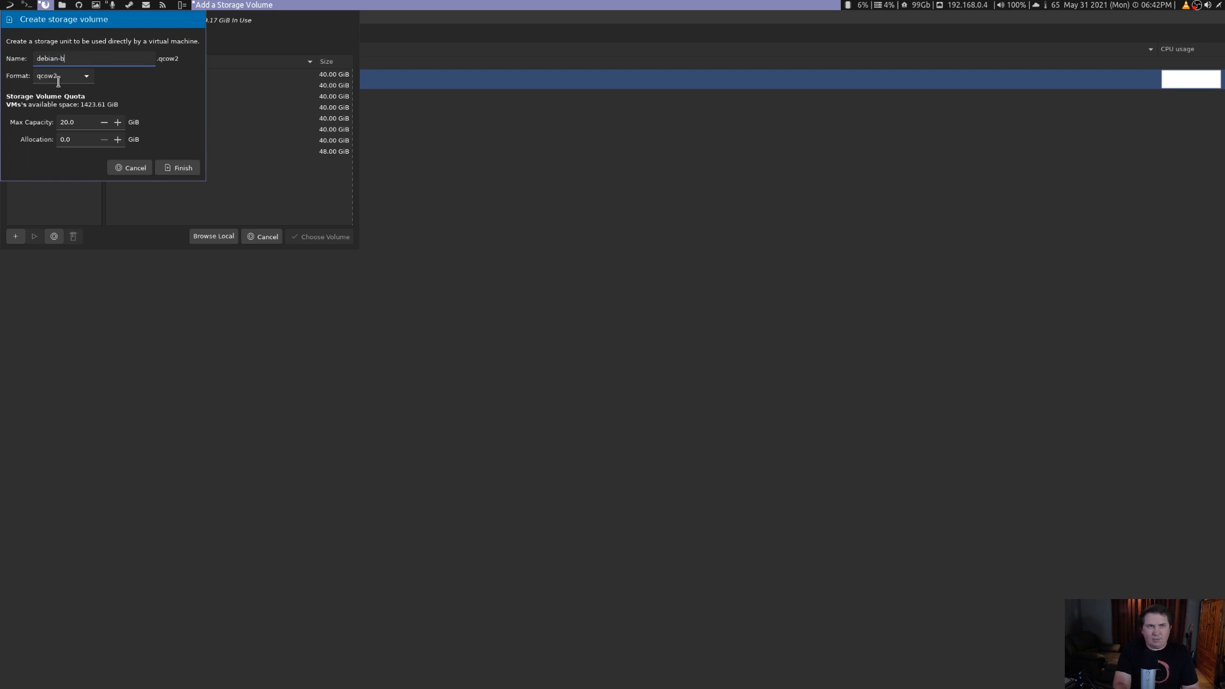
text(ullseye-)
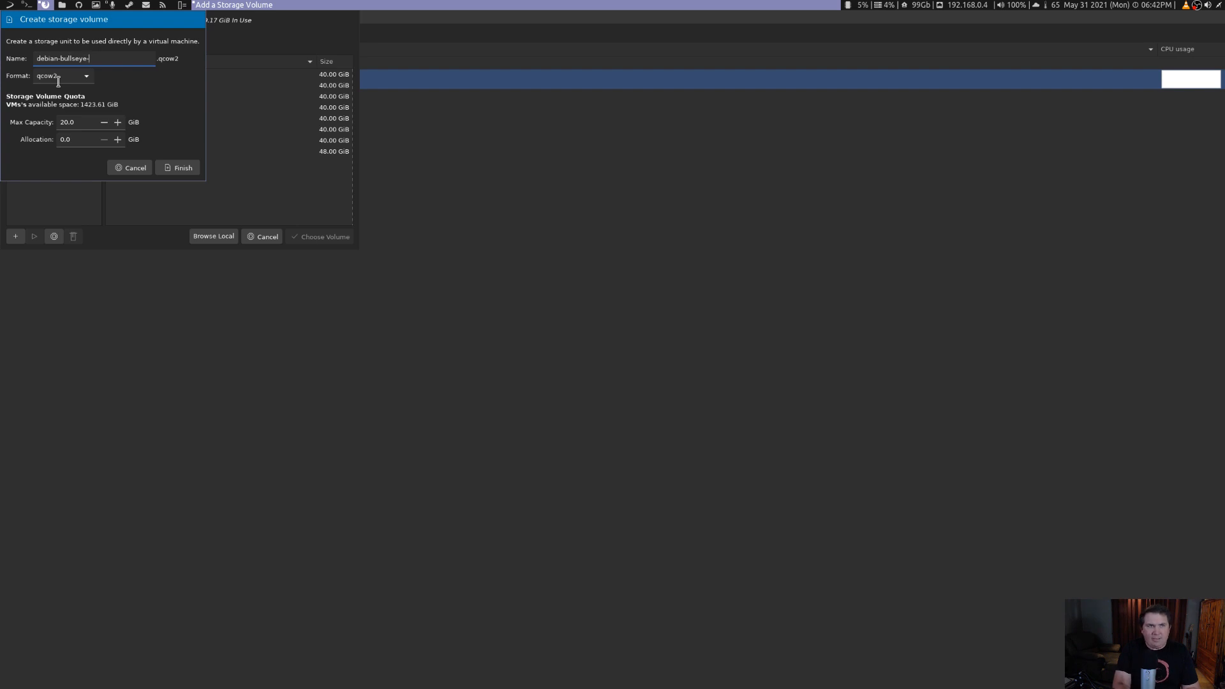
text(NO-DE)
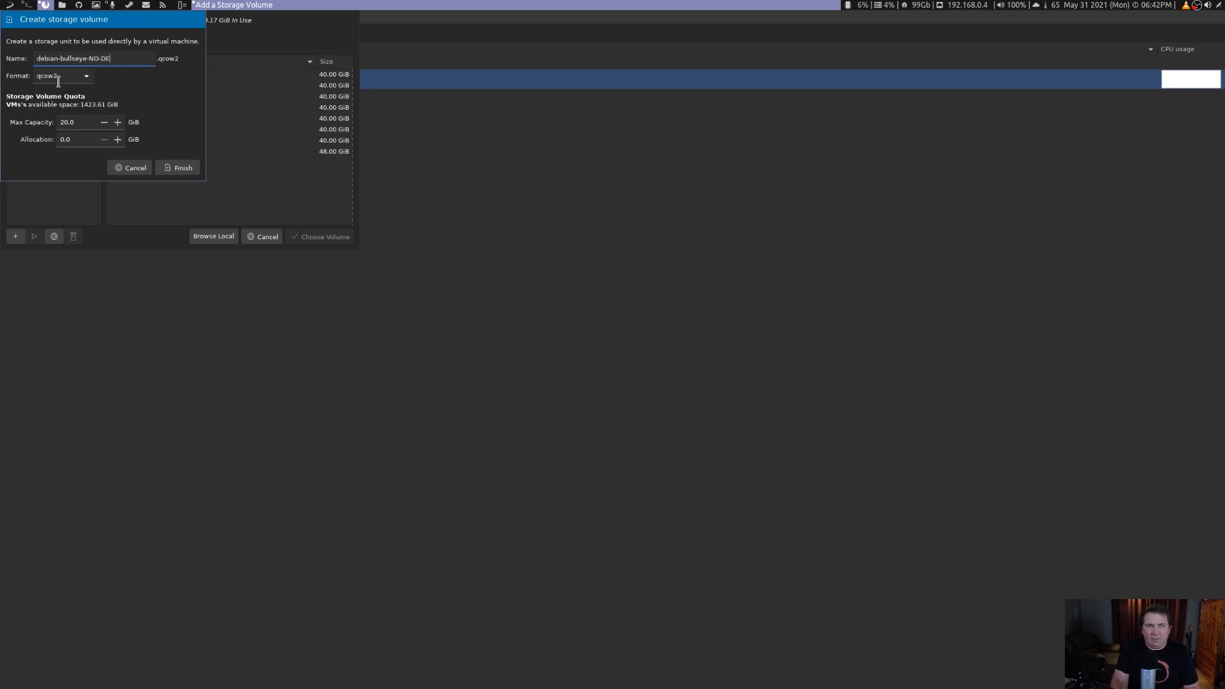
mouse_move(49, 126)
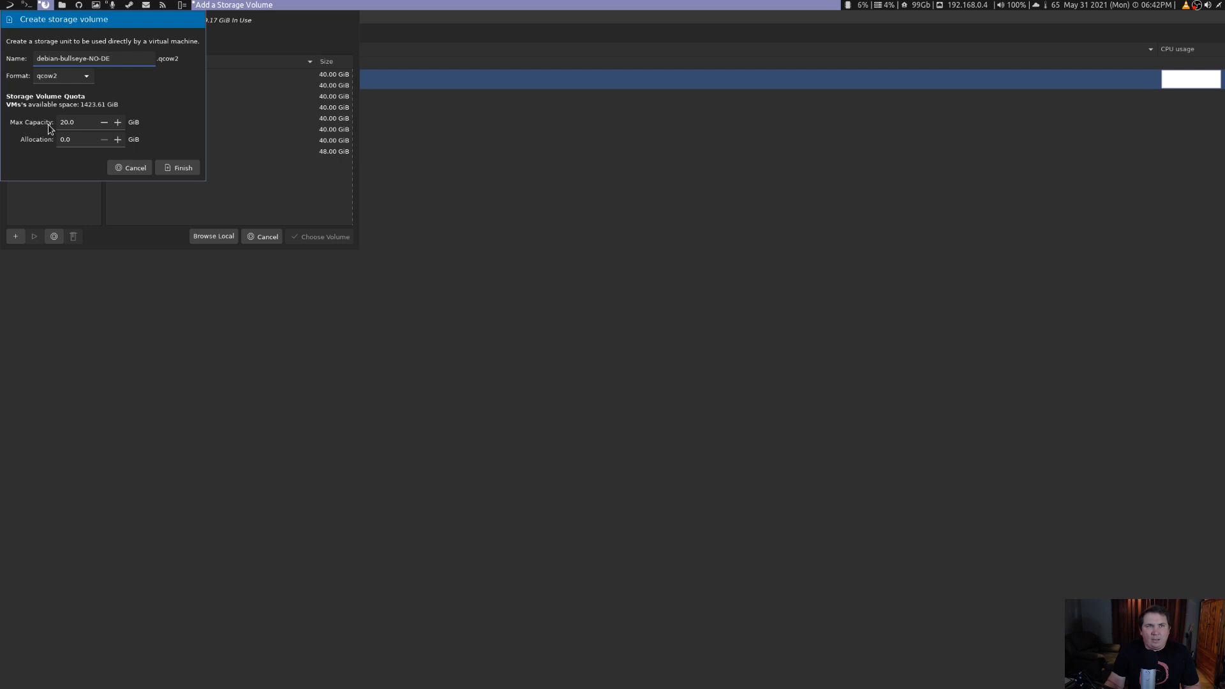
click(116, 122)
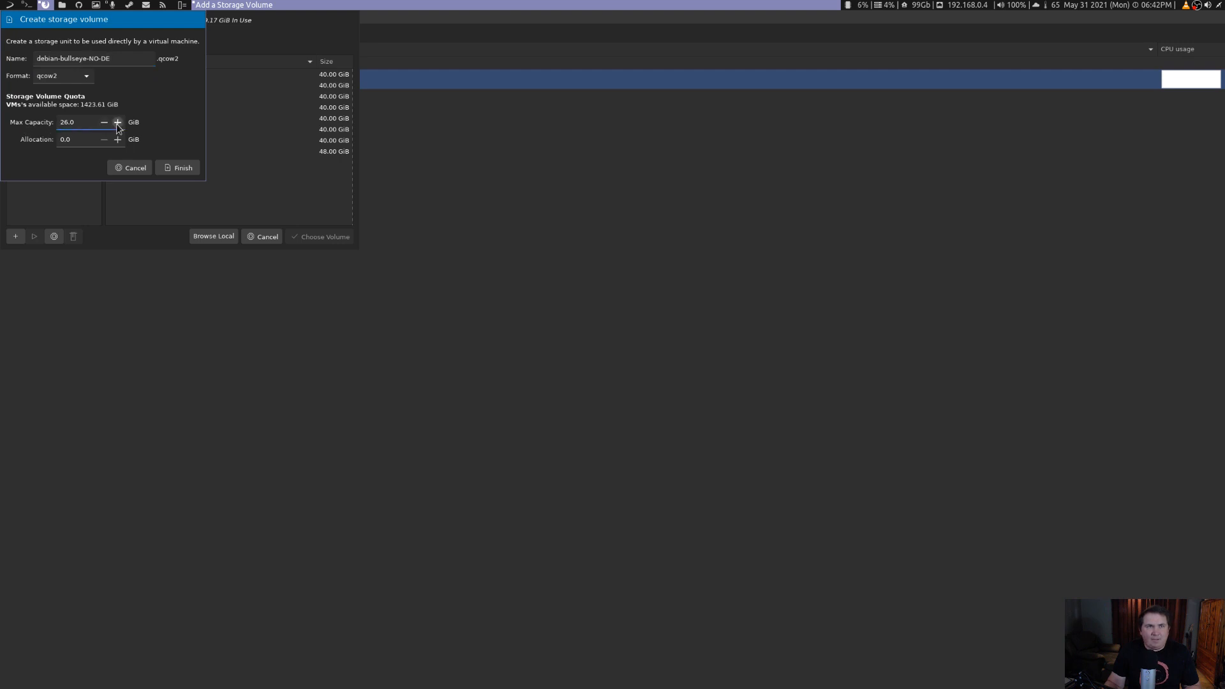
click(118, 121)
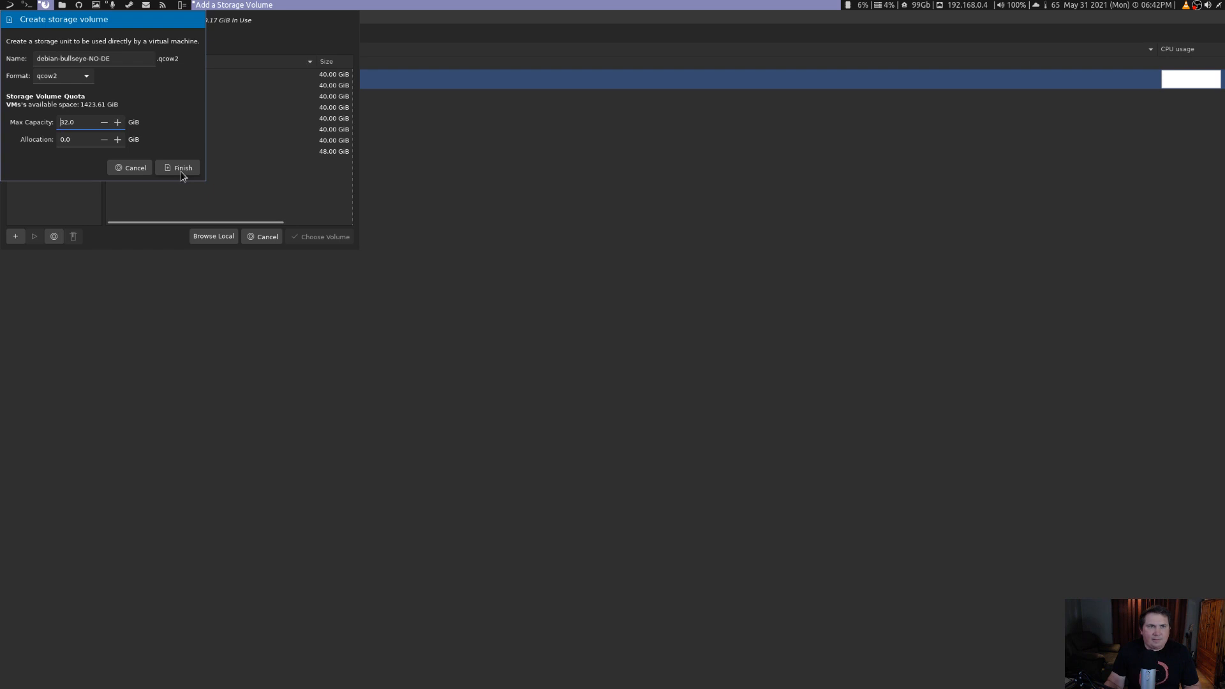
click(182, 168)
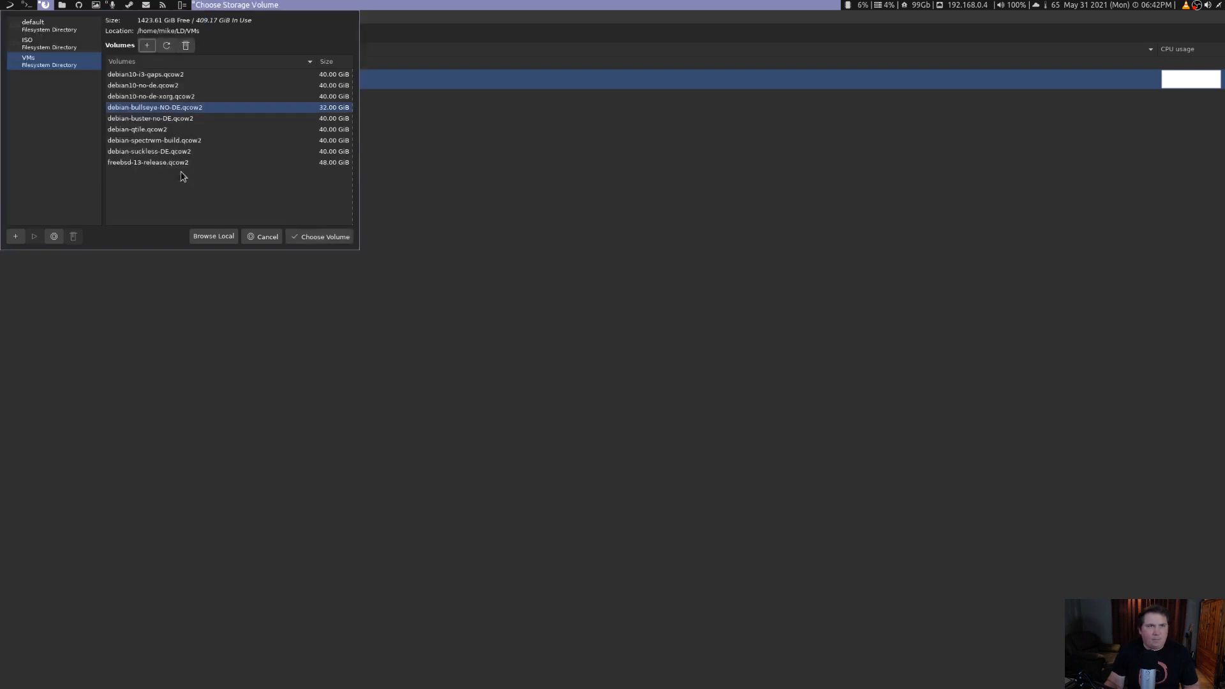
click(323, 236)
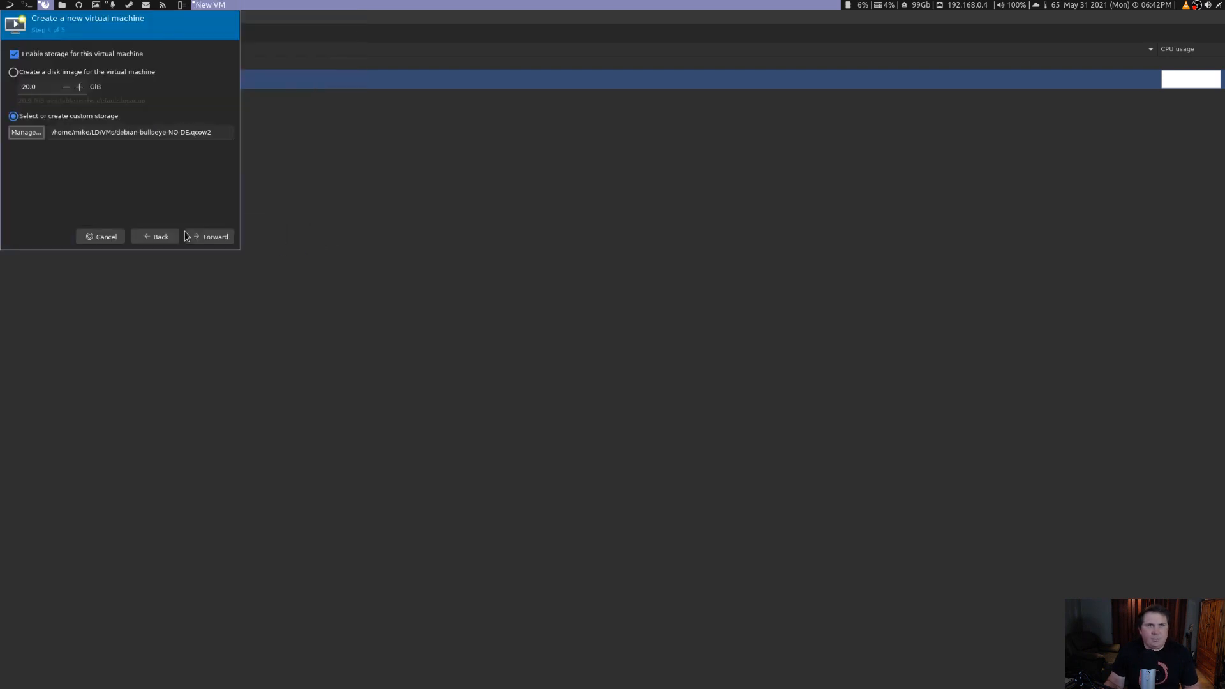
- Name the VM debian-bullseye-NO-DE and finish the wizard to boot the installer
click(211, 236)
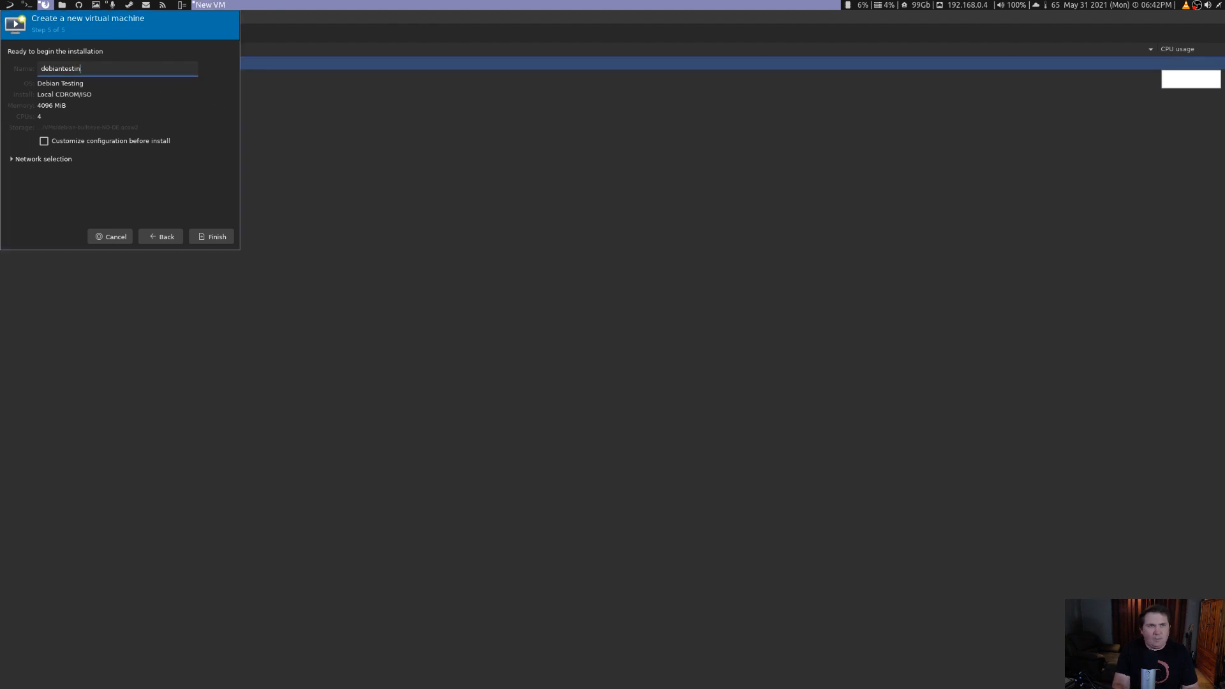
key(BackSpace)
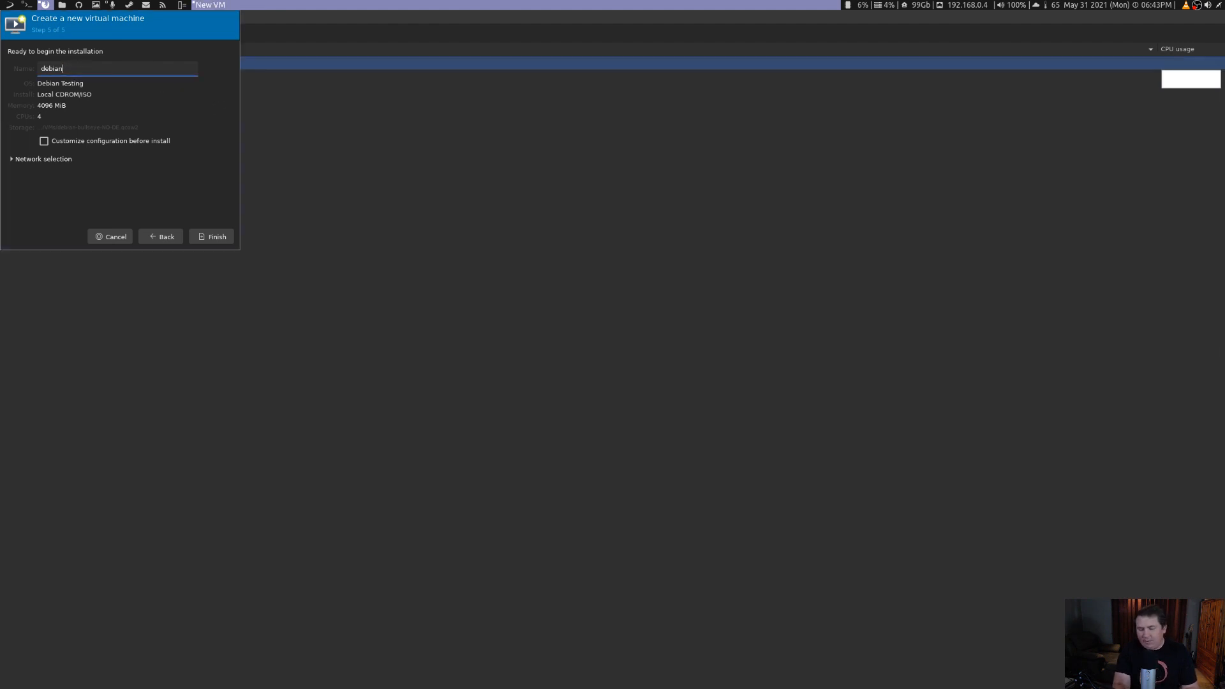
text(-bullseye-)
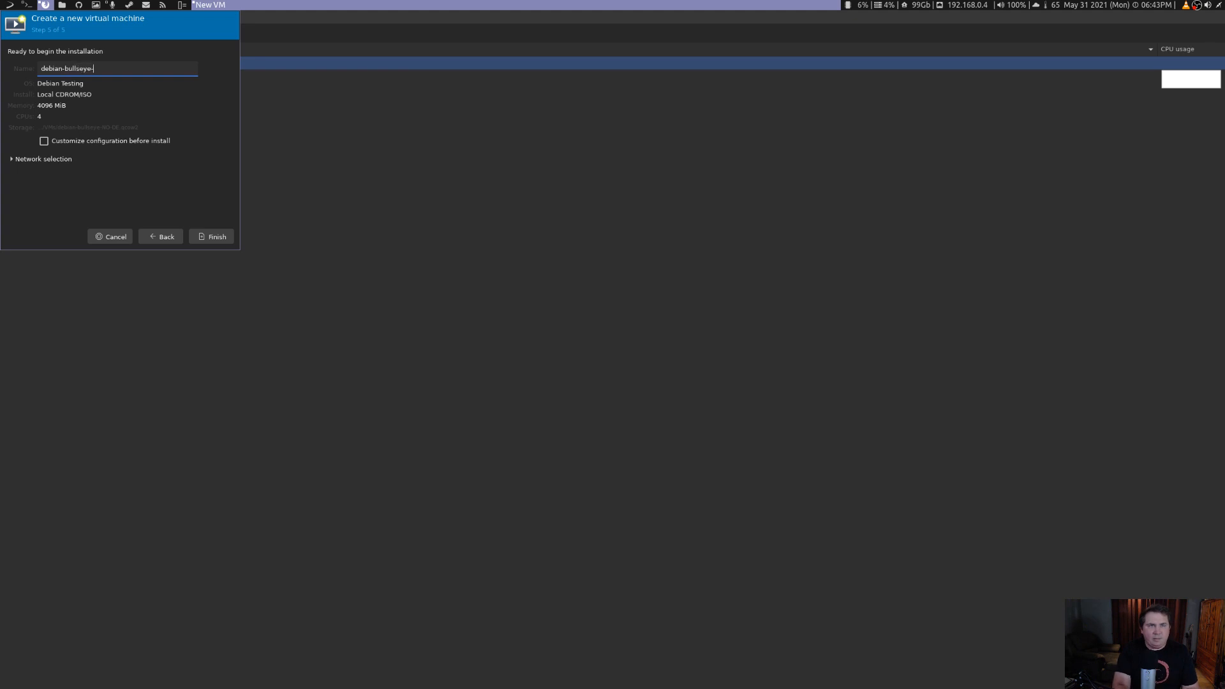
text(NO-DE)
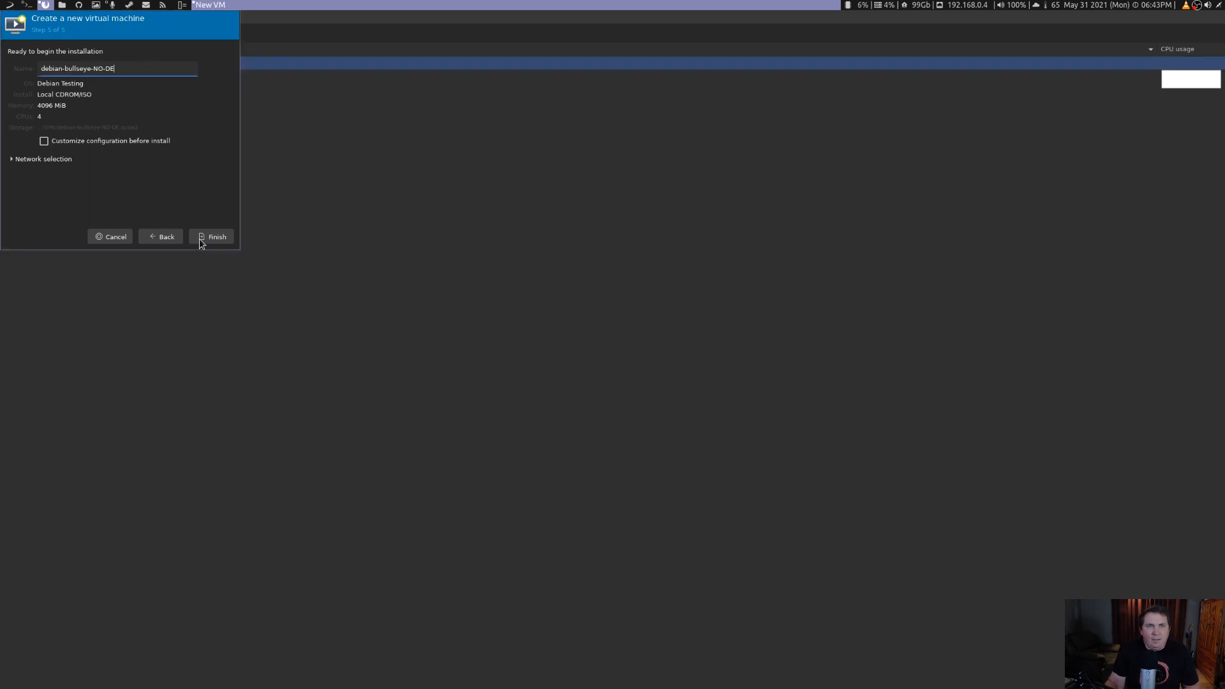
mouse_move(211, 243)
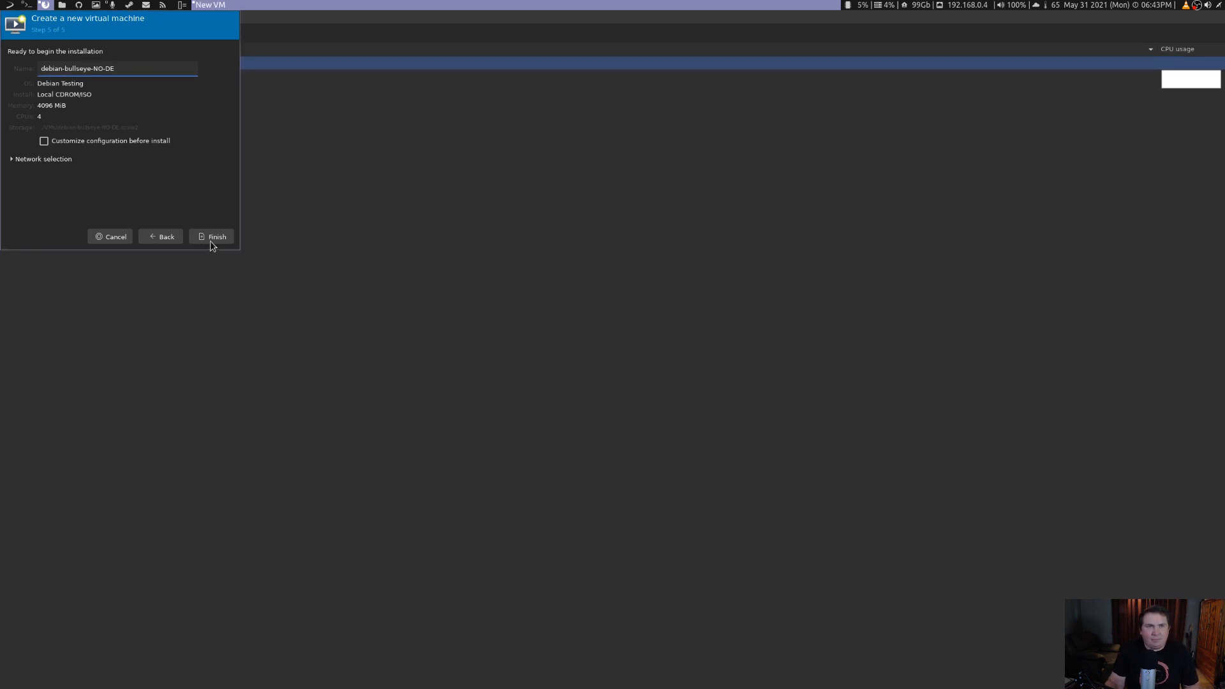
click(213, 236)
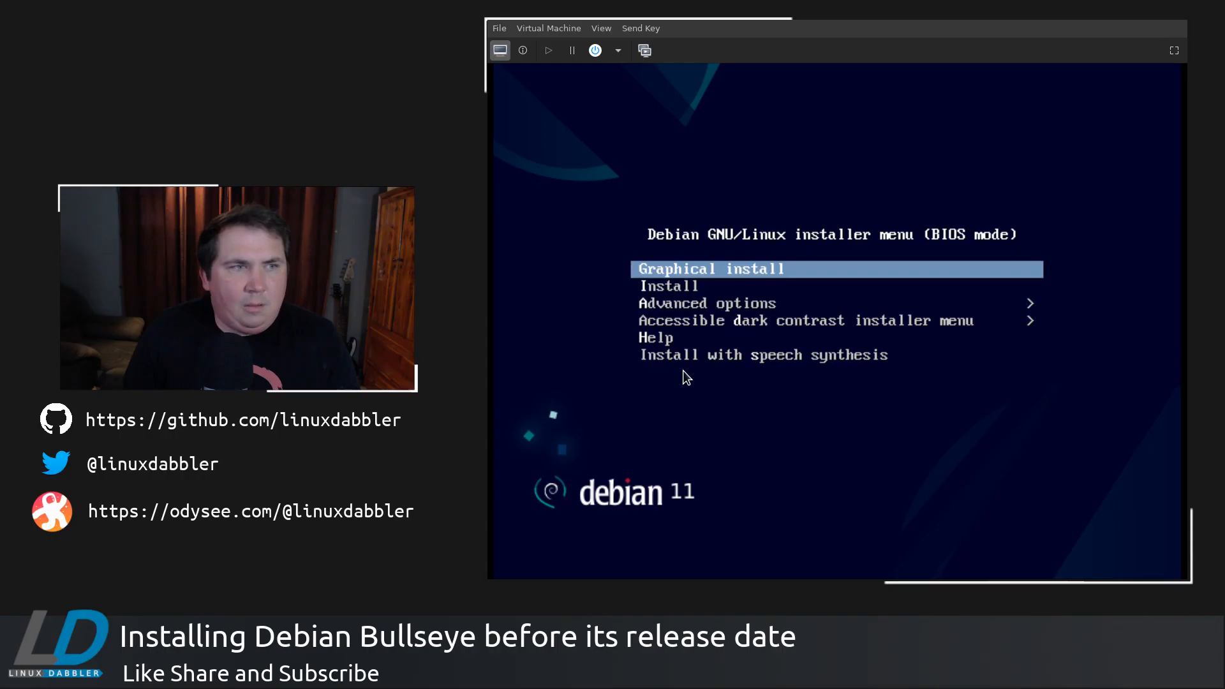
mouse_move(807, 452)
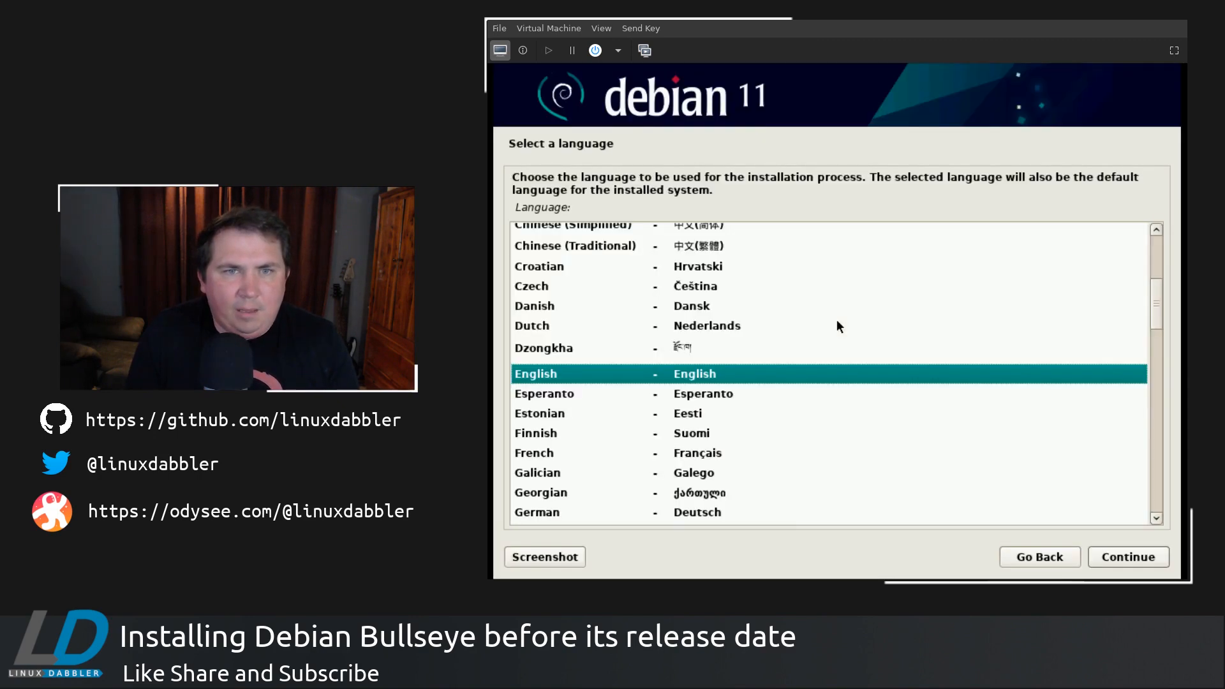
- Accept English, United States, American English keymap, hostname debian and a blank domain
click(1127, 557)
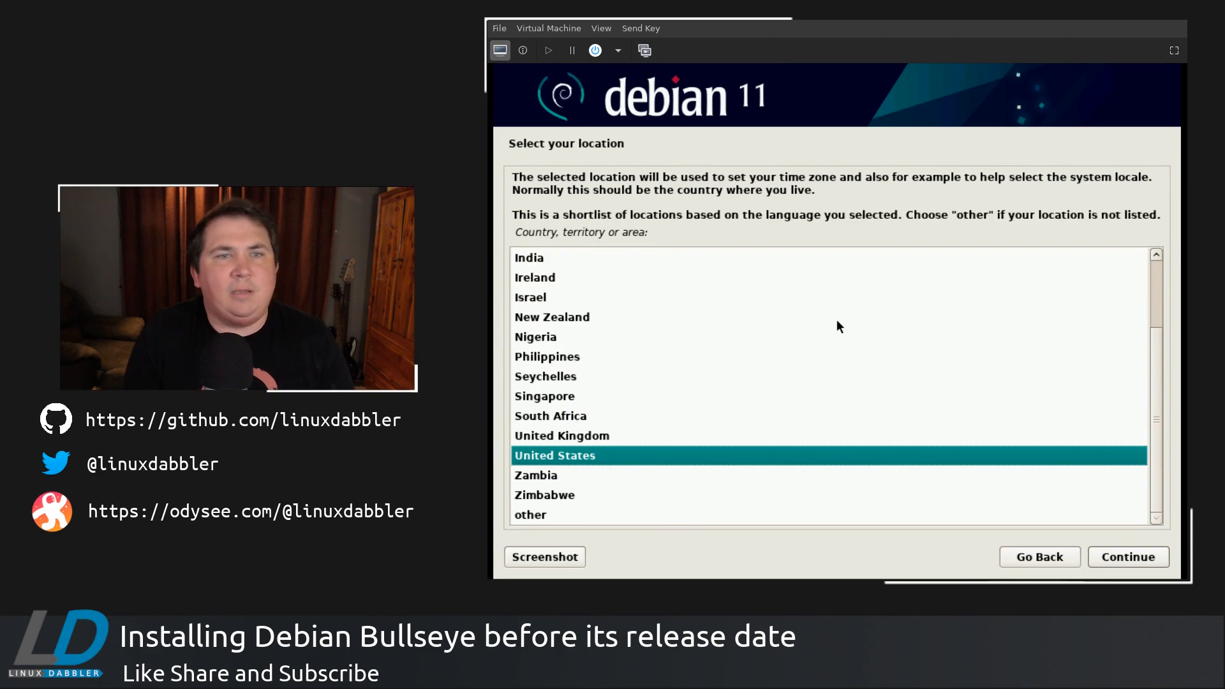
click(1127, 556)
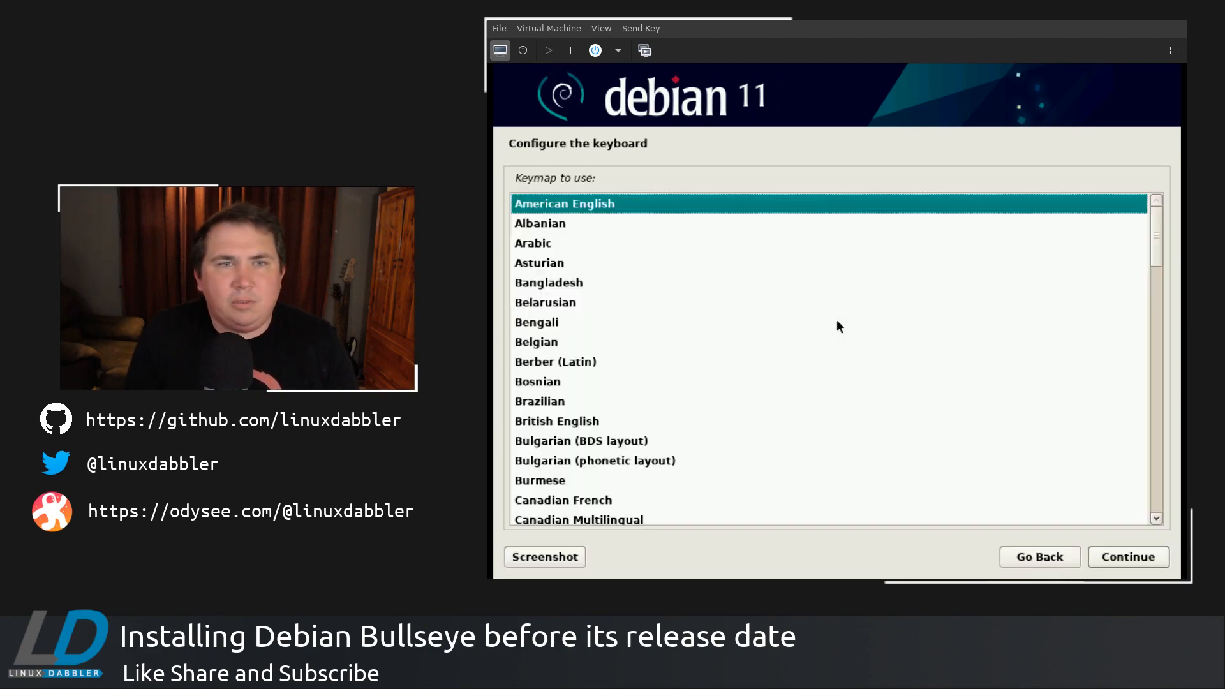
click(1127, 557)
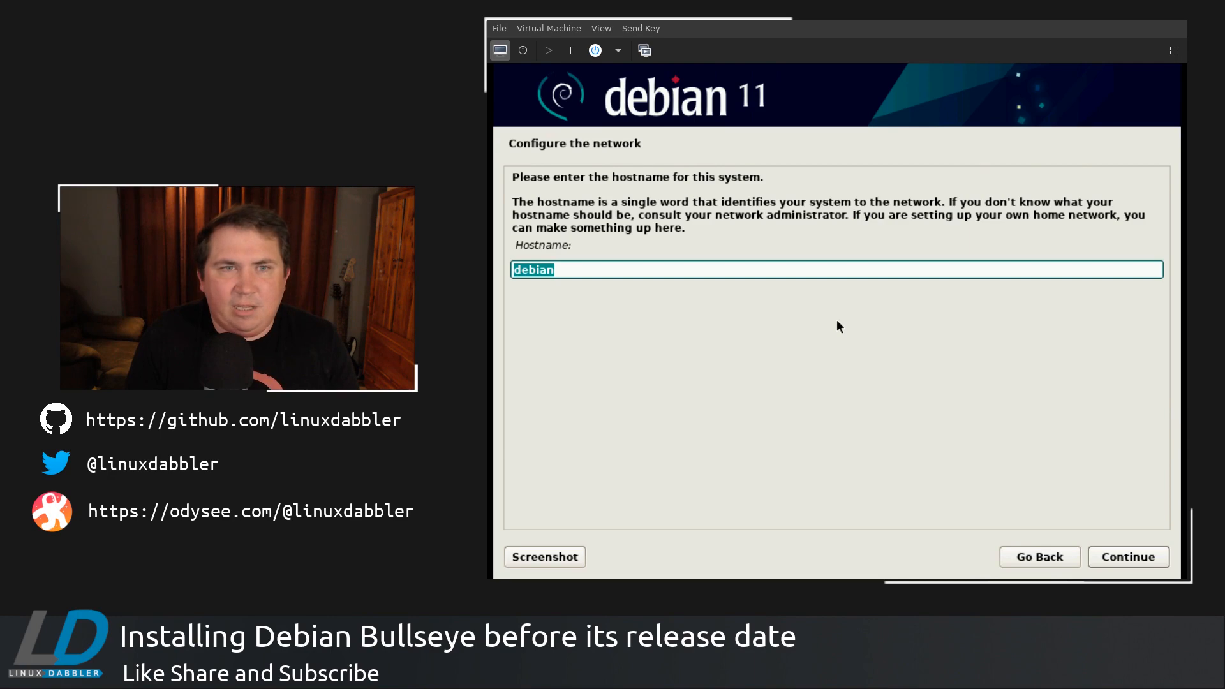
click(1127, 556)
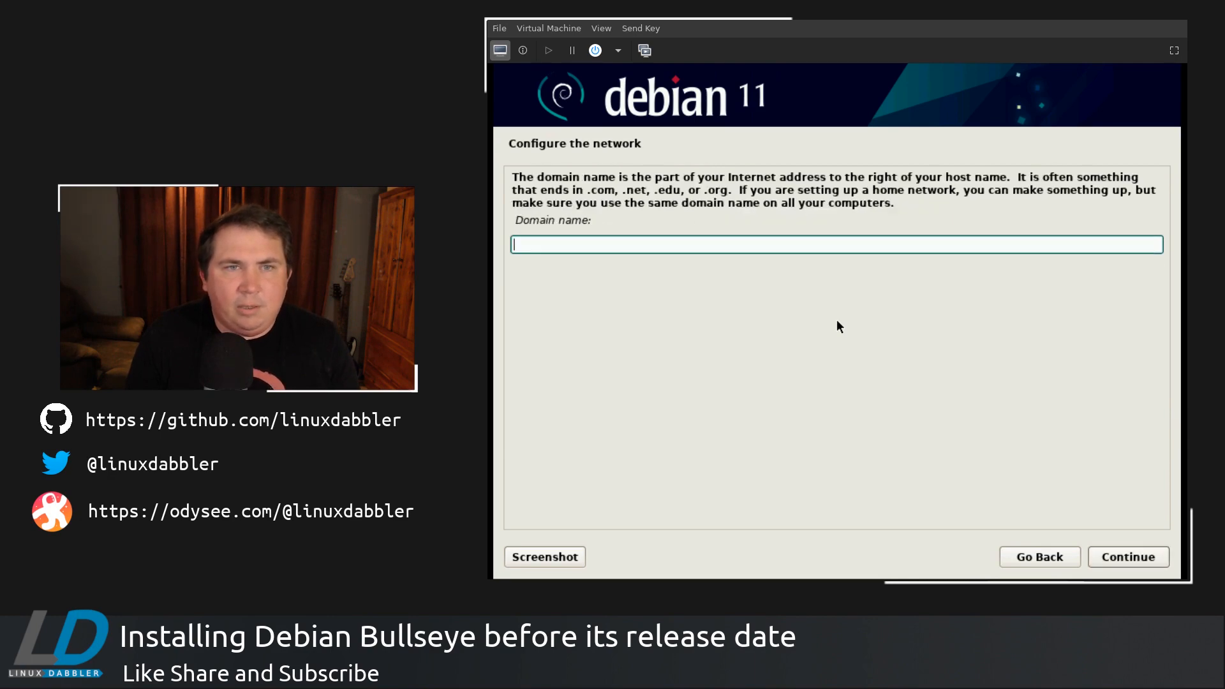
click(1128, 556)
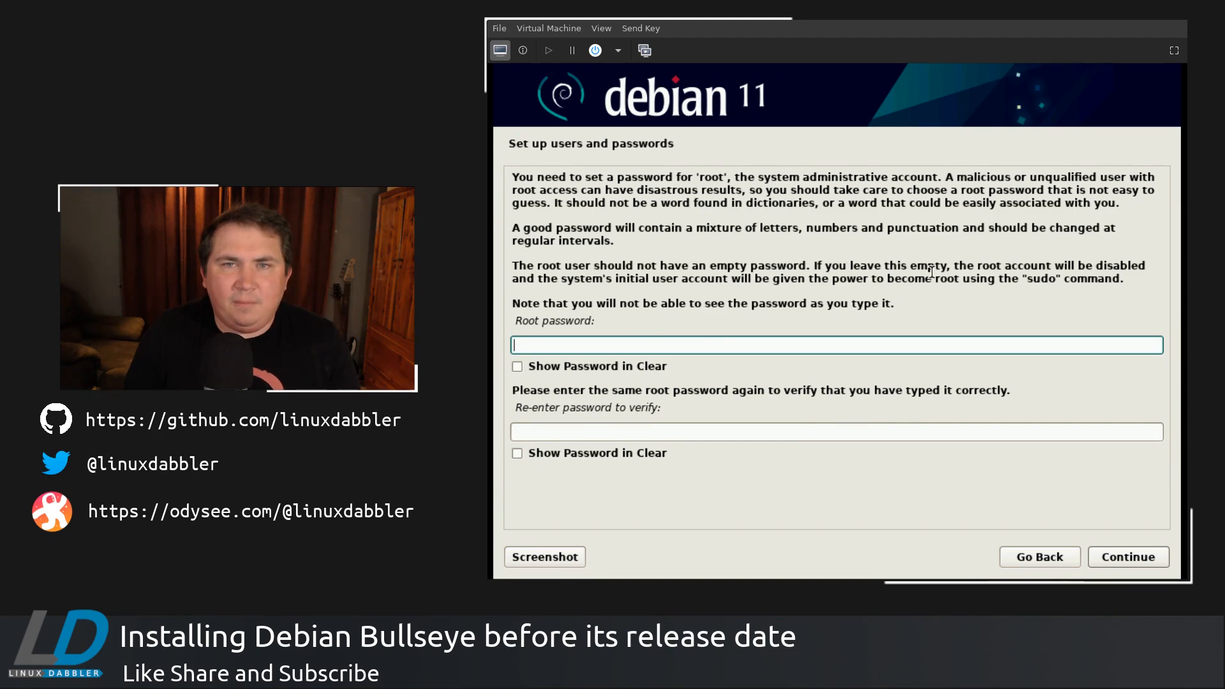
mouse_move(617, 275)
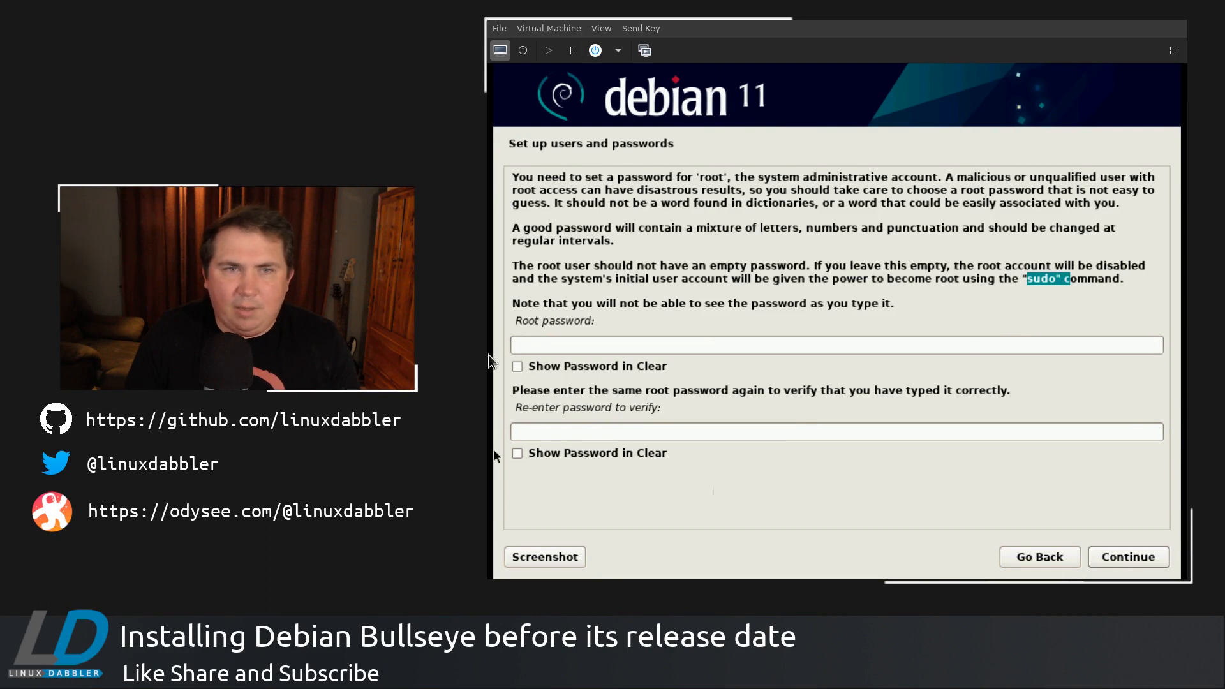
- Leave the root password empty and continue to user creation
click(1127, 556)
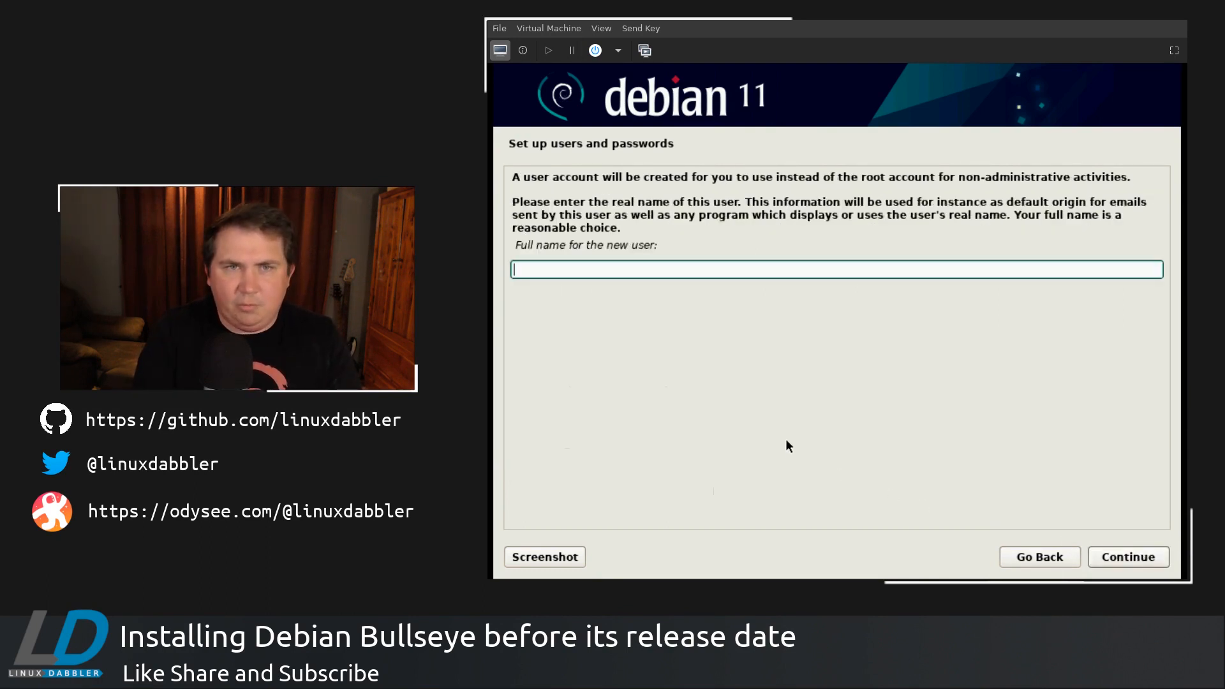
- Create the user 'mike' and confirm its password
text(mike)
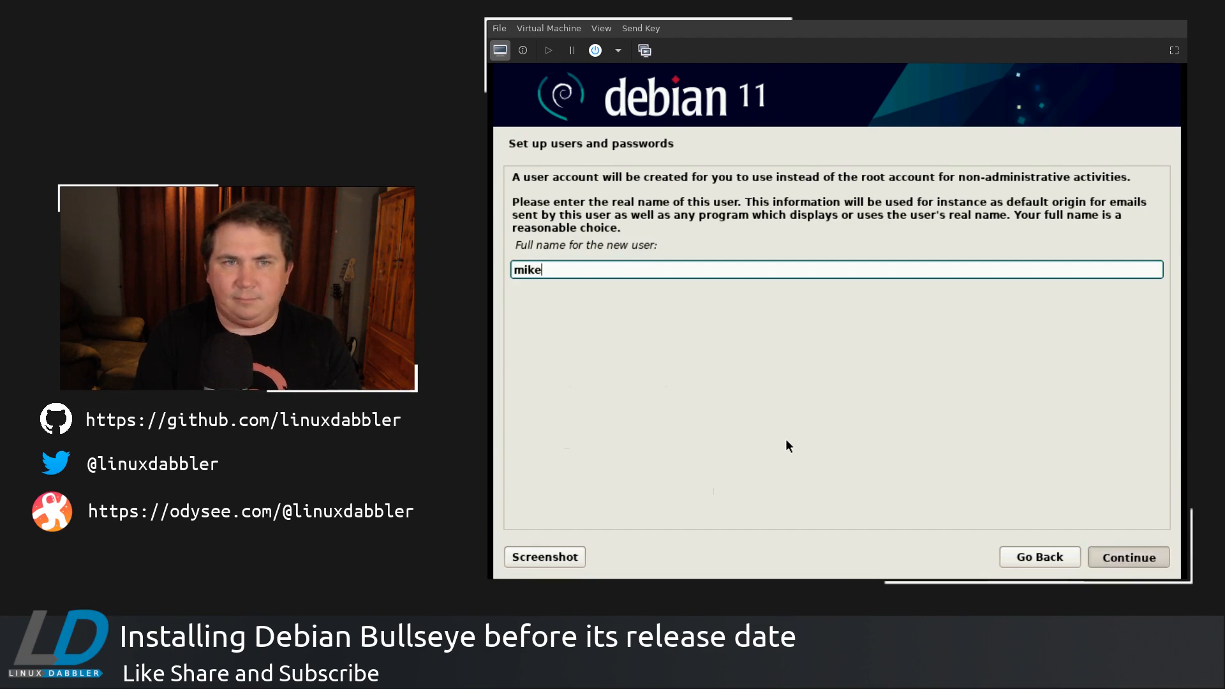
click(1127, 557)
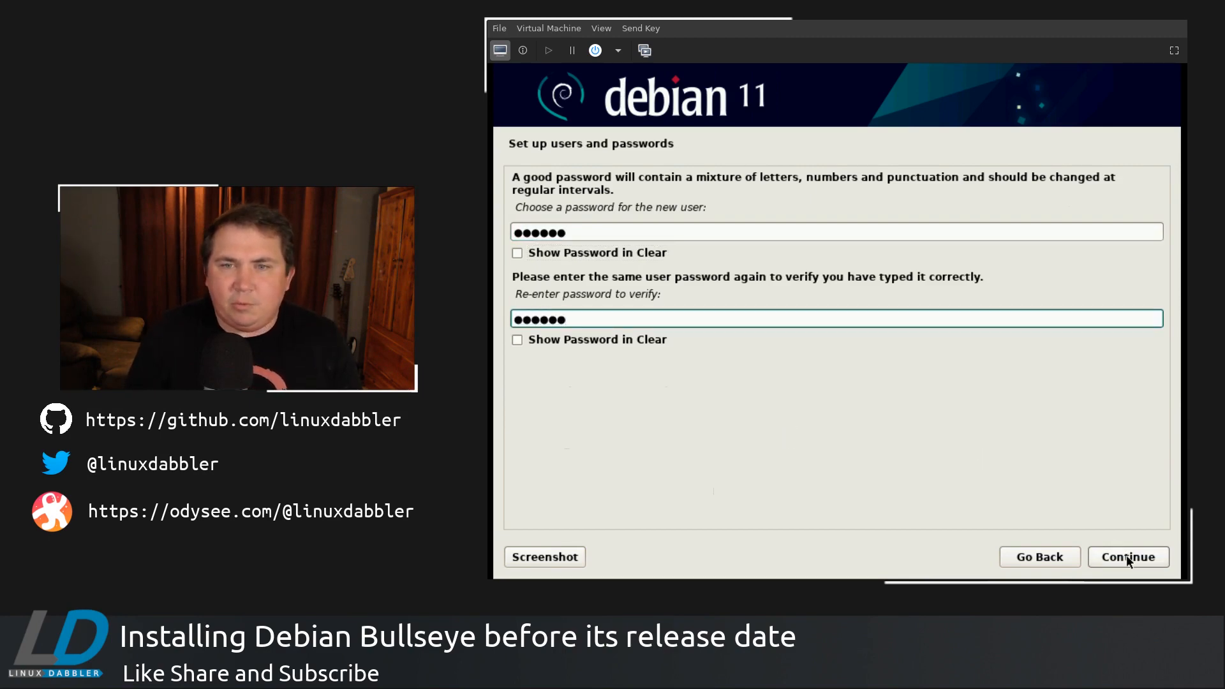
click(1127, 556)
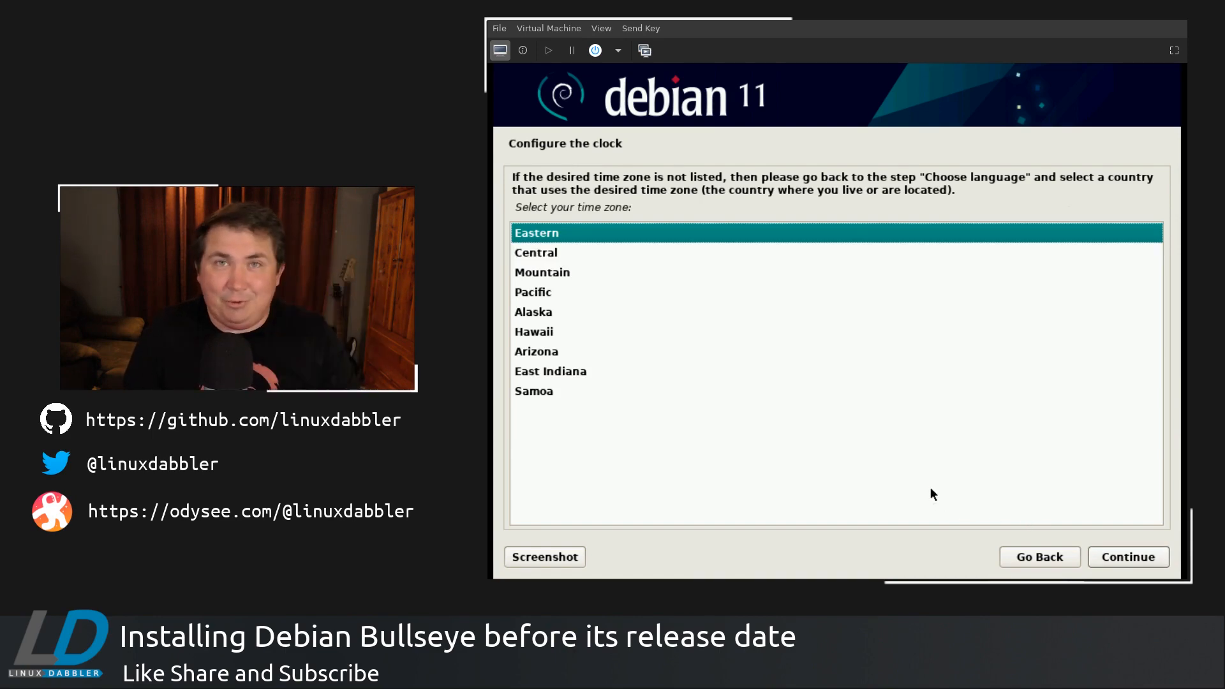
mouse_move(925, 497)
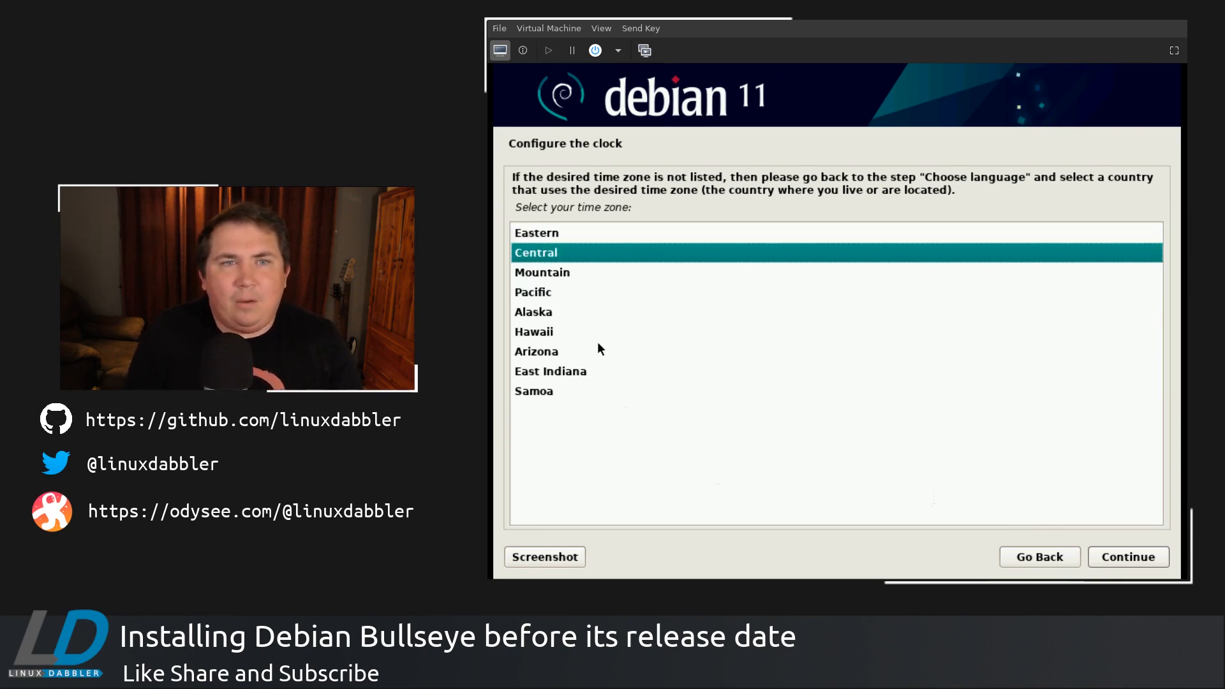
- Confirm Central as the installer's time zone
click(1127, 557)
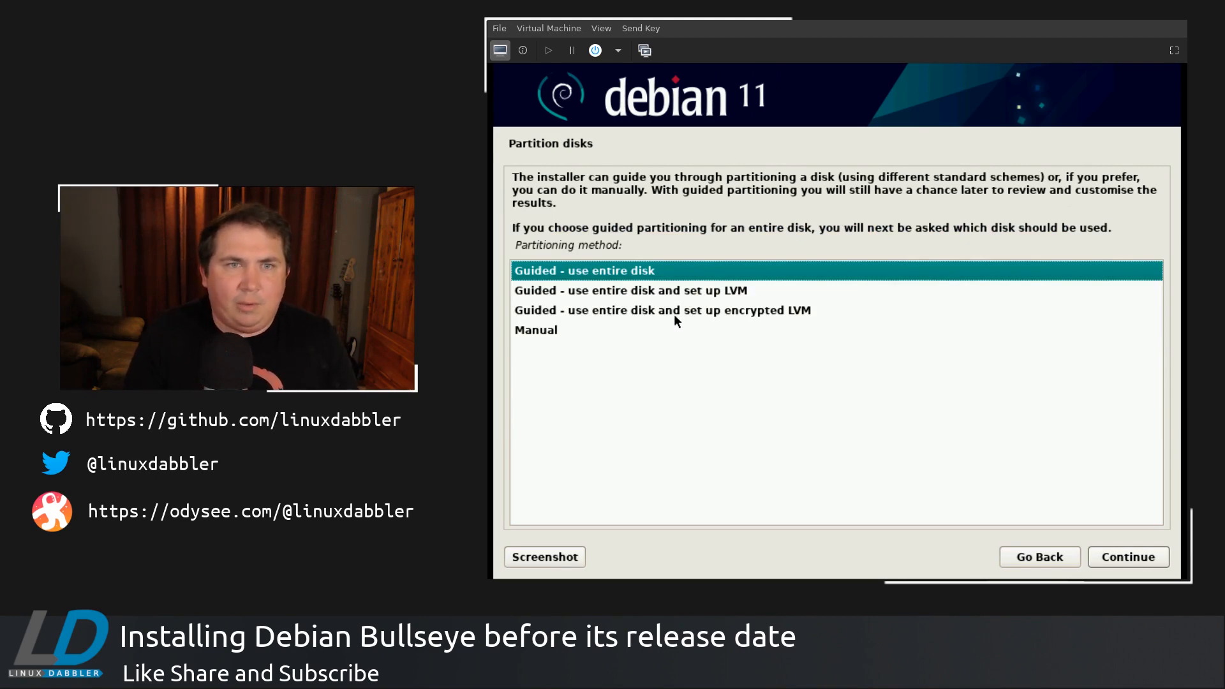
- Guided-partition the 34.4 GB vda disk, all files in one partition, and write changes
click(1127, 556)
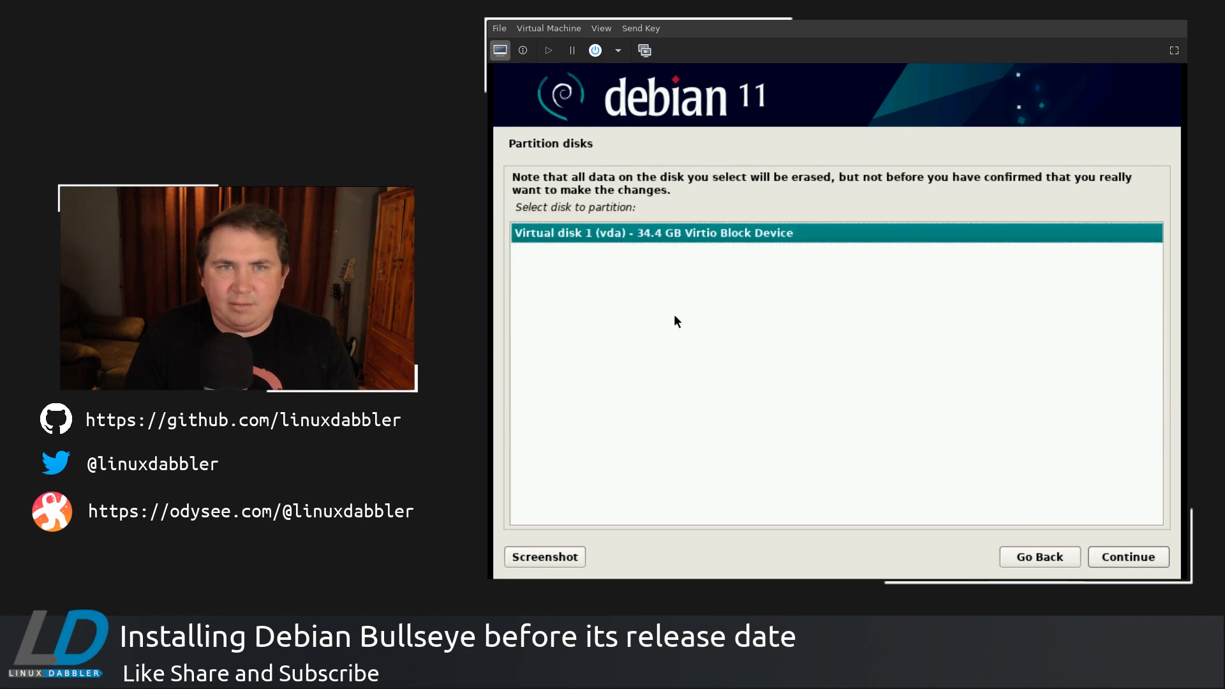
click(1127, 556)
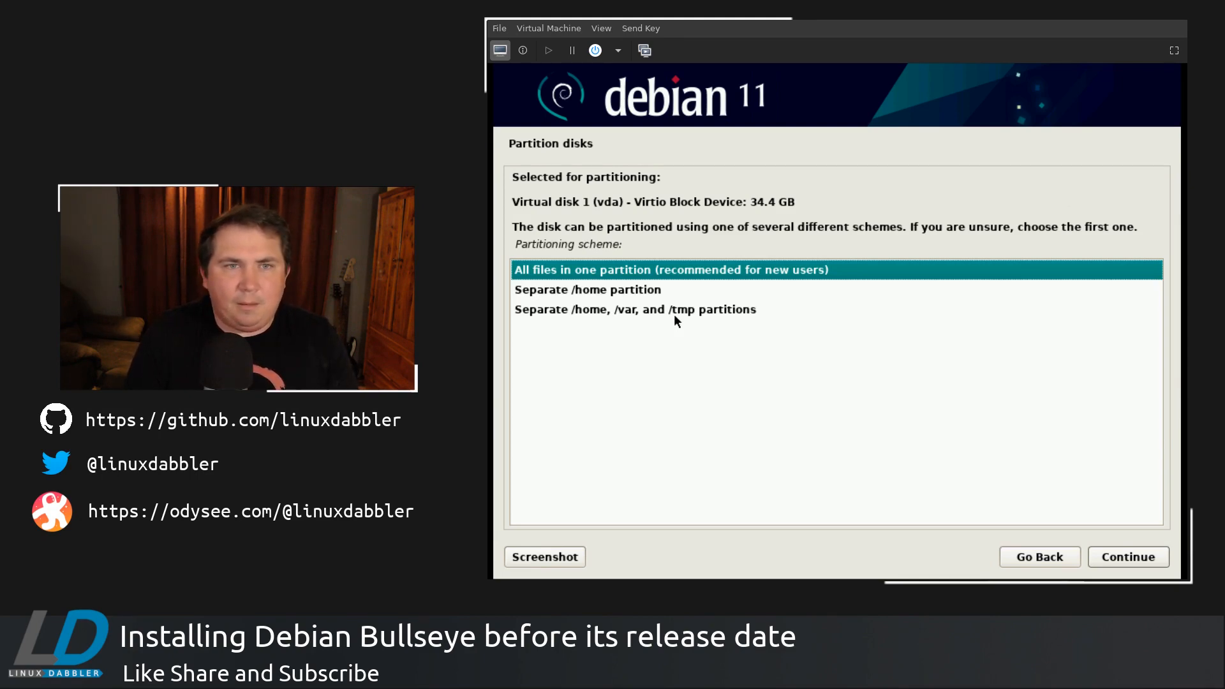
click(1128, 556)
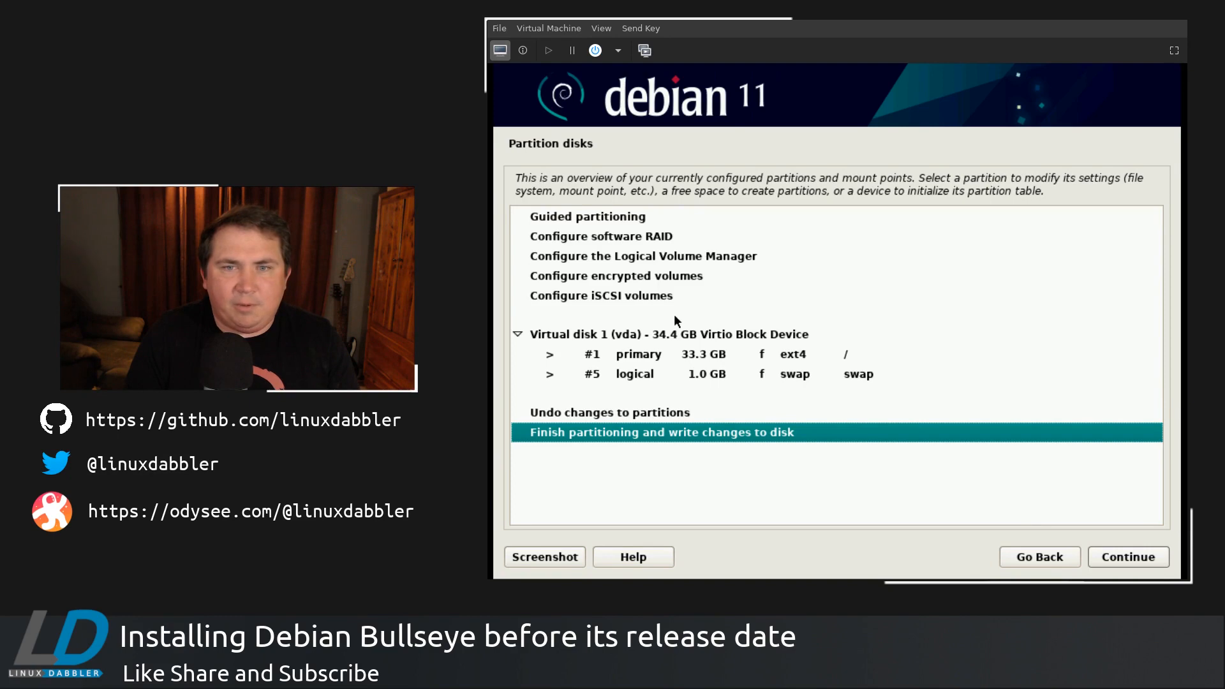
click(1127, 557)
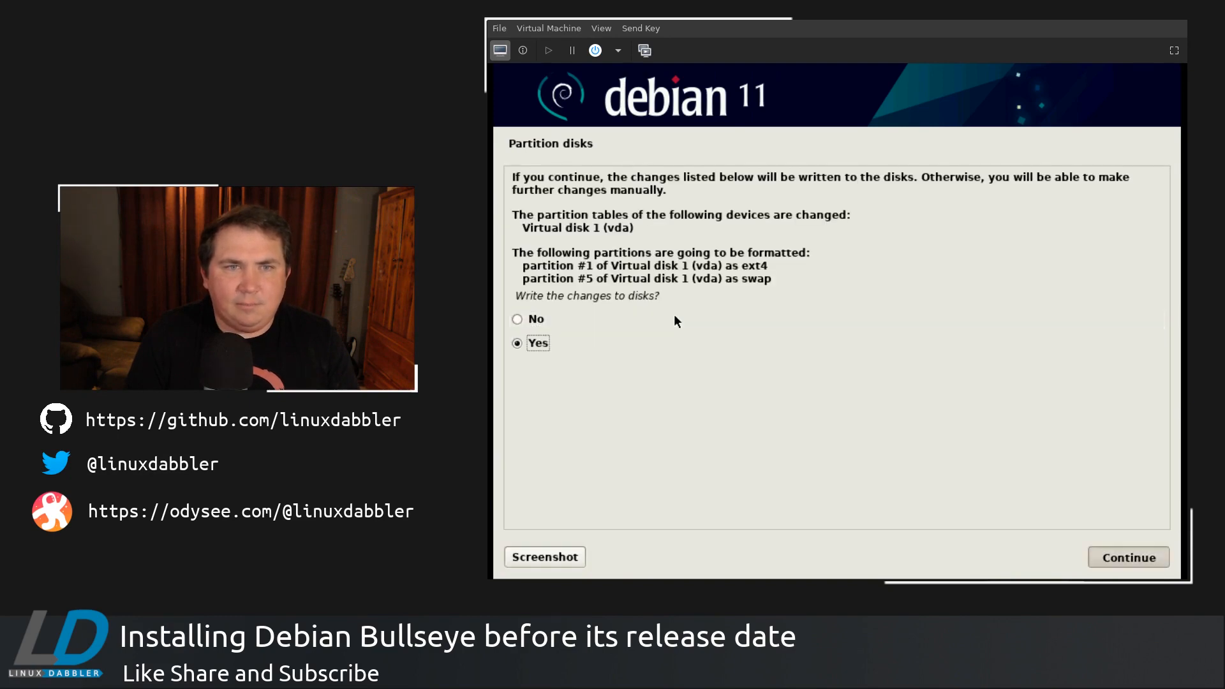
click(1127, 556)
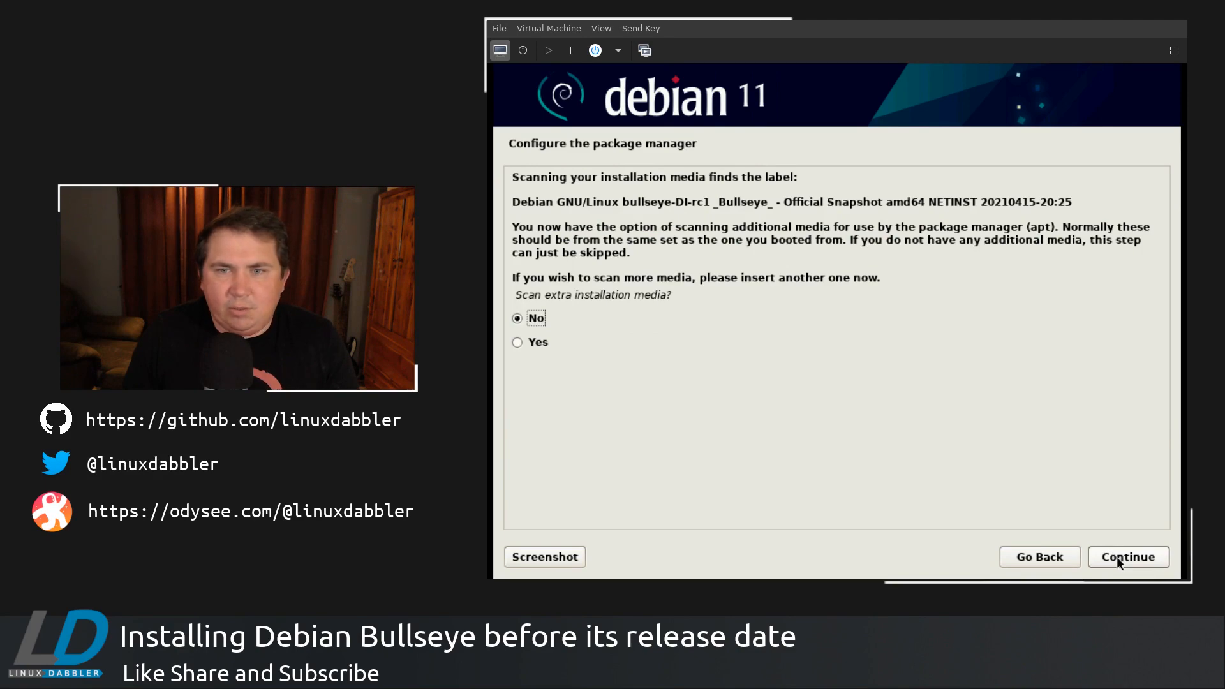
- Skip extra media scanning and pick the United States deb.debian.org mirror
click(1127, 557)
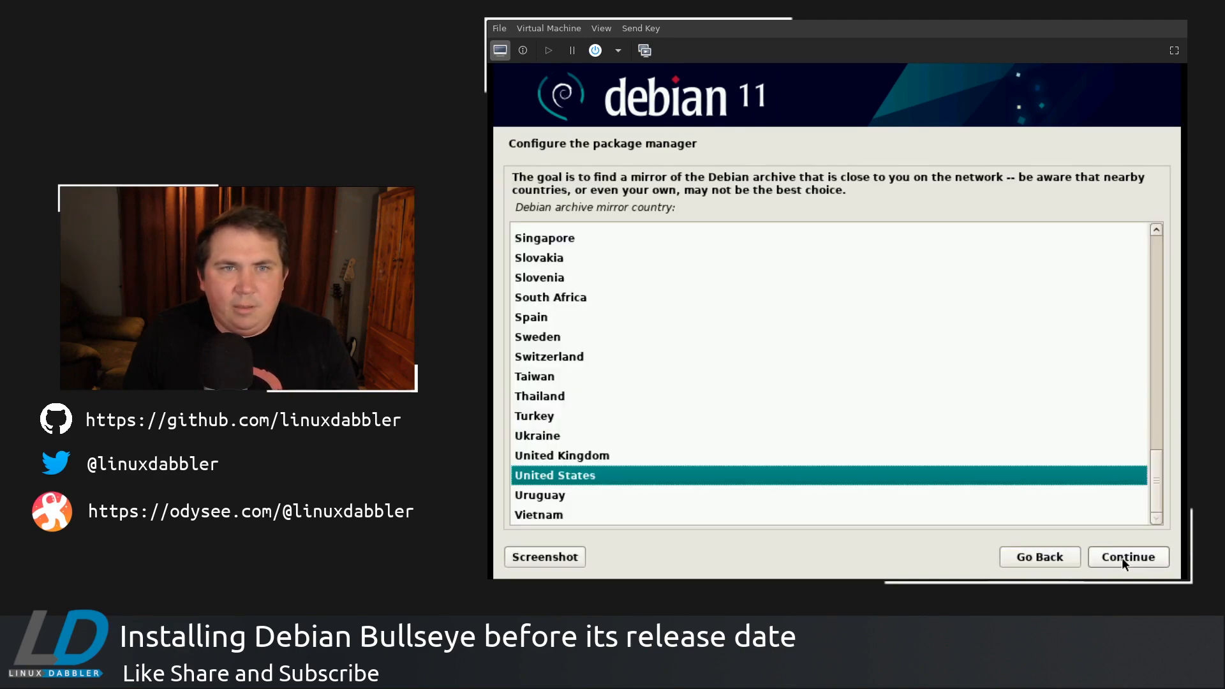
click(1127, 557)
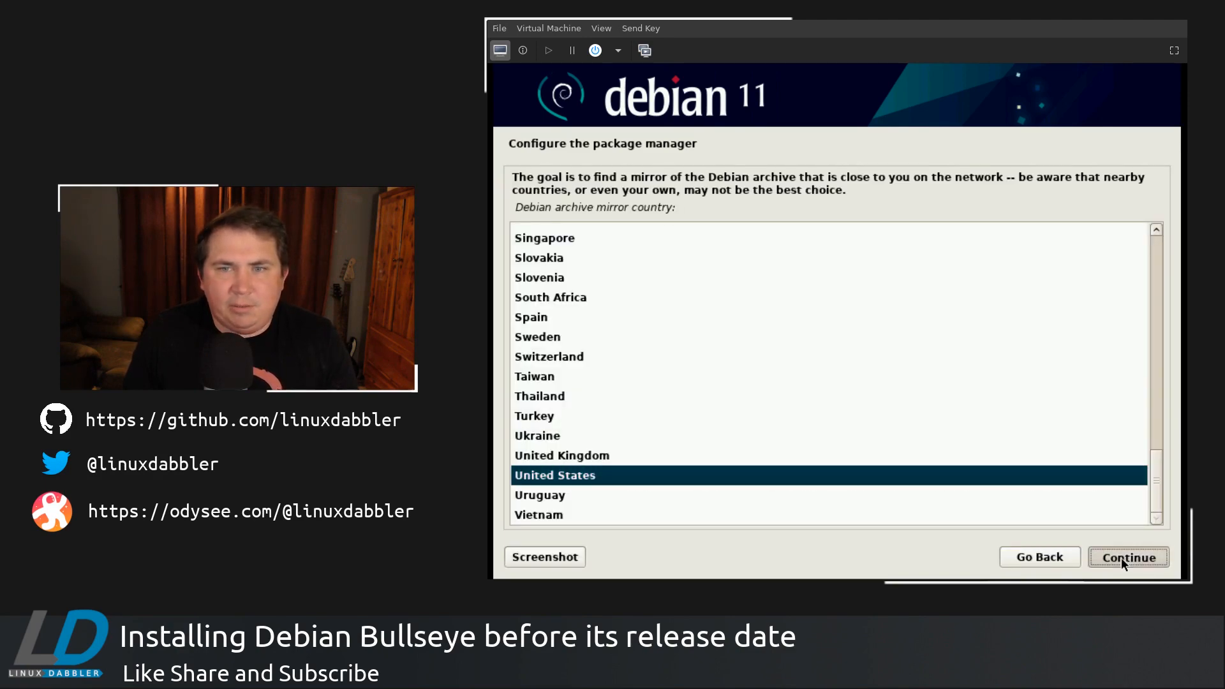
click(1128, 557)
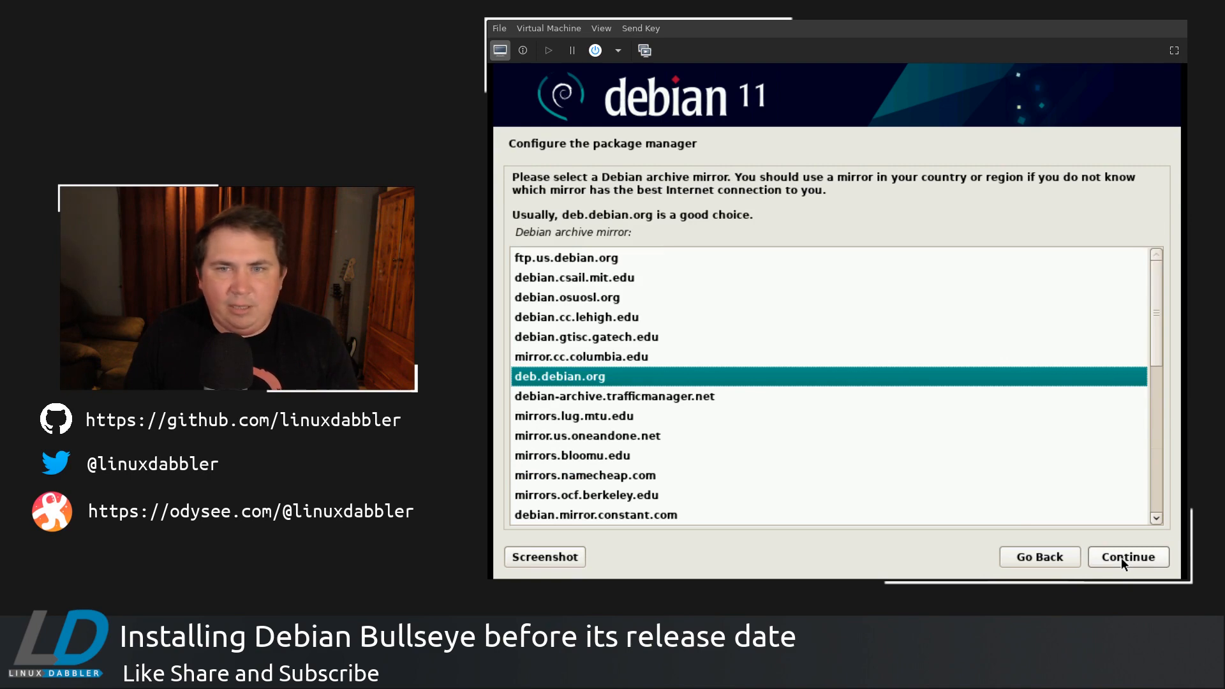
click(1127, 556)
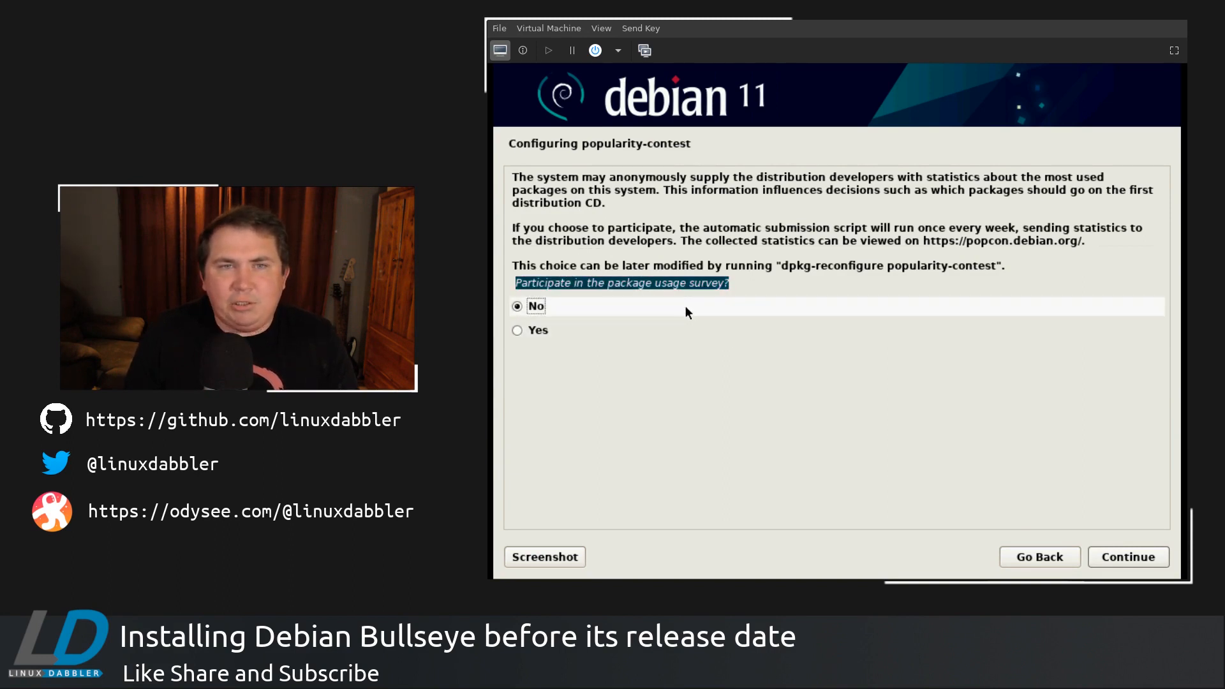
mouse_move(697, 307)
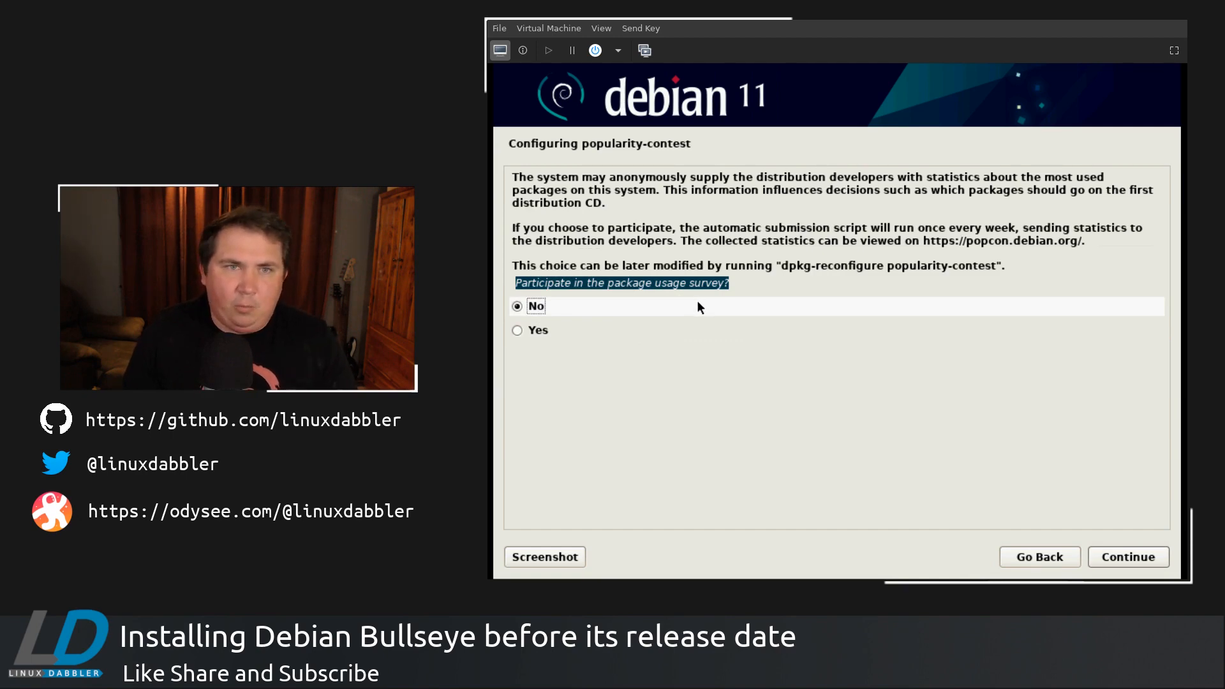
mouse_move(772, 435)
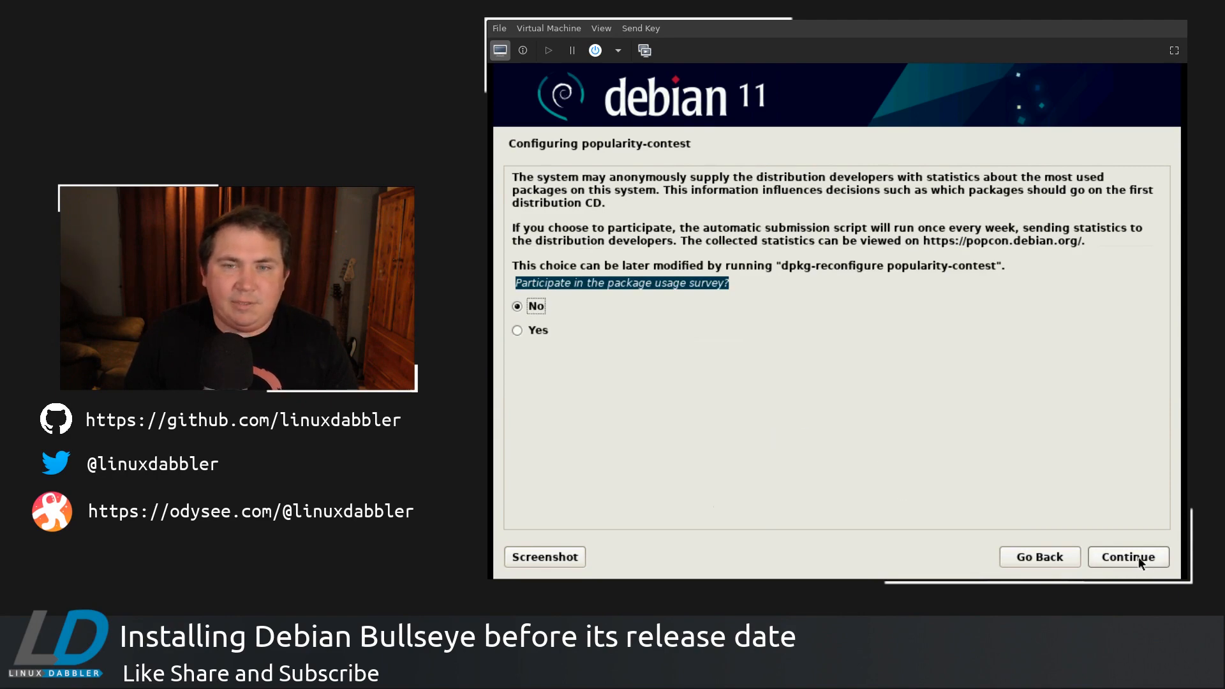
- Leave popularity-contest participation at No and continue to software selection
click(1128, 556)
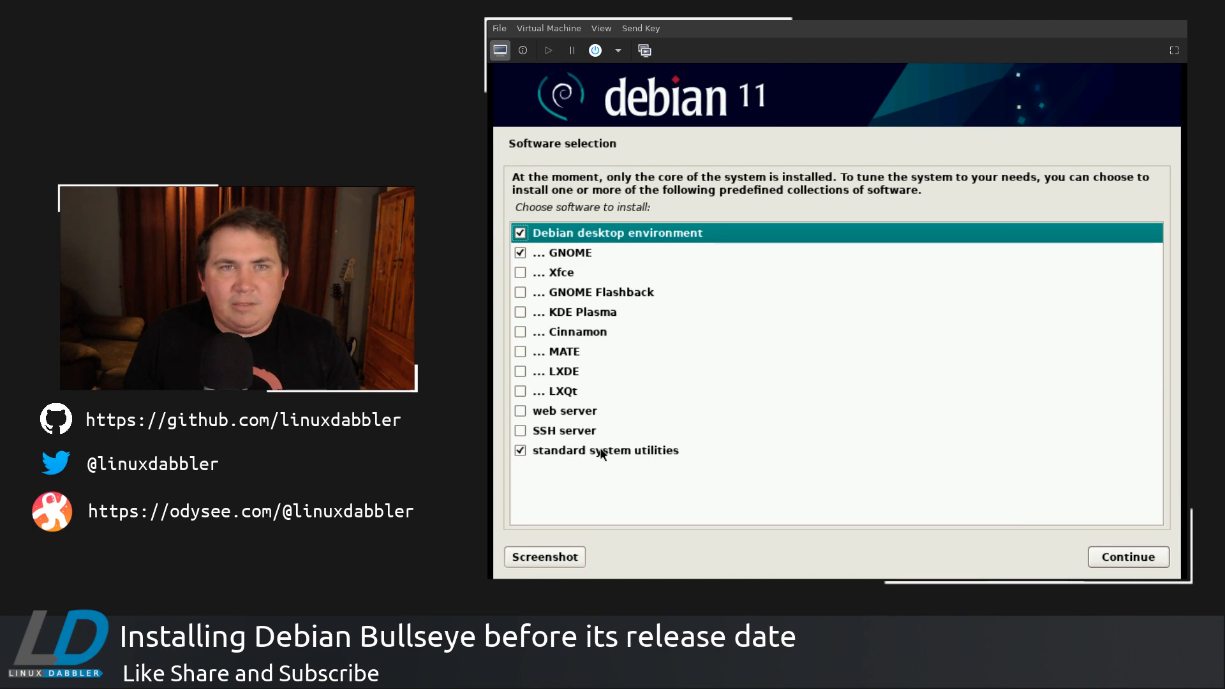
mouse_move(658, 292)
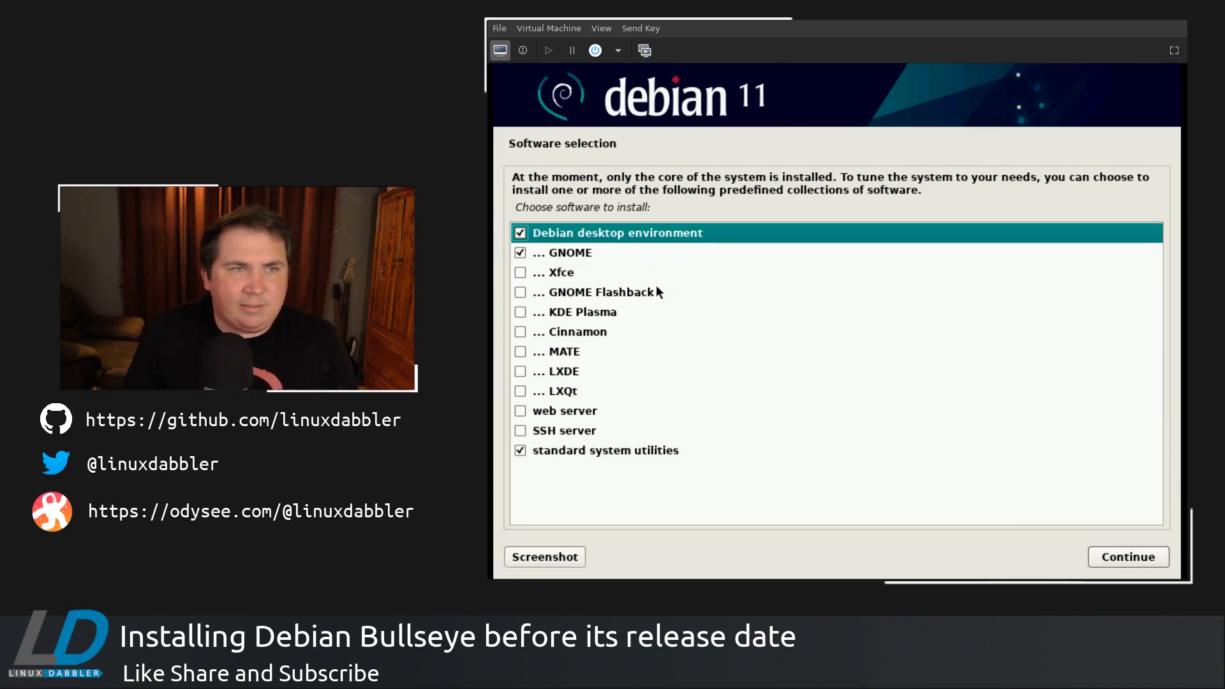
- Uncheck the Debian desktop and GNOME, tick SSH server, and accept the selection
click(521, 233)
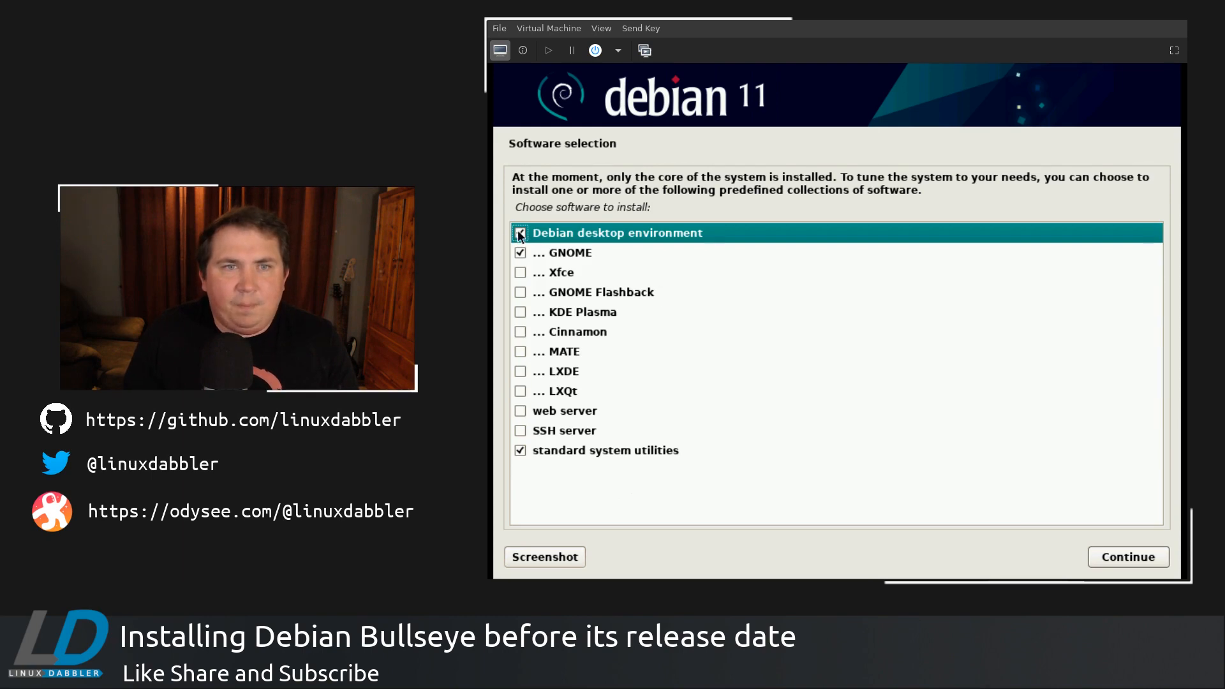
click(520, 232)
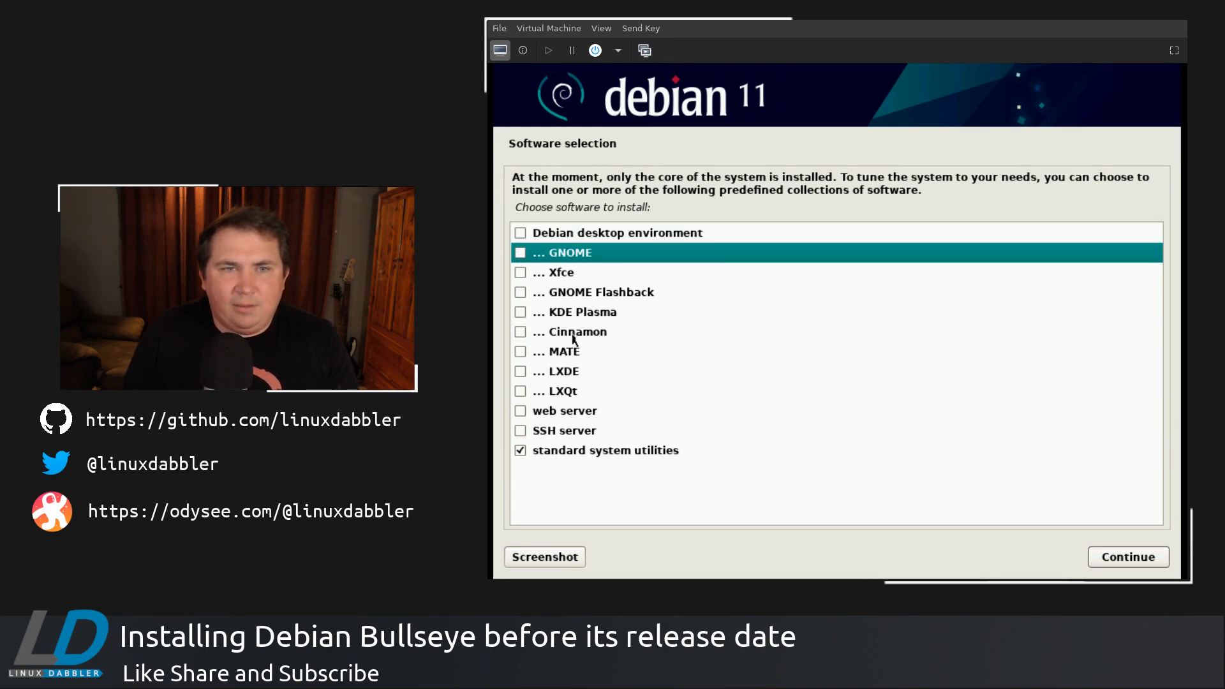
mouse_move(517, 386)
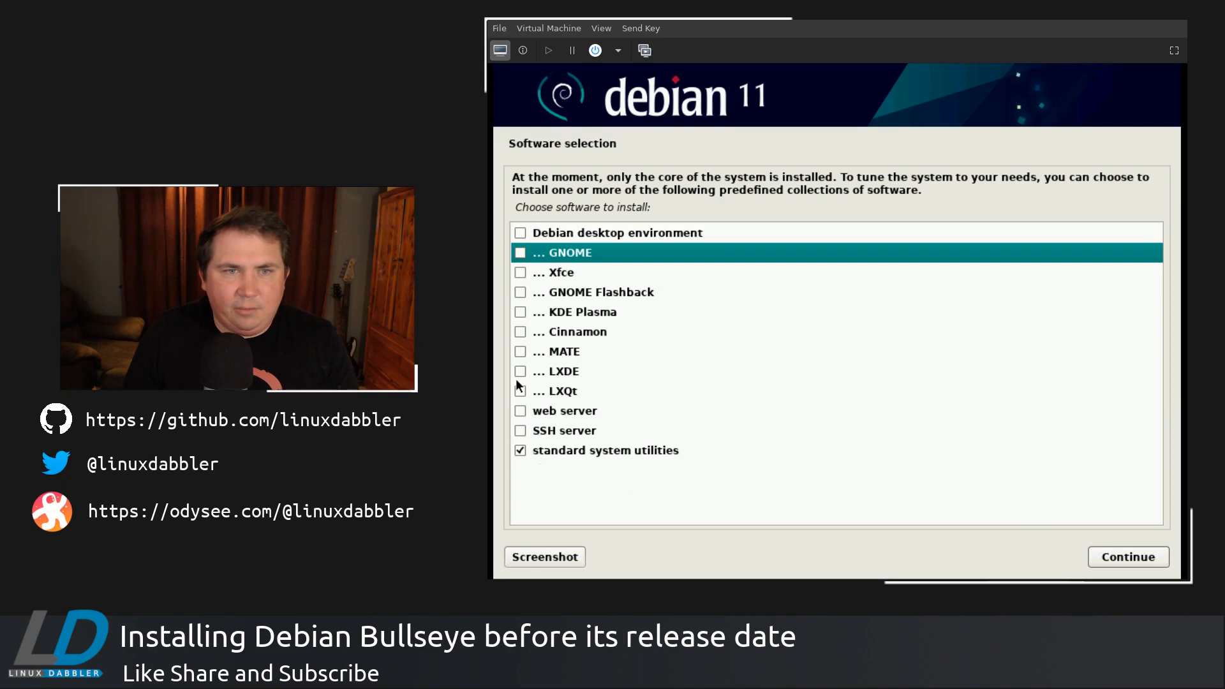
click(521, 431)
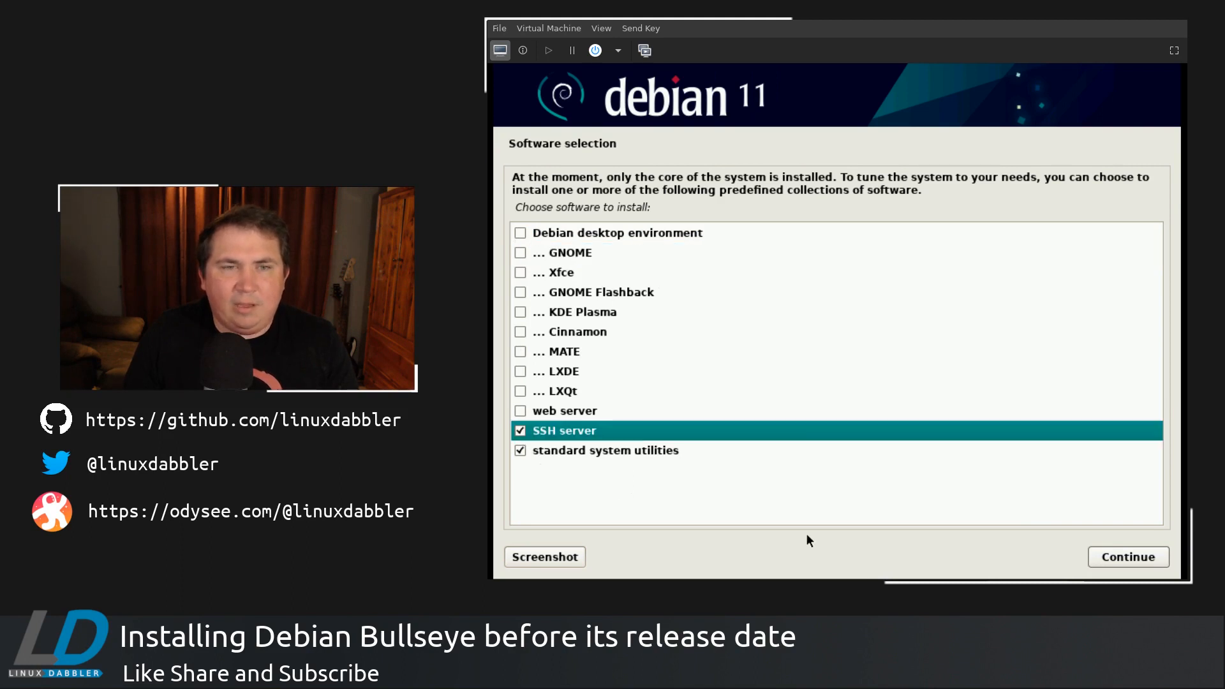
mouse_move(1127, 556)
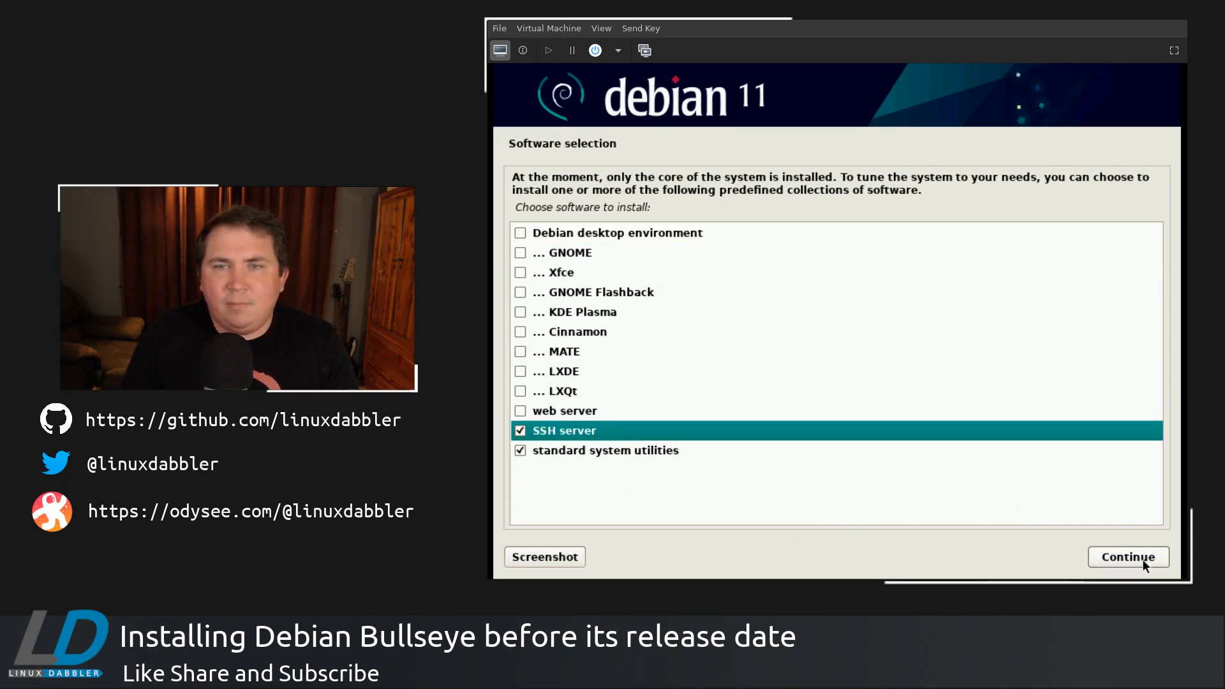
click(1128, 556)
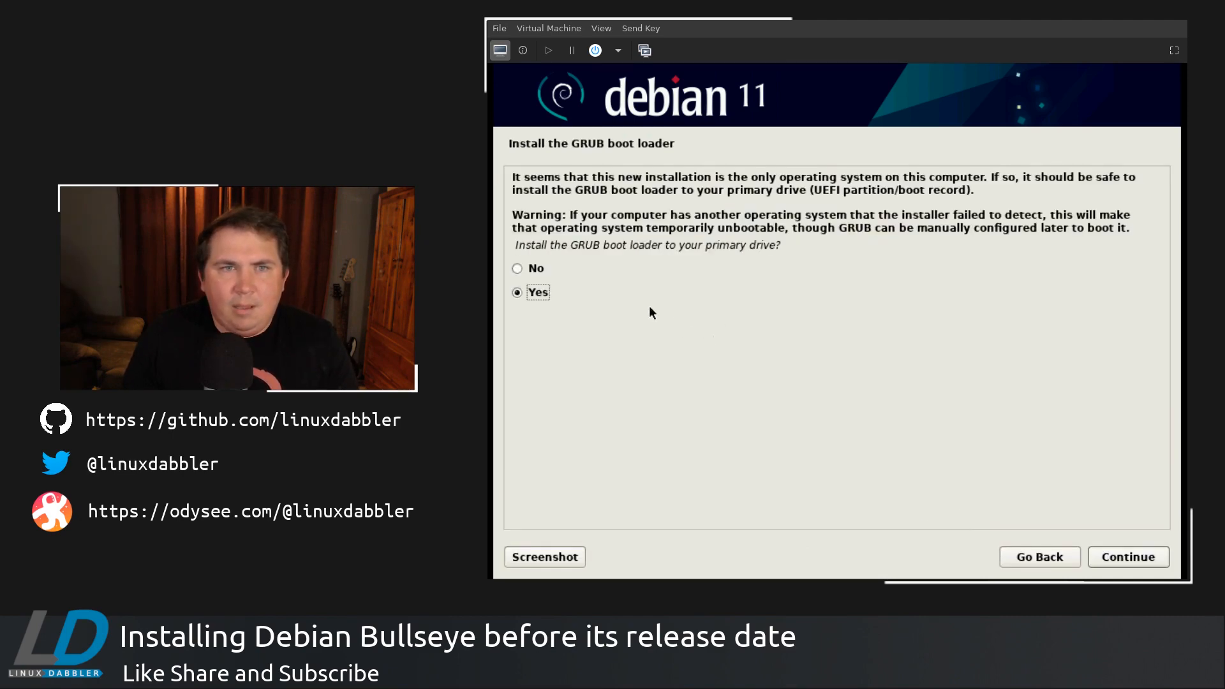
mouse_move(800, 461)
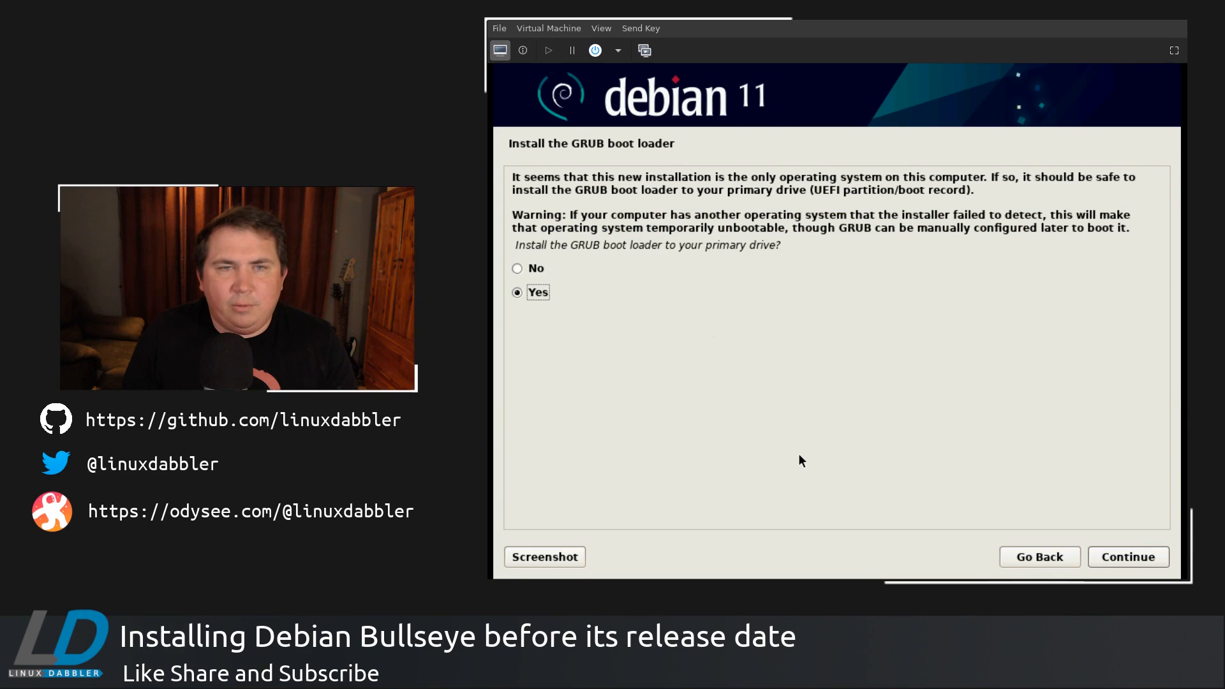
- Agree to install GRUB and put the boot loader on /dev/vda
click(1128, 557)
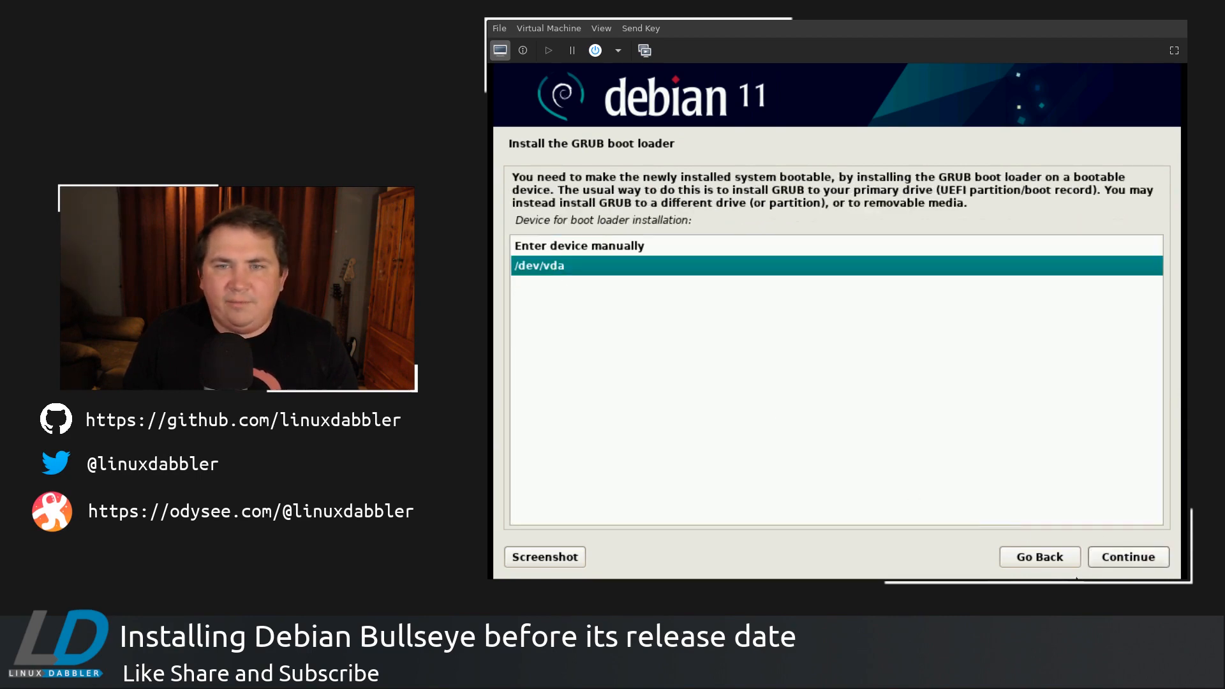
click(1128, 556)
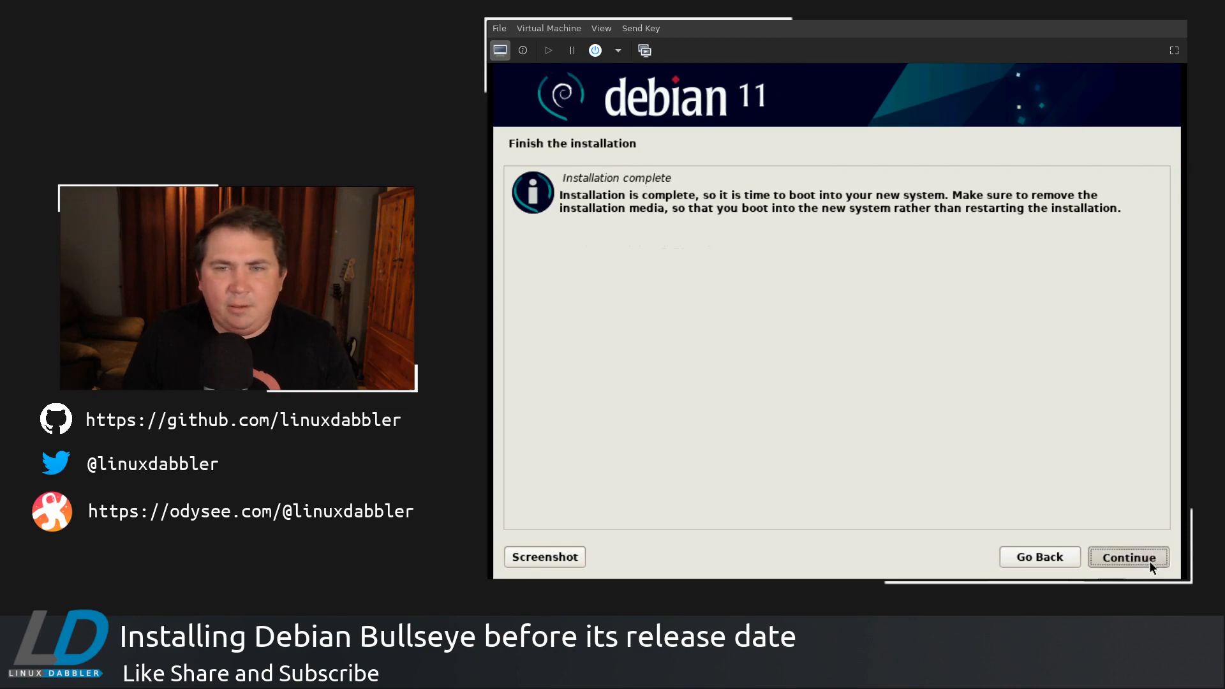
click(1127, 557)
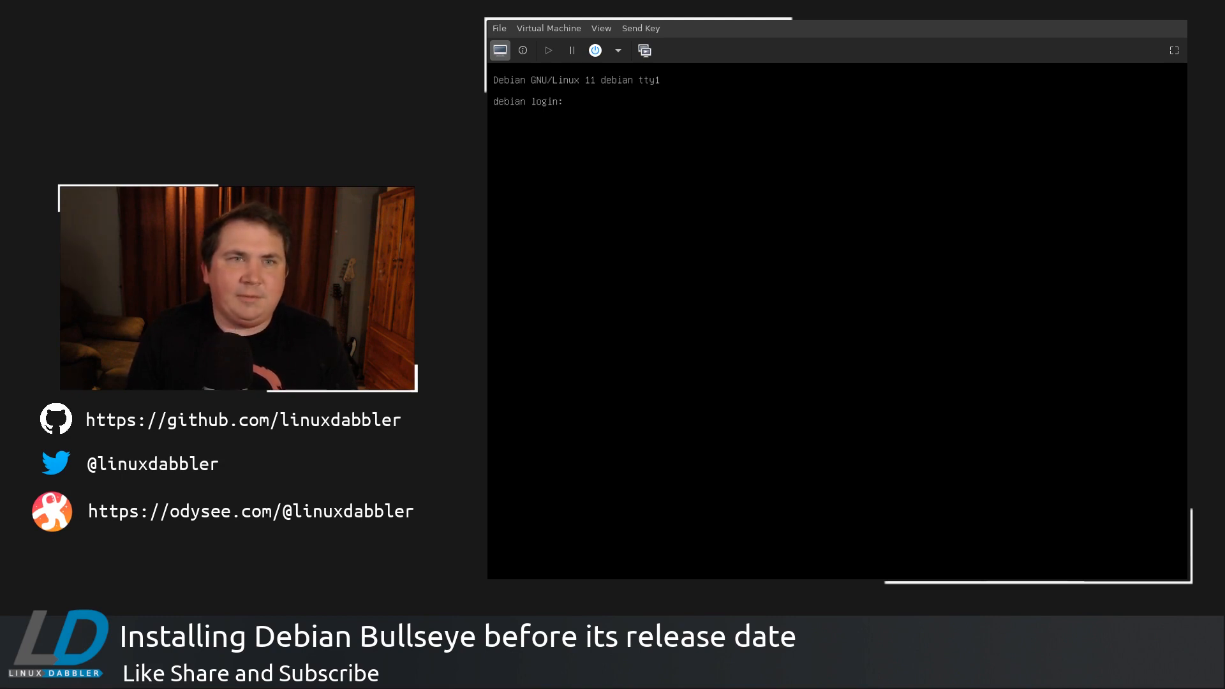
- Log in and run sudo dpkg-reconfigure console-setup
text(mike)
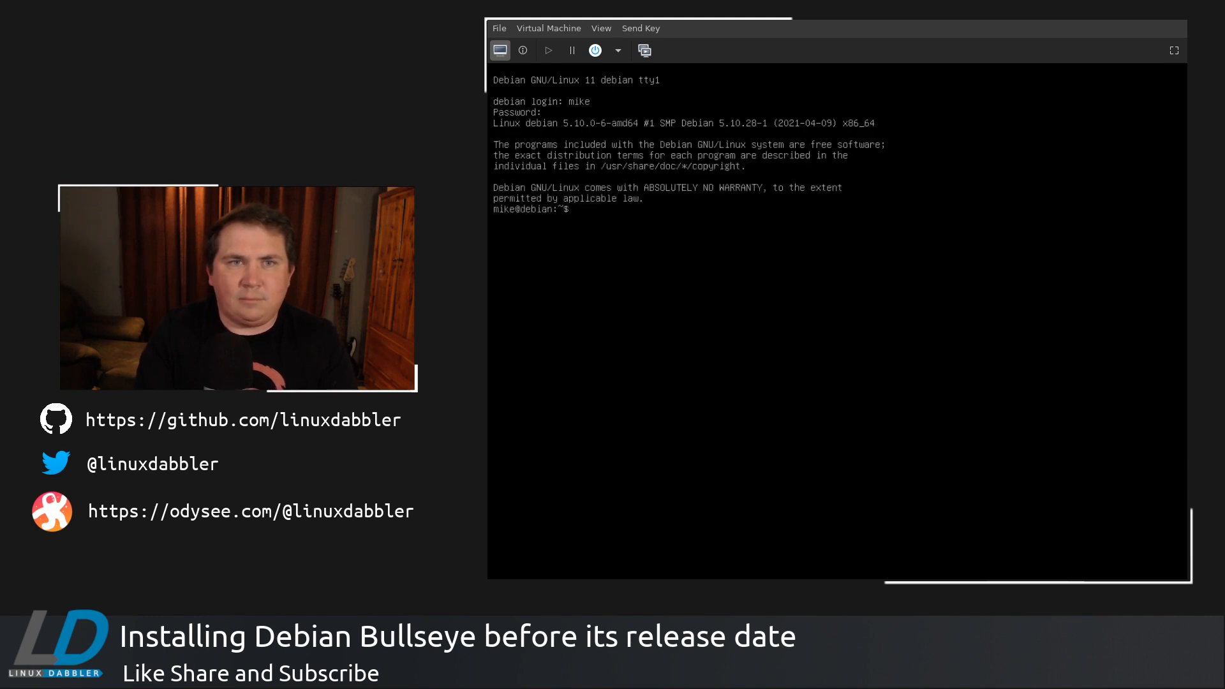
text(sudo)
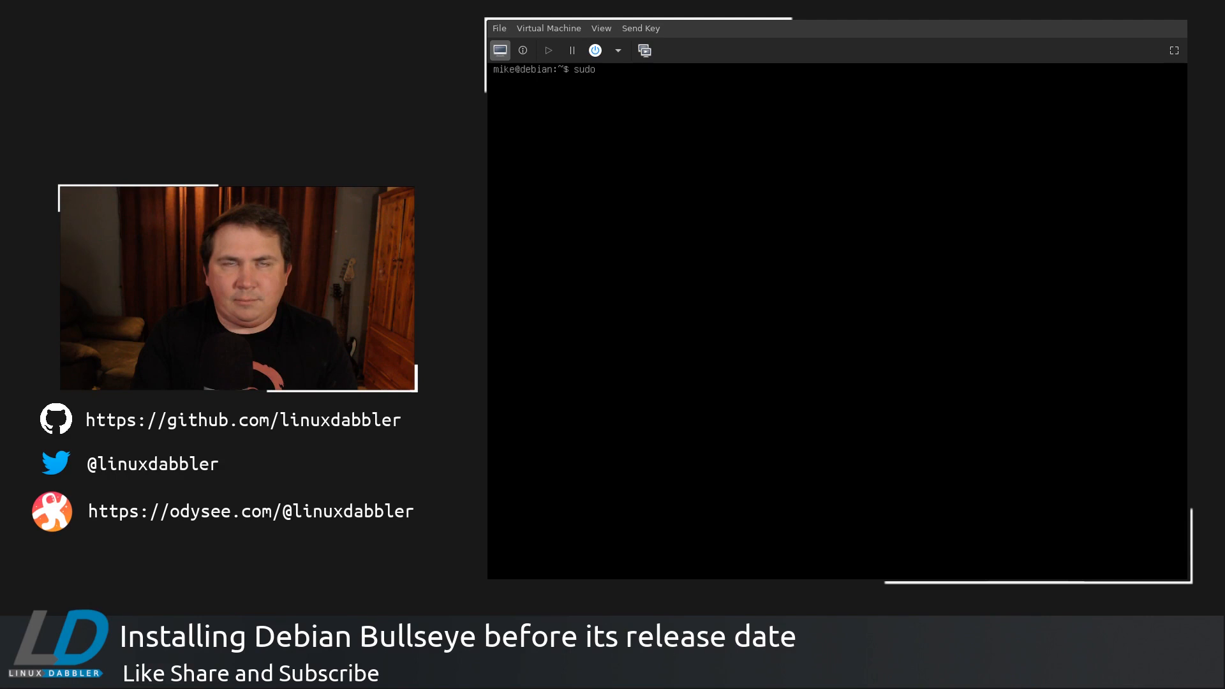
text(dpkg-)
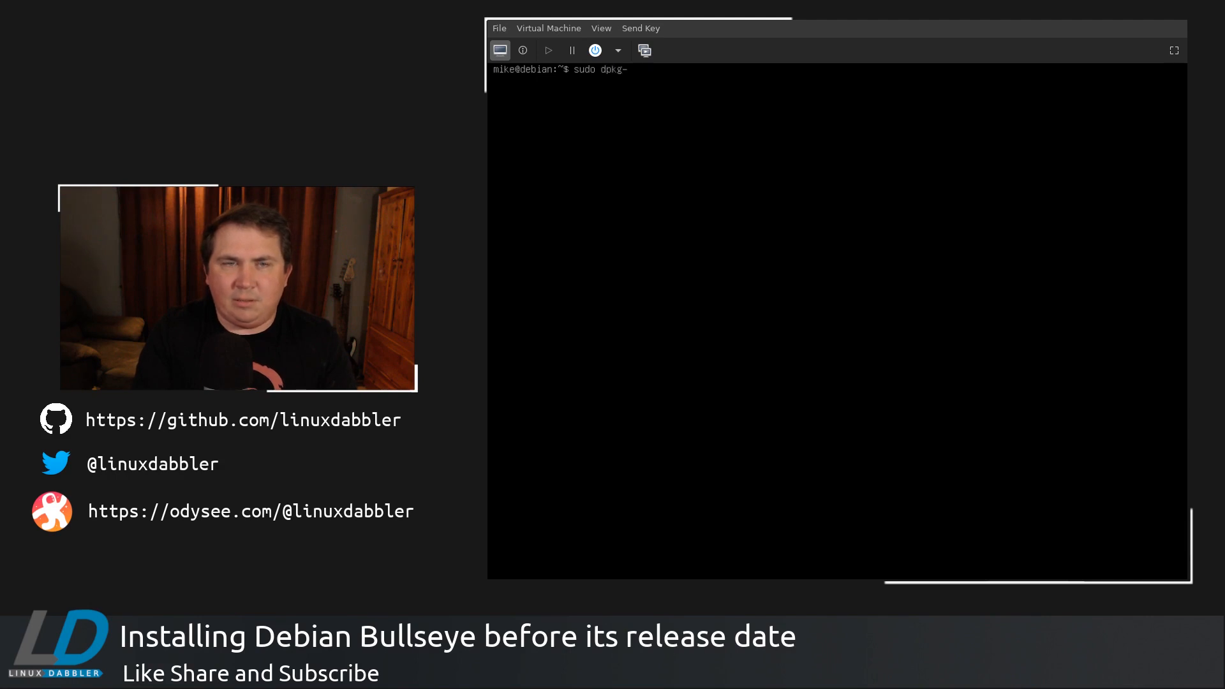
text(rec)
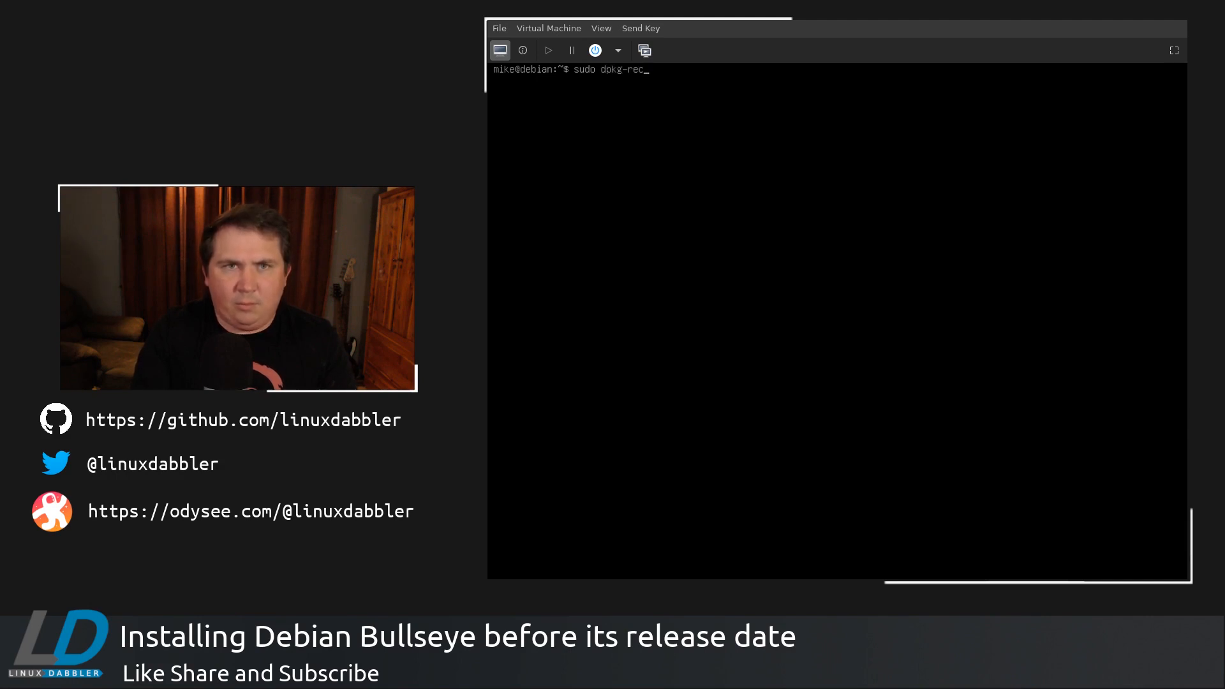
text(onfigure)
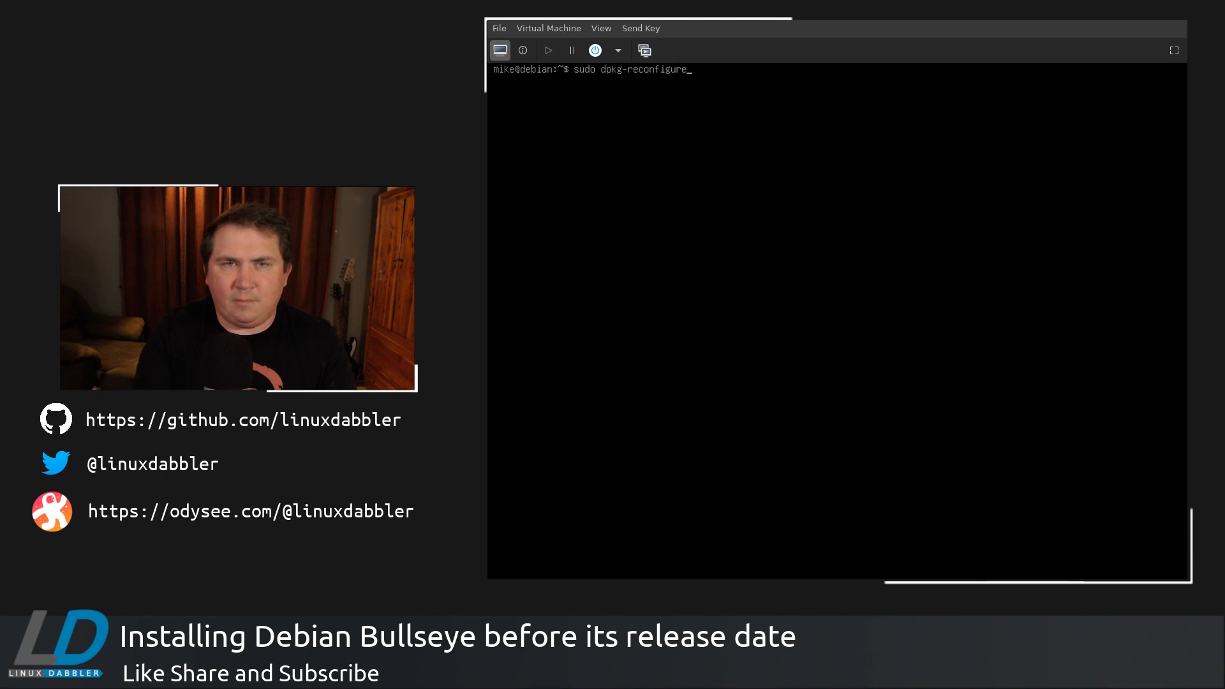
text(console)
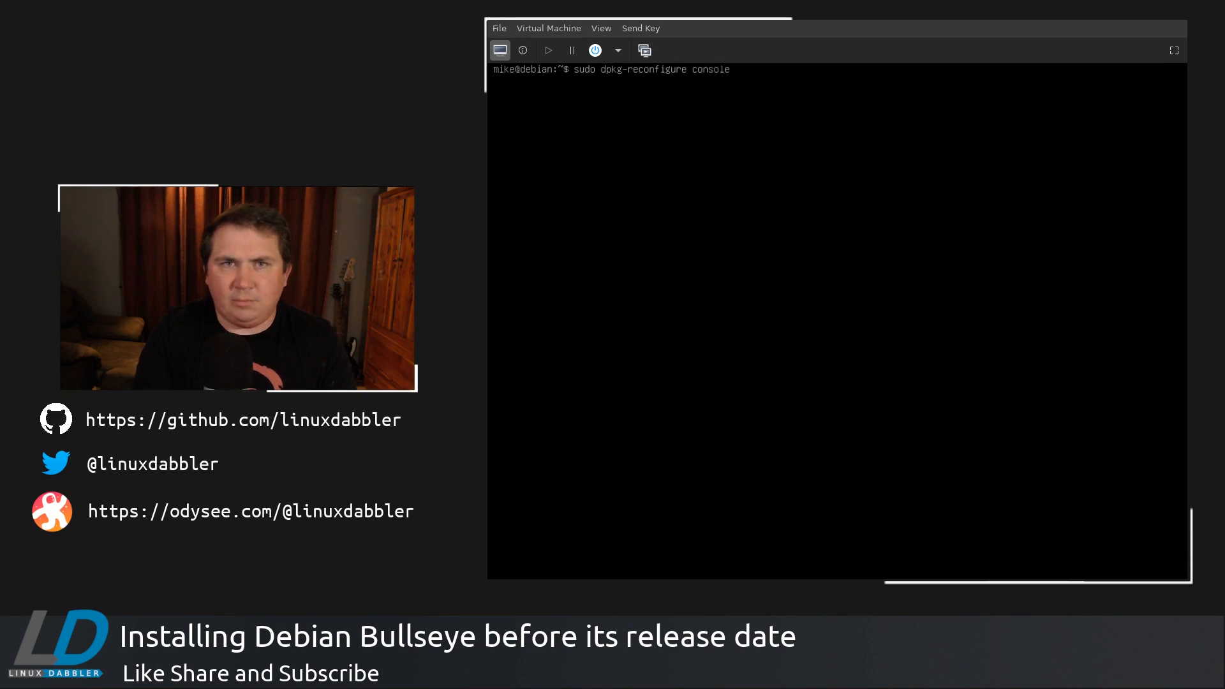
key(Return)
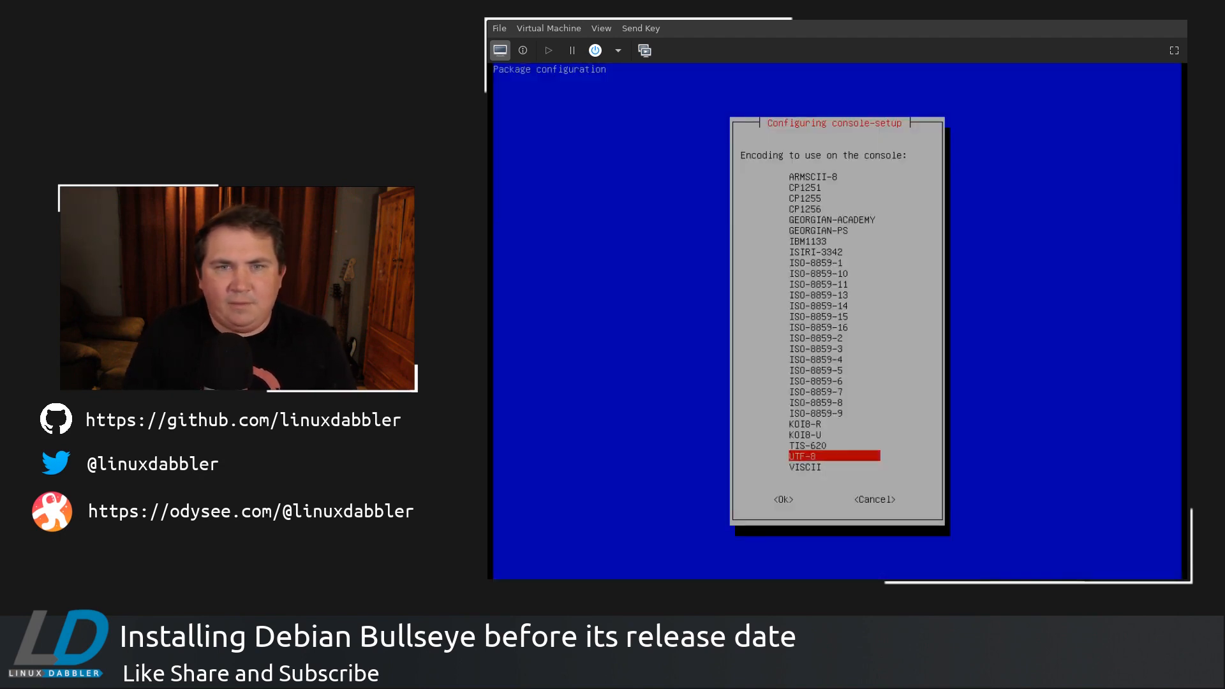
- Choose UTF-8 encoding, Terminus font, and 16x32 font size
click(782, 499)
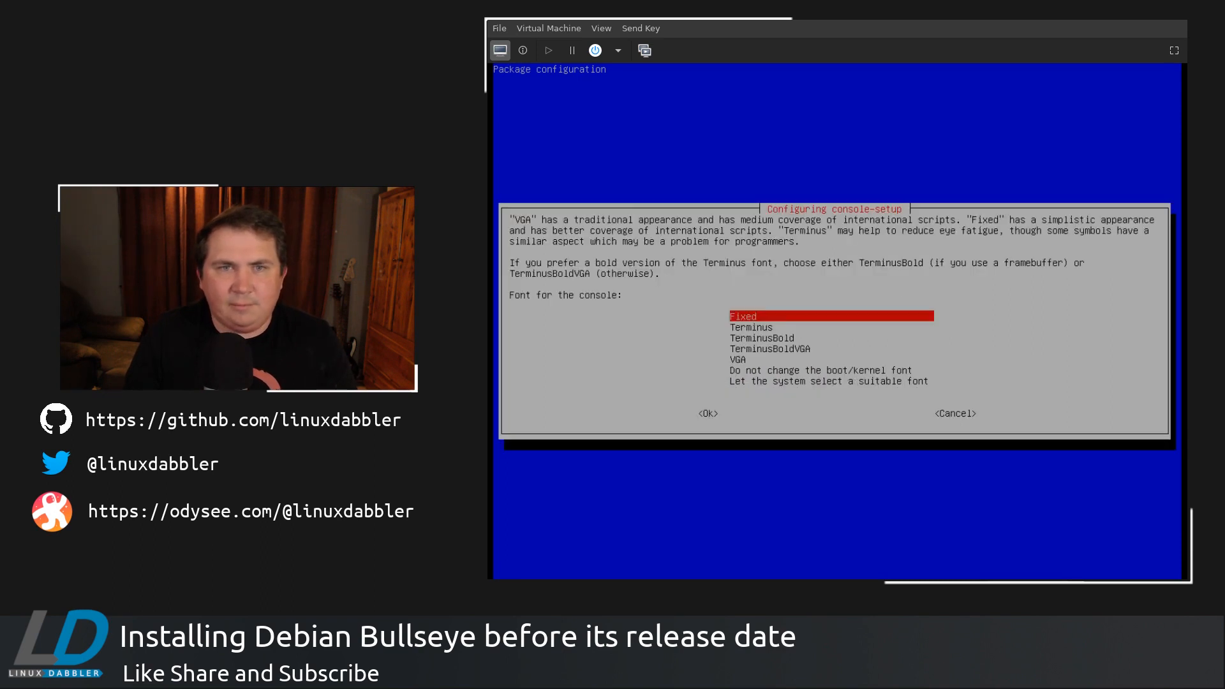
key(Down)
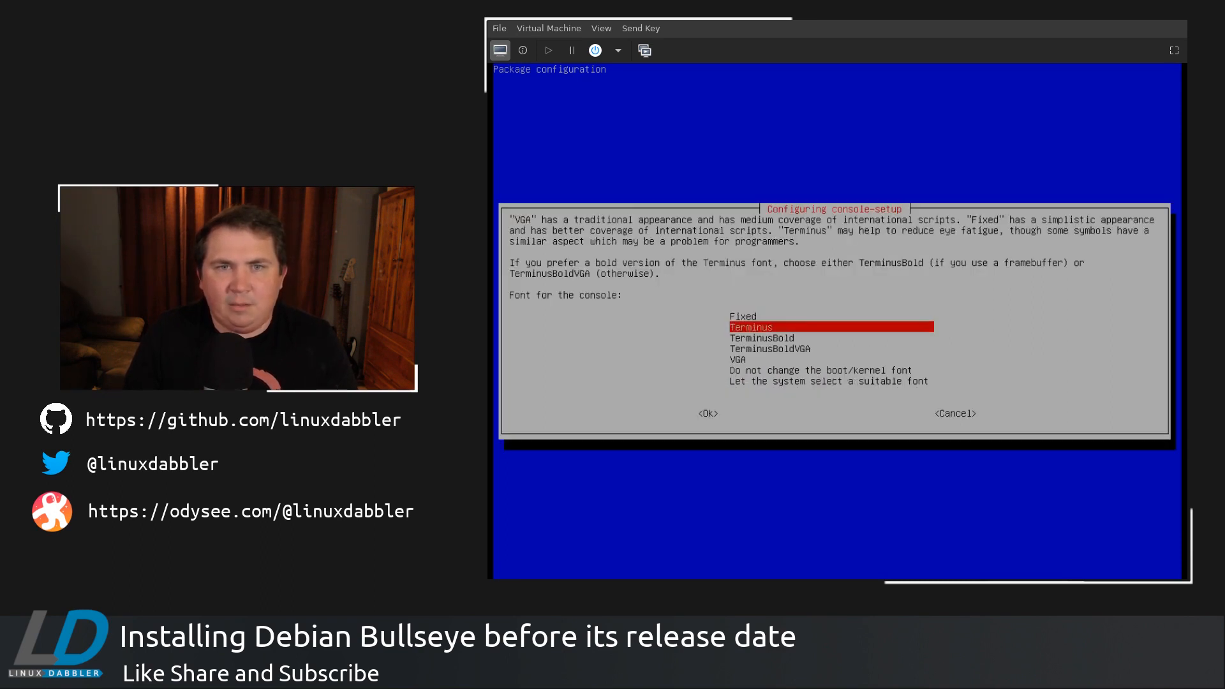
click(706, 413)
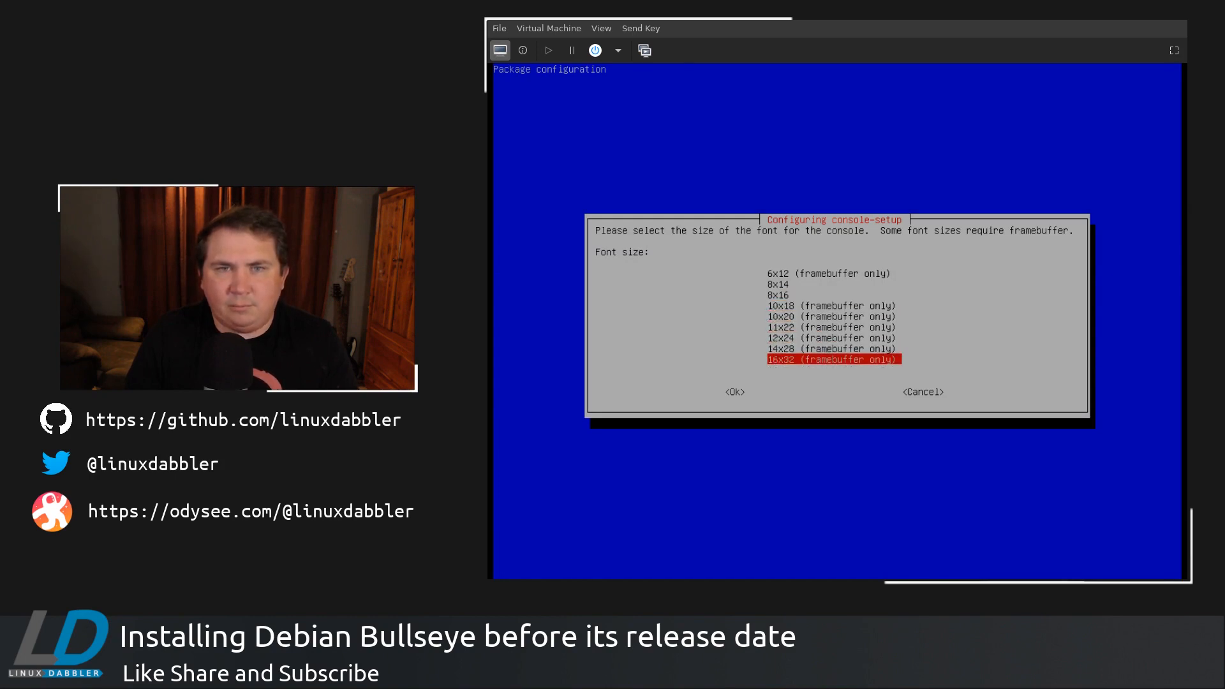
click(734, 391)
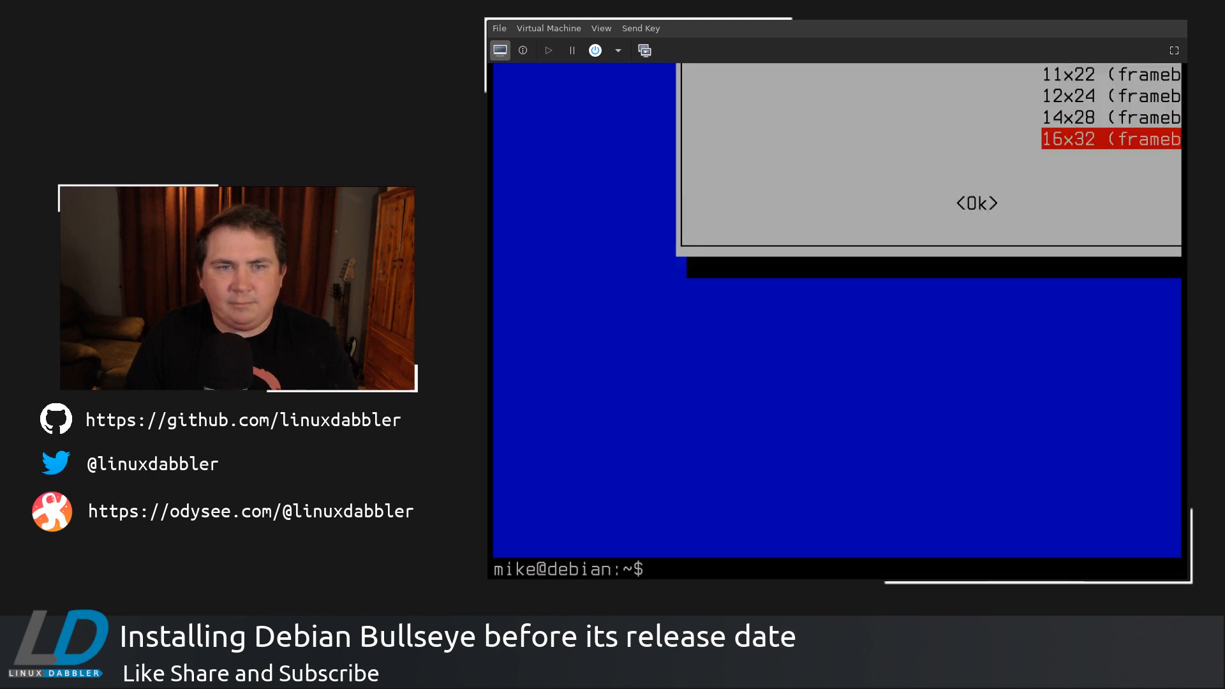
text(clear)
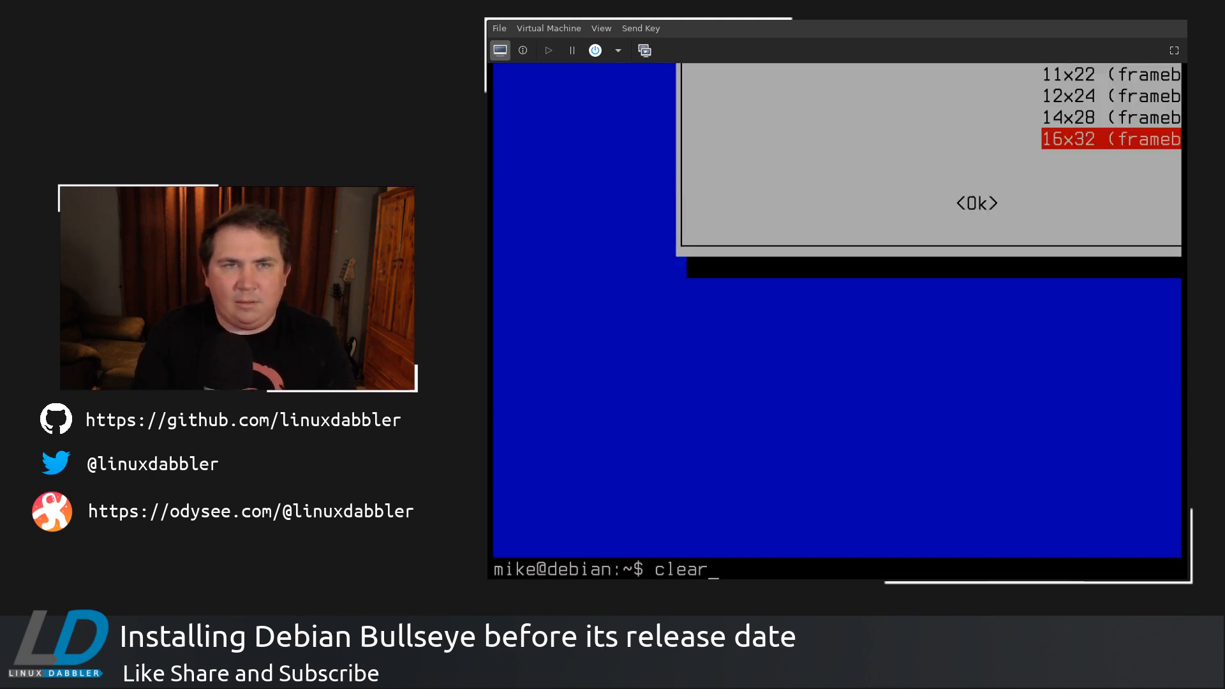
- Clear the console and enter the command sudo apt install git vim
key(Return)
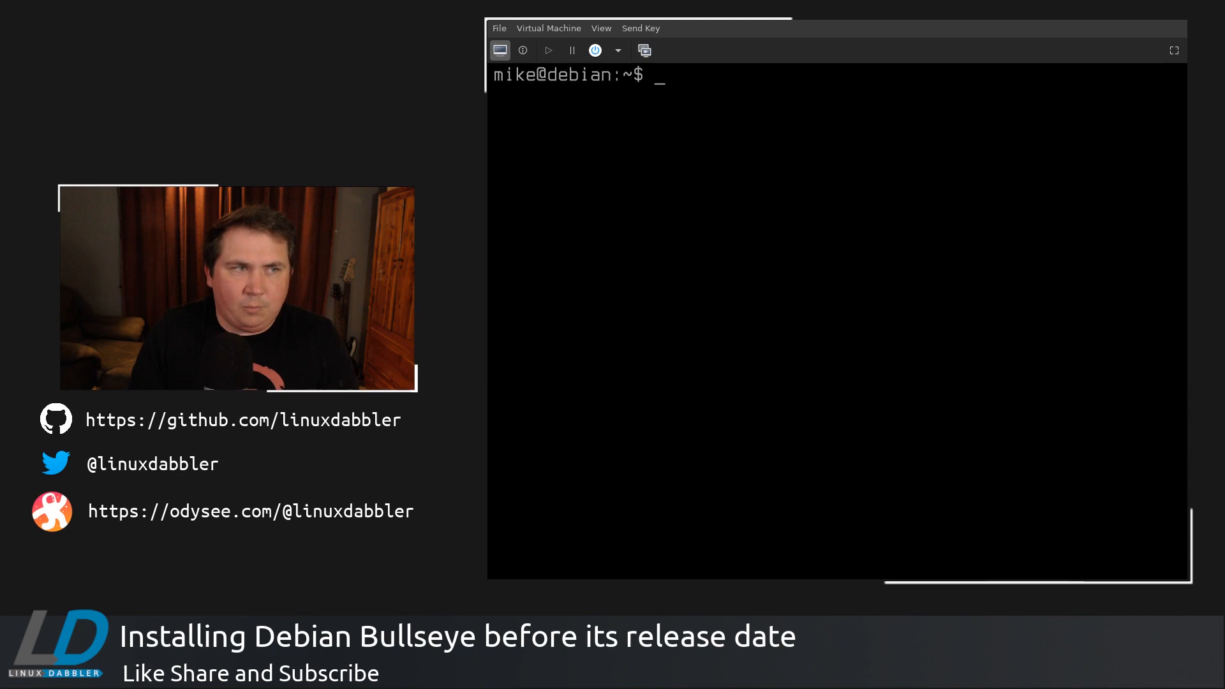
text(s)
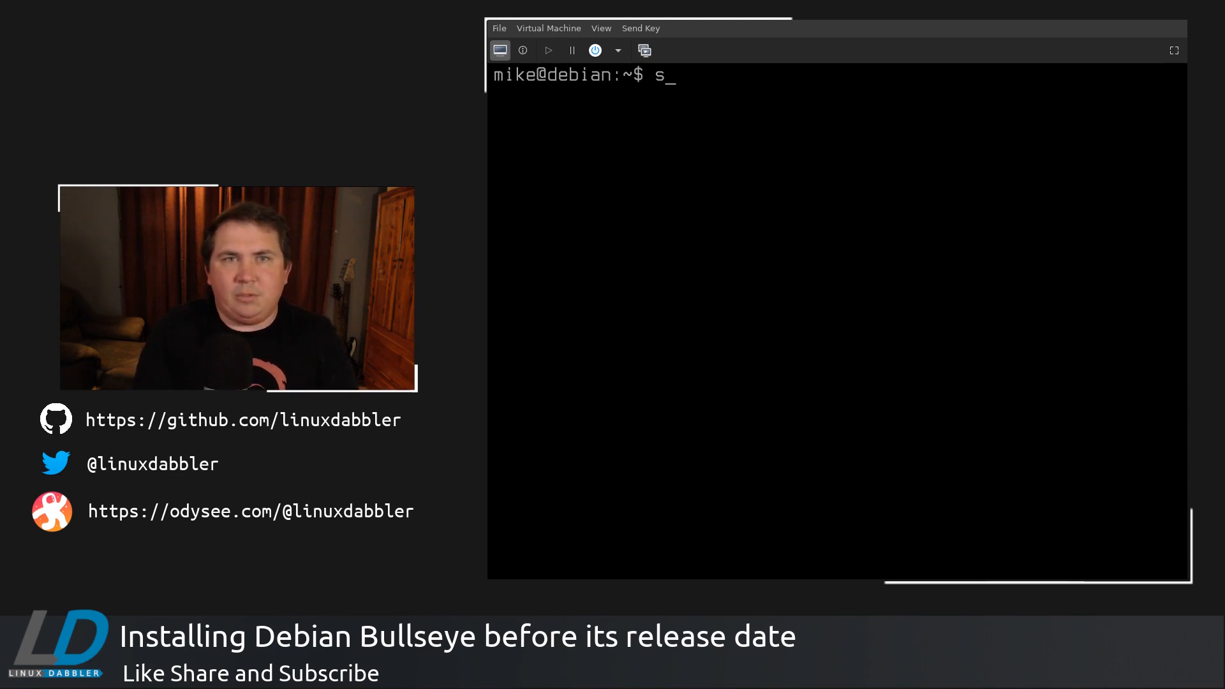
text(udo apt insta)
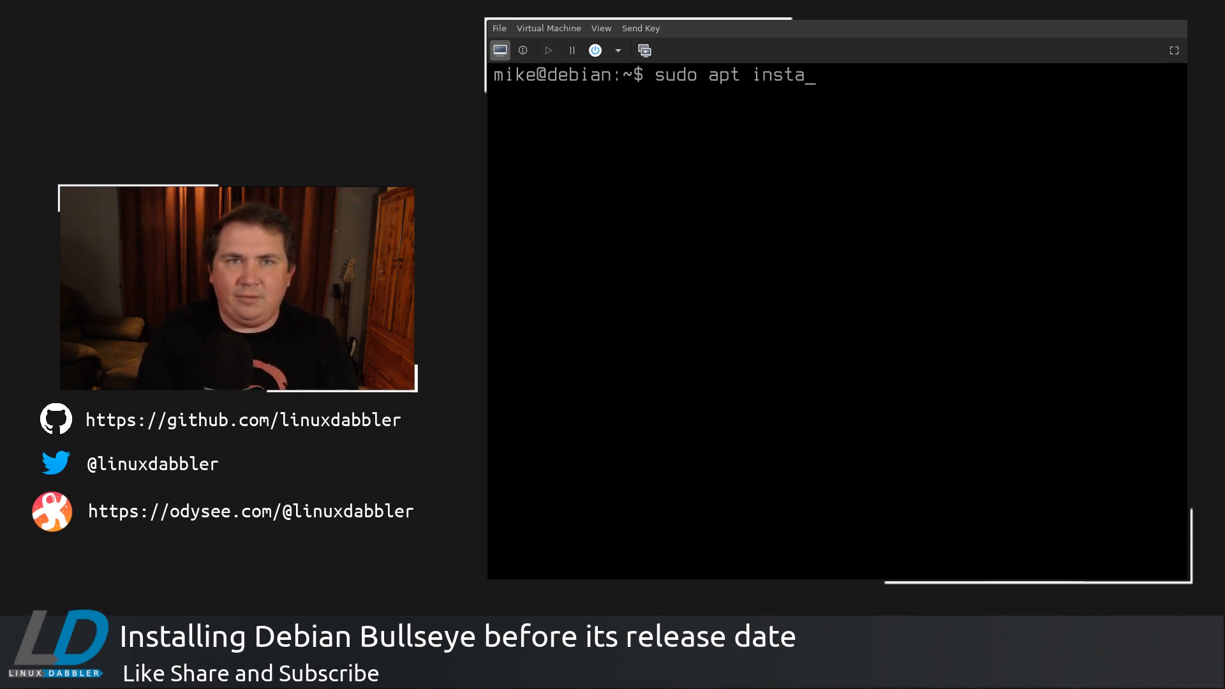
text(ll git vim)
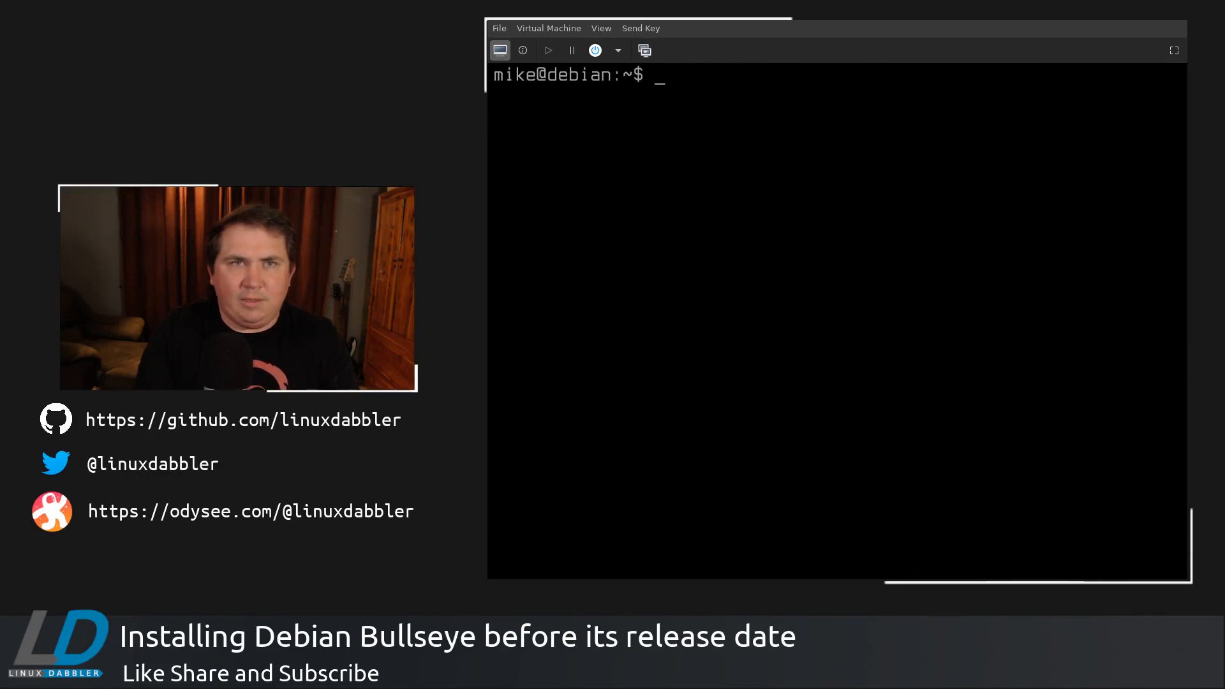
- Open /etc/apt/sources.list with sudo vim, go to the bullseye main line, and type :w
text(sudo vim /et)
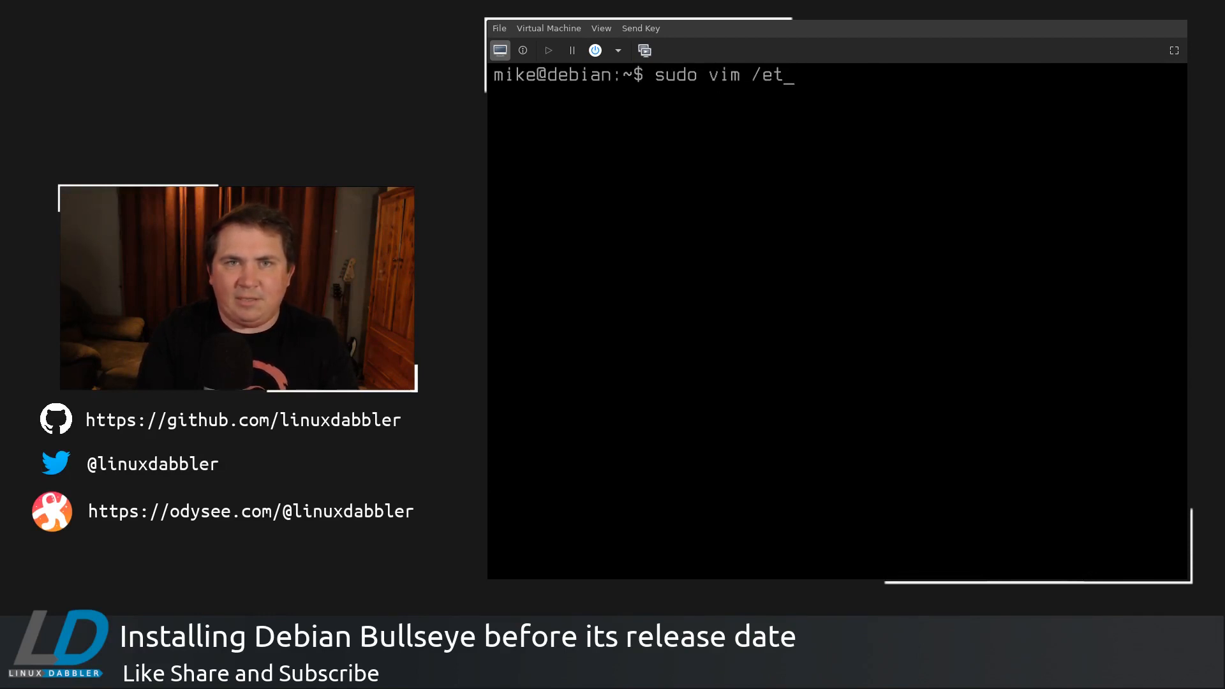
text(c/apt/source)
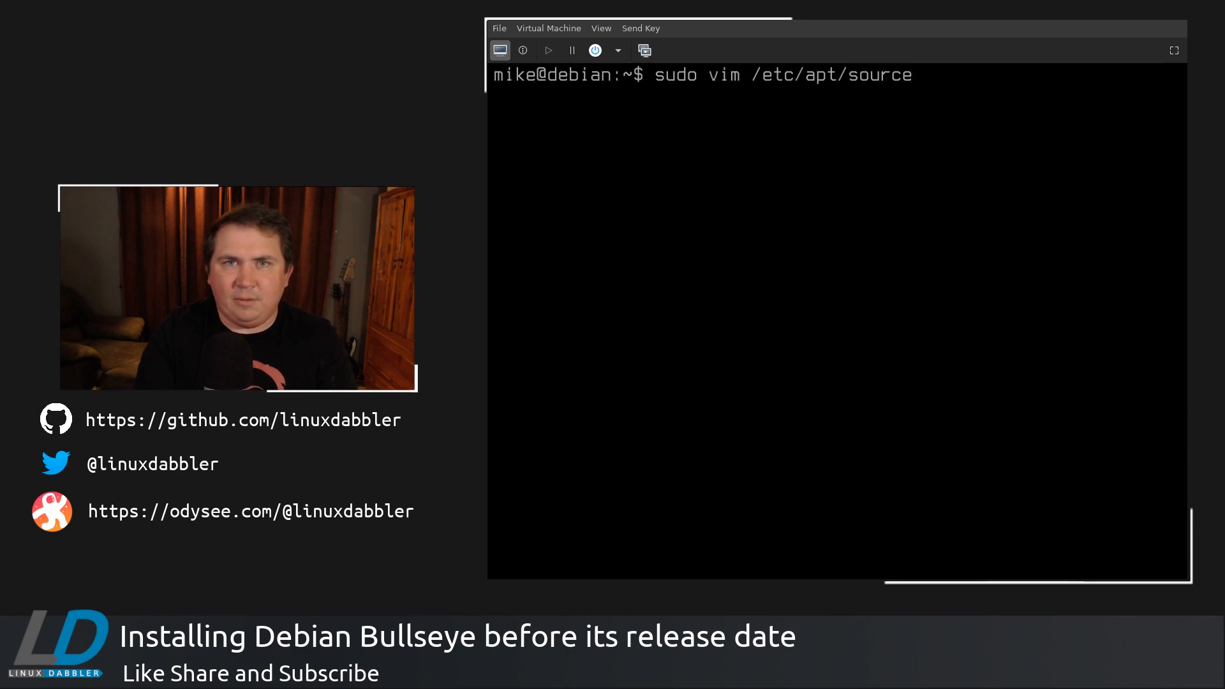
text(s.list)
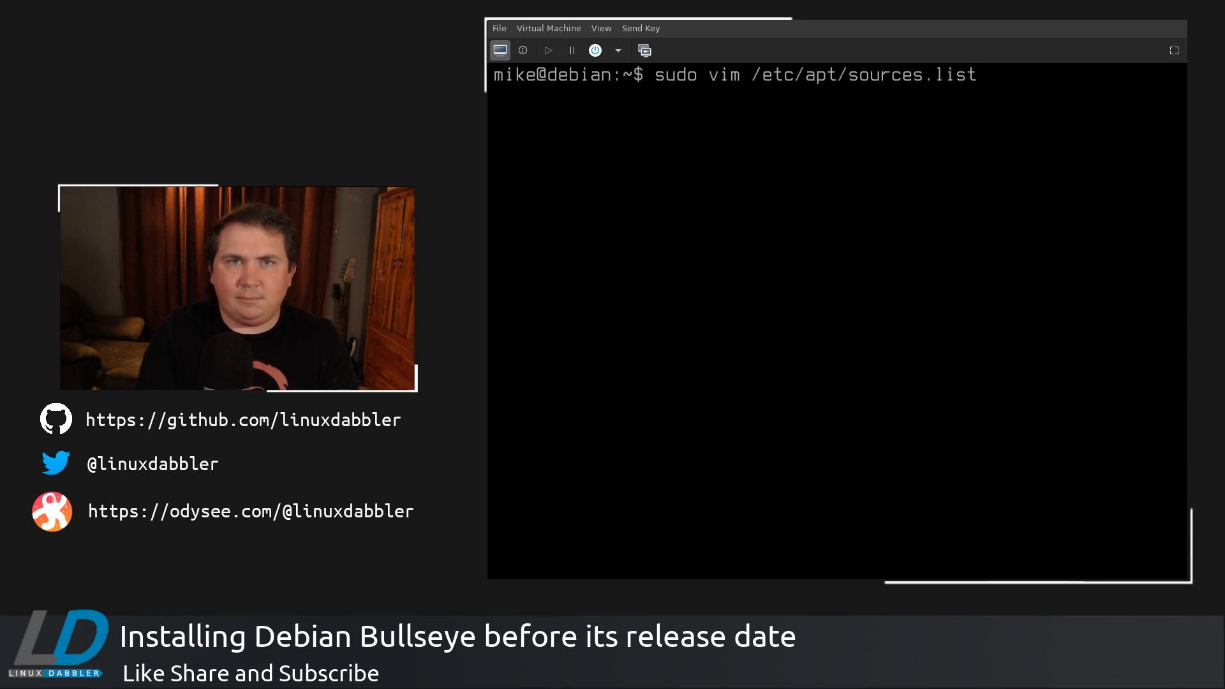
key(Return)
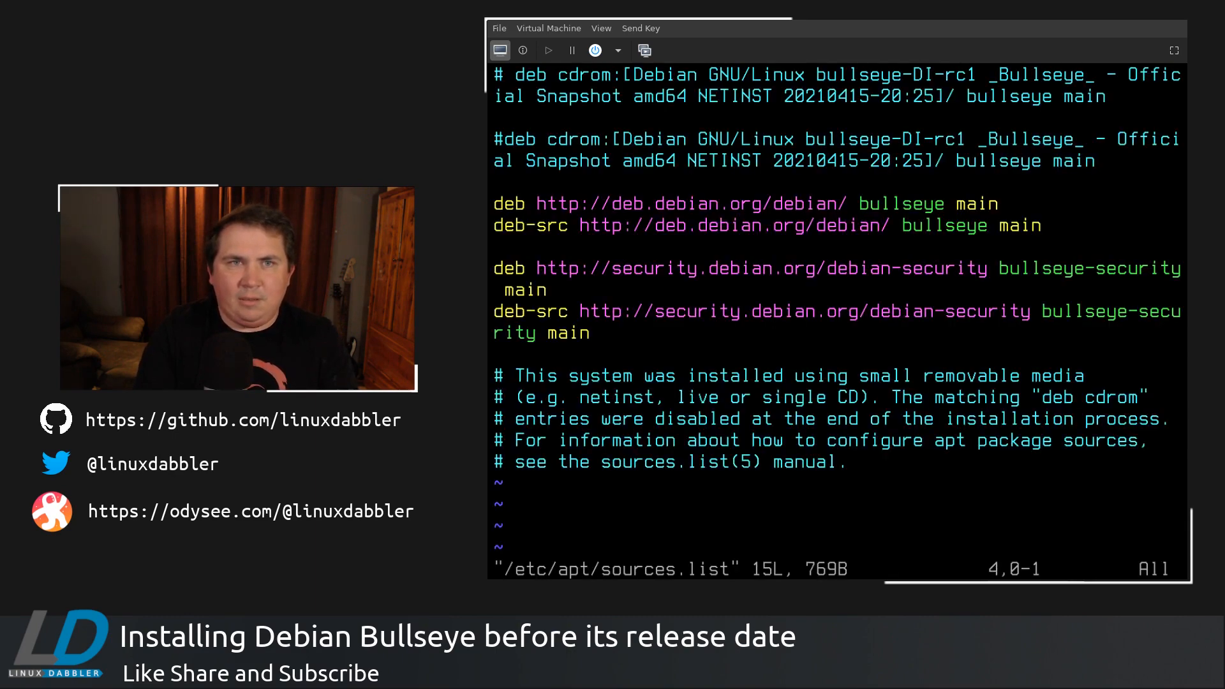
key(Down)
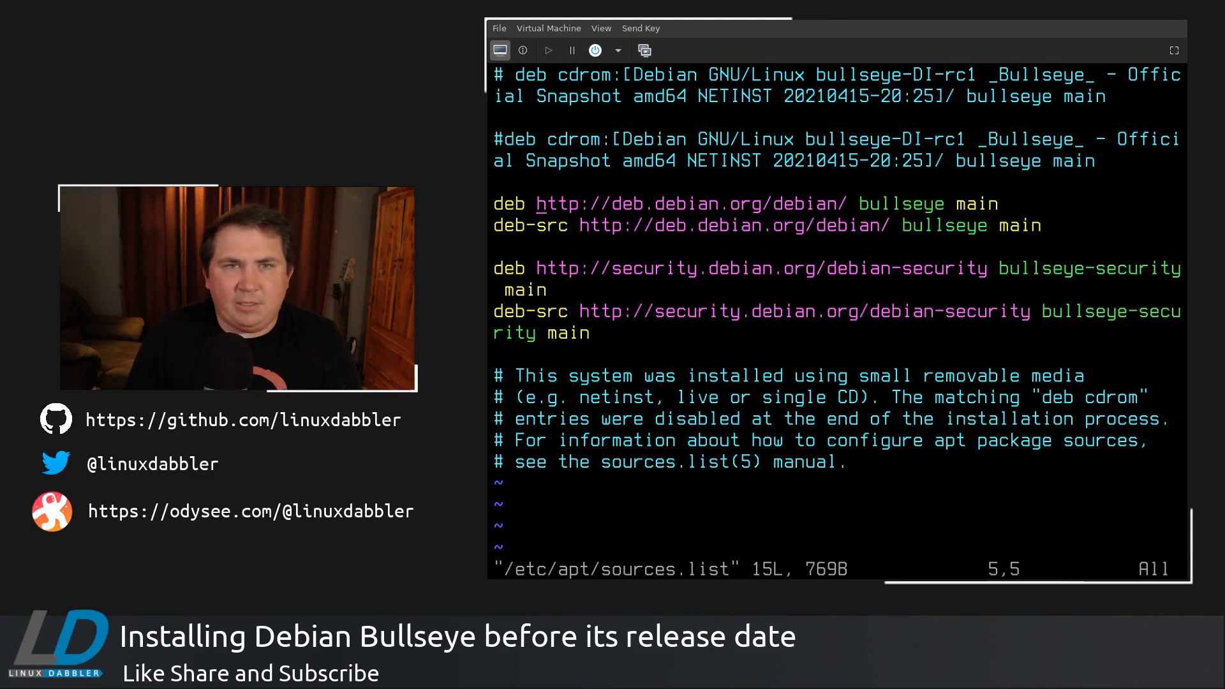
key(End)
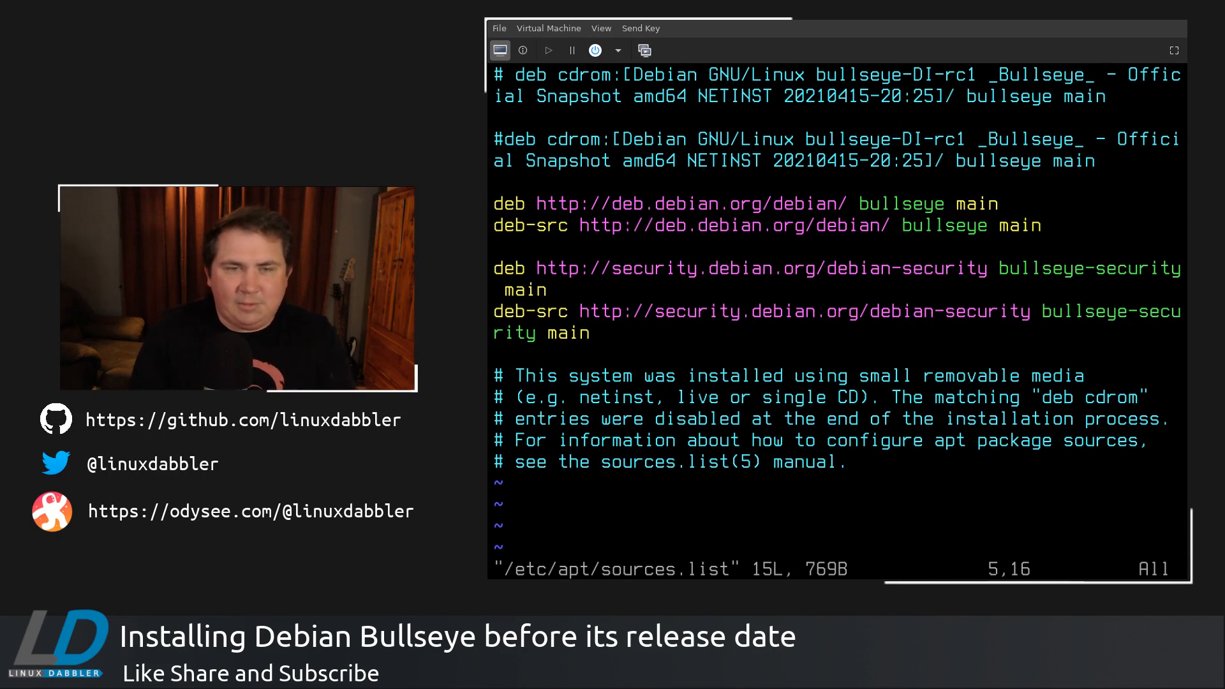
text(:w)
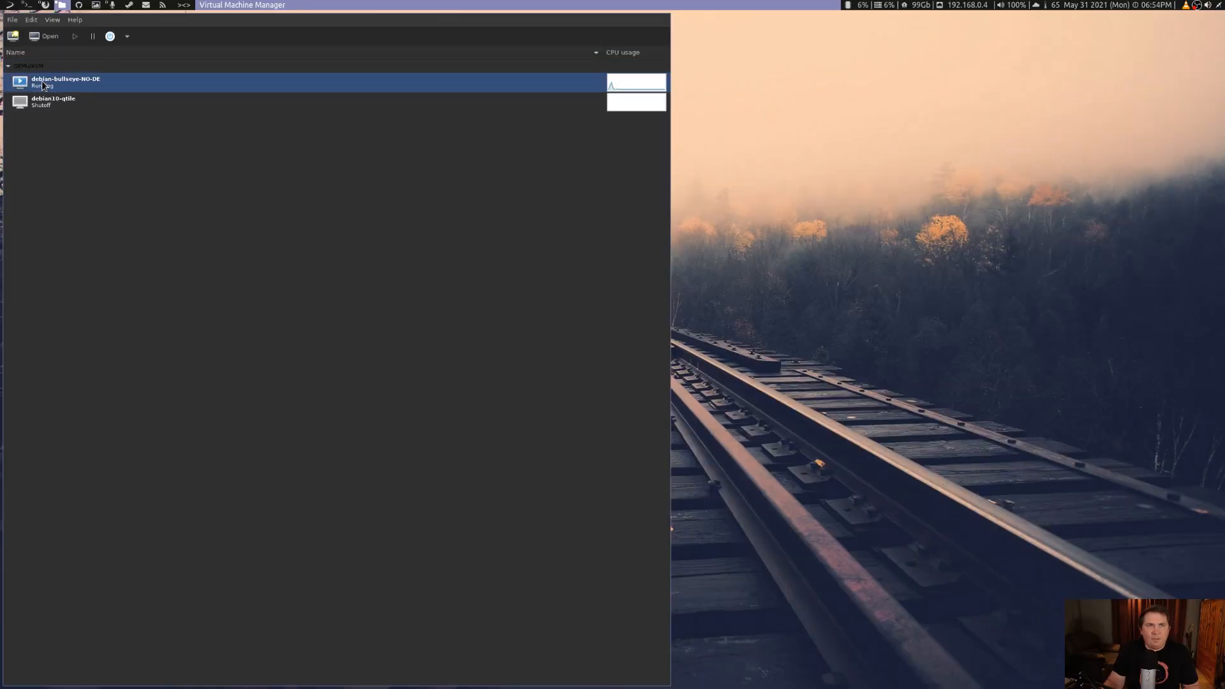
- Force Off debian-bullseye-NO-DE and confirm with Yes
right_click(66, 83)
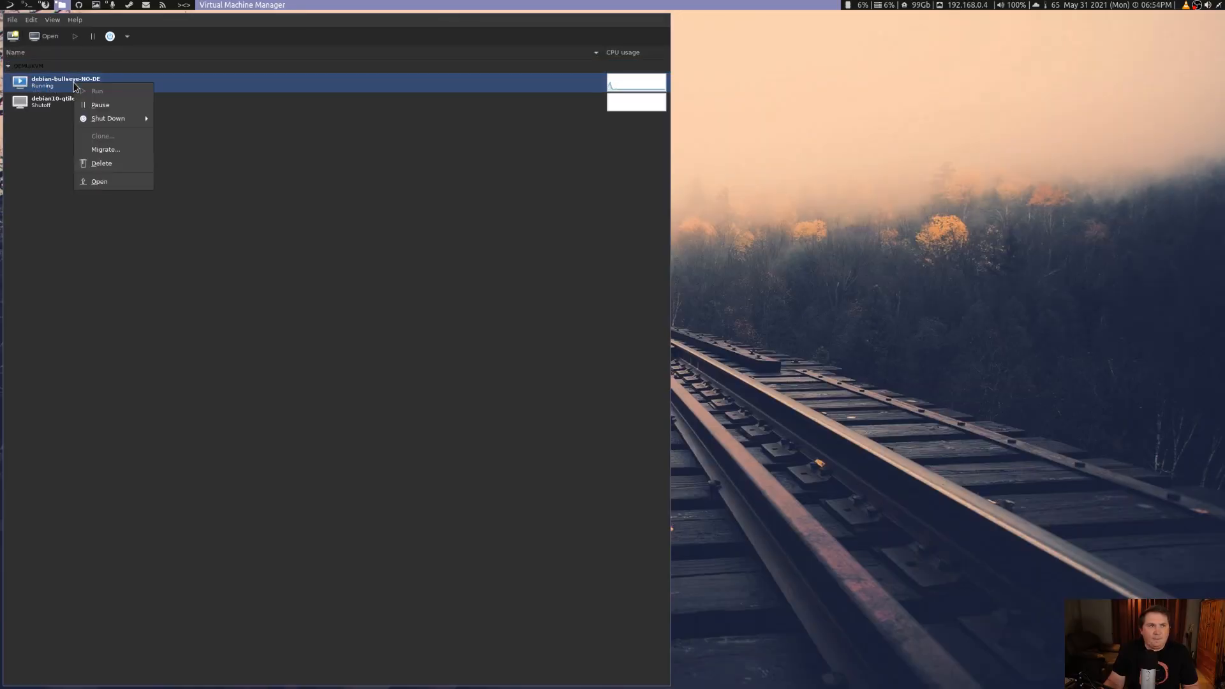
mouse_move(102, 164)
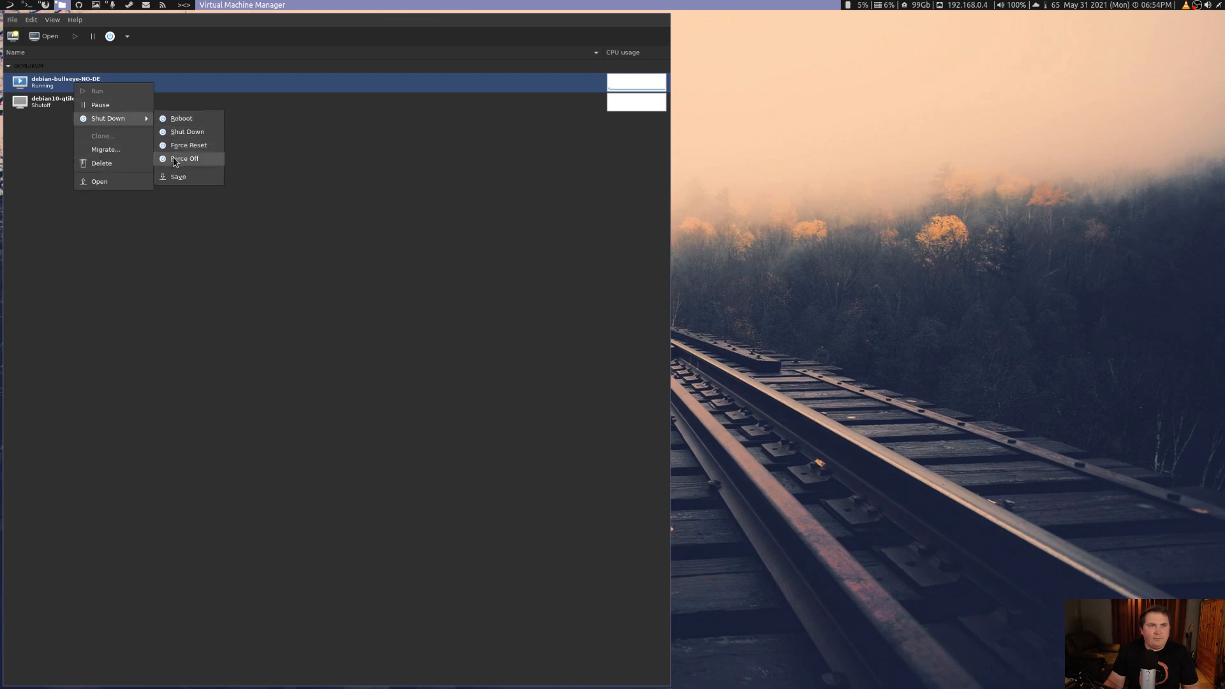
click(185, 158)
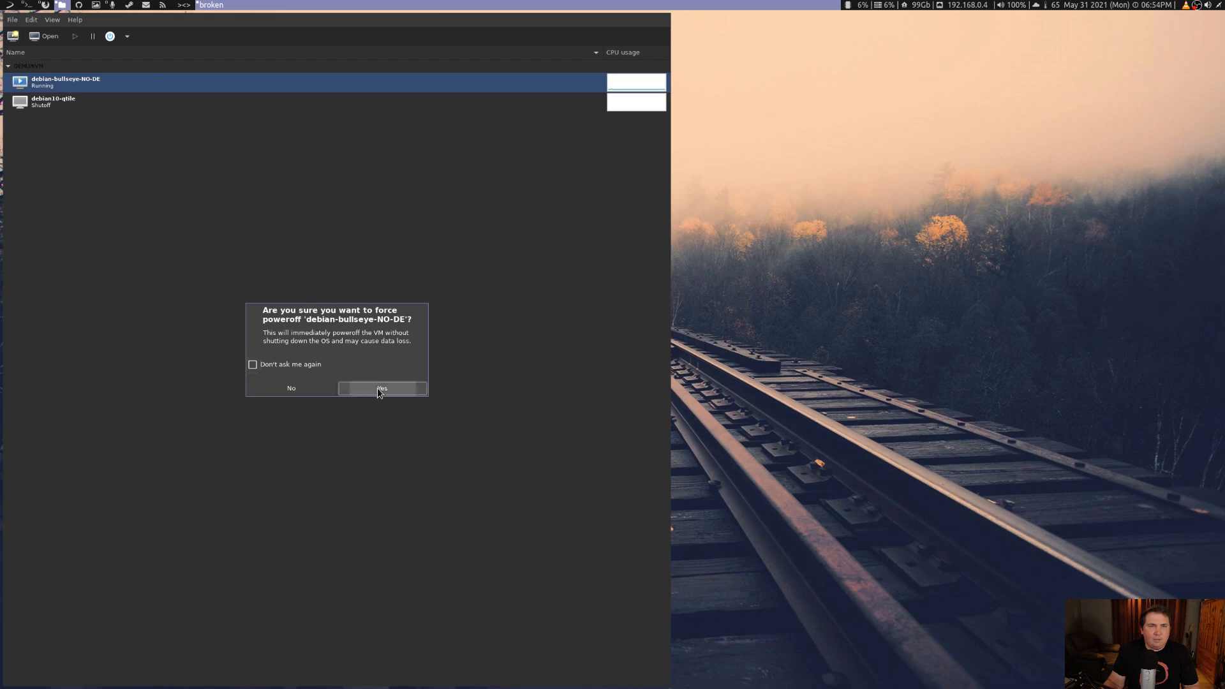
click(381, 388)
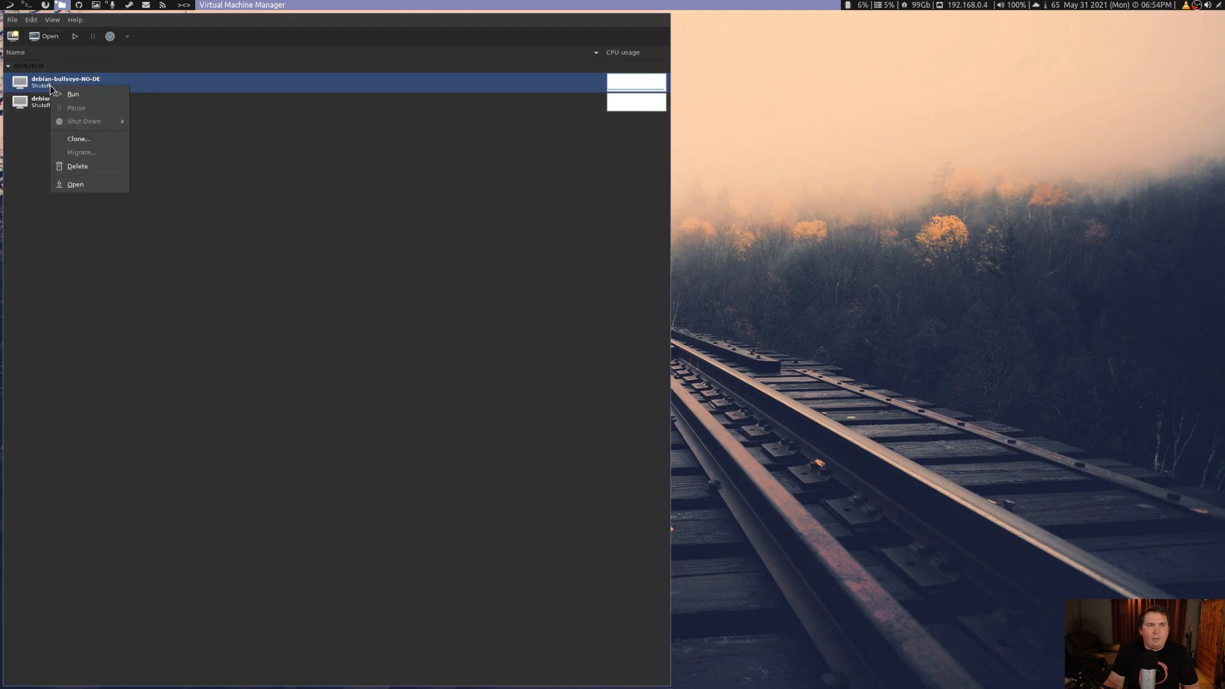
- Clone debian-bullseye-NO-DE as debian-bullseye-XORG and select the new machine
click(78, 139)
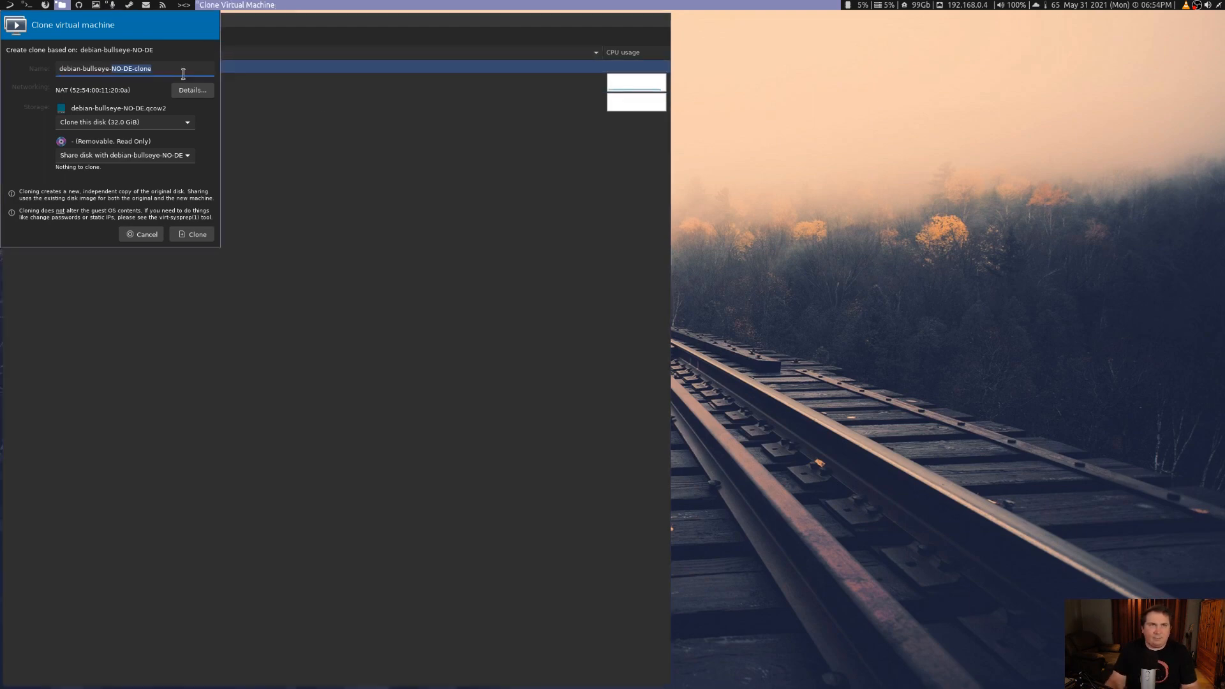
key(Backspace)
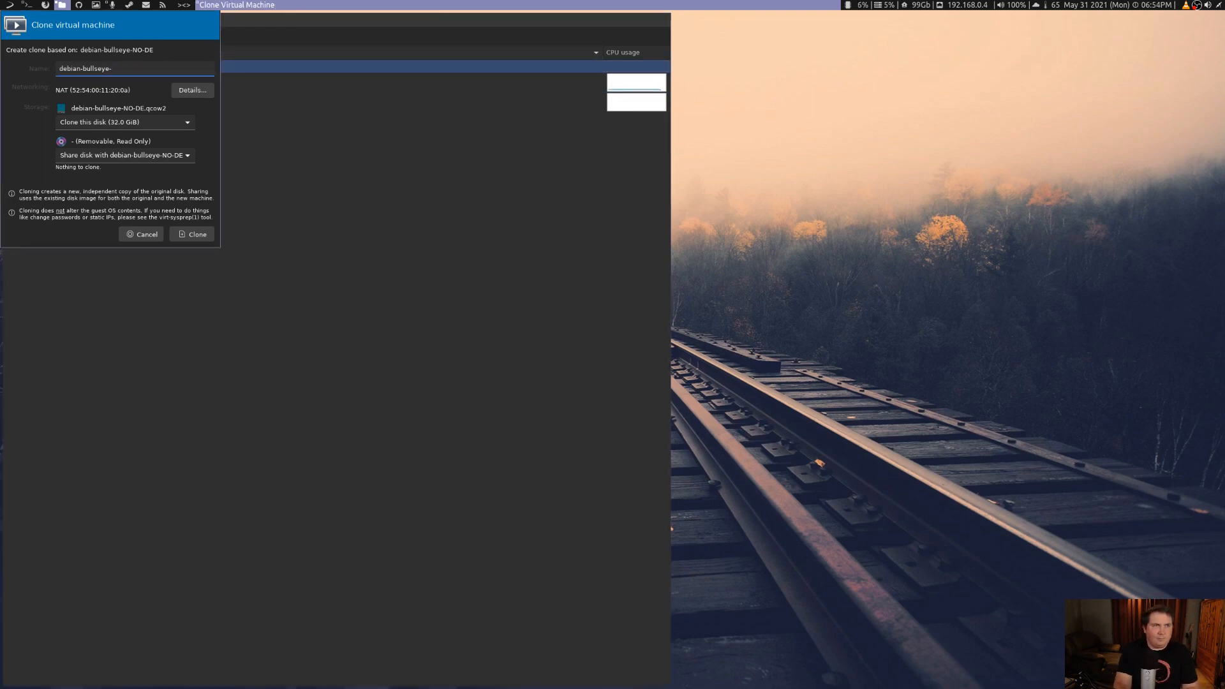
text(XORG)
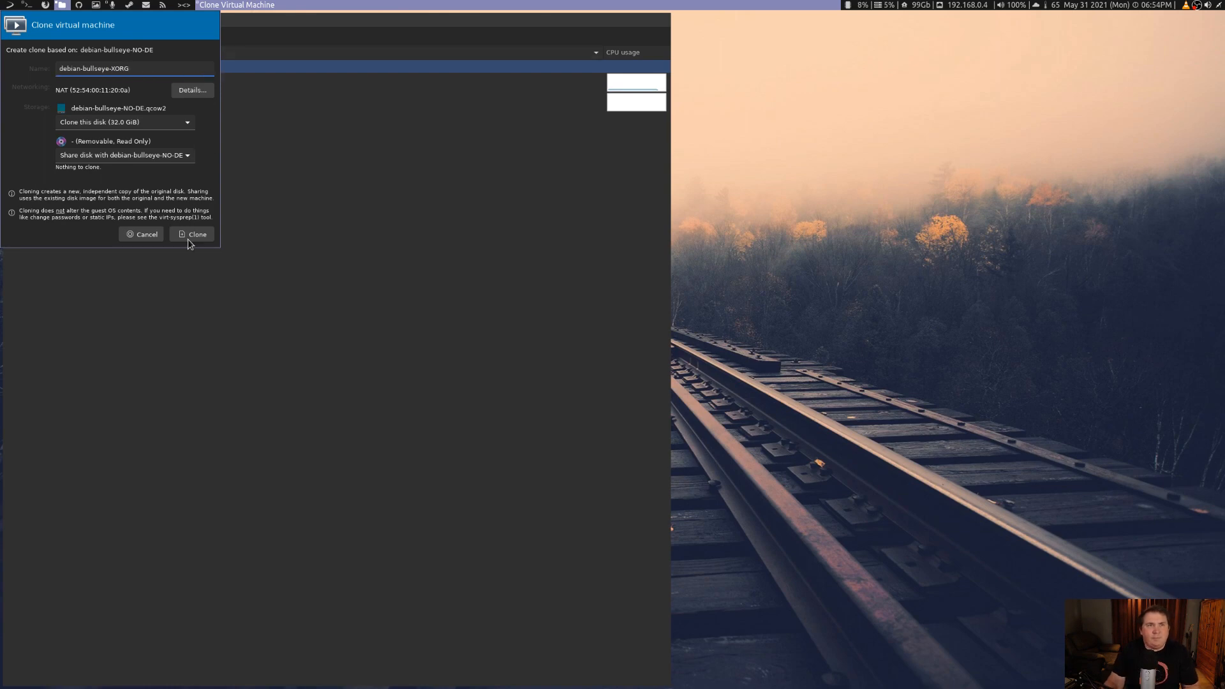
click(192, 234)
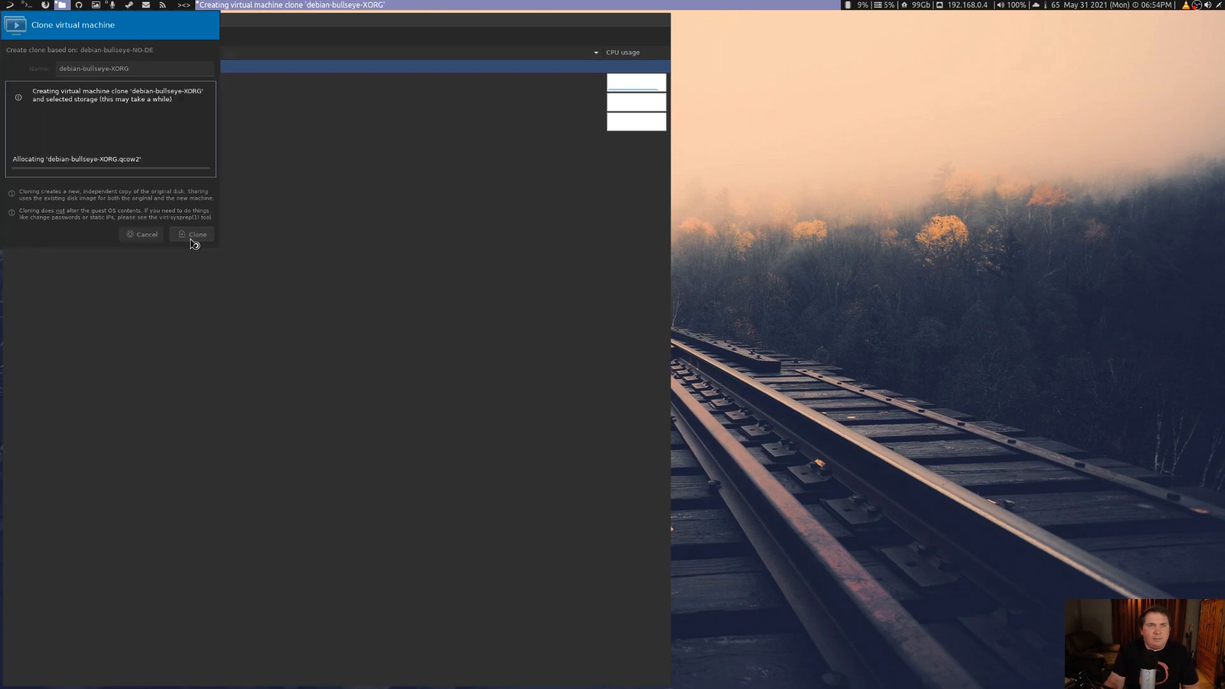
click(193, 234)
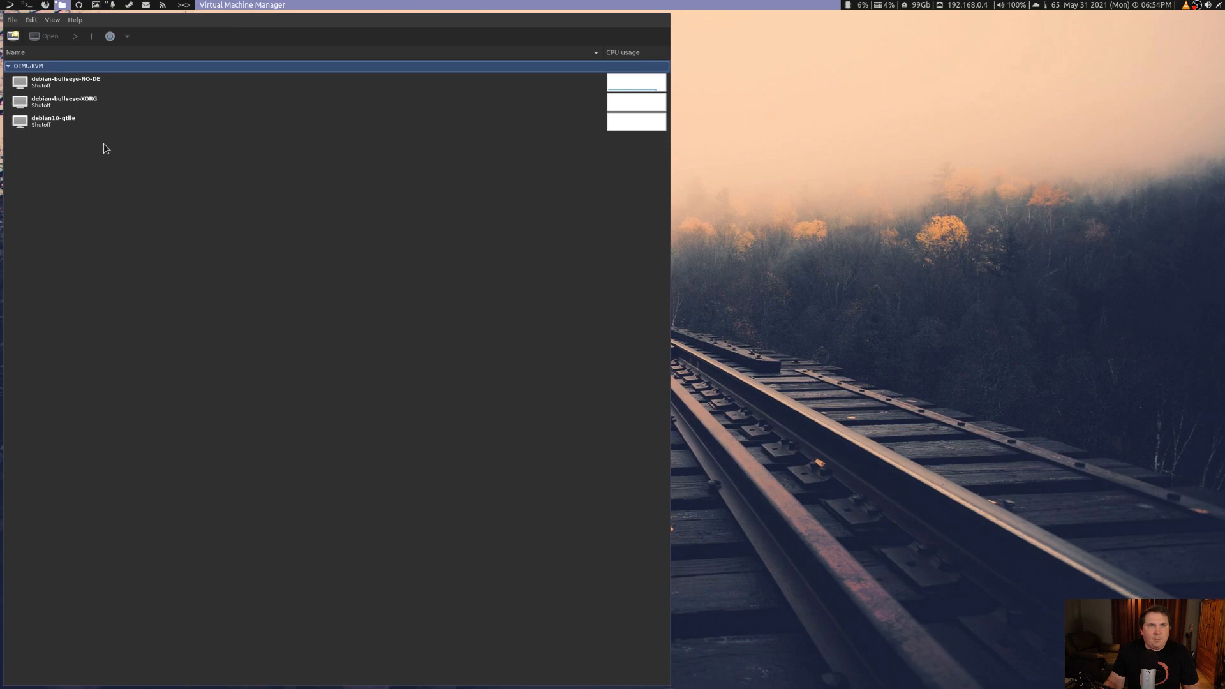
click(67, 101)
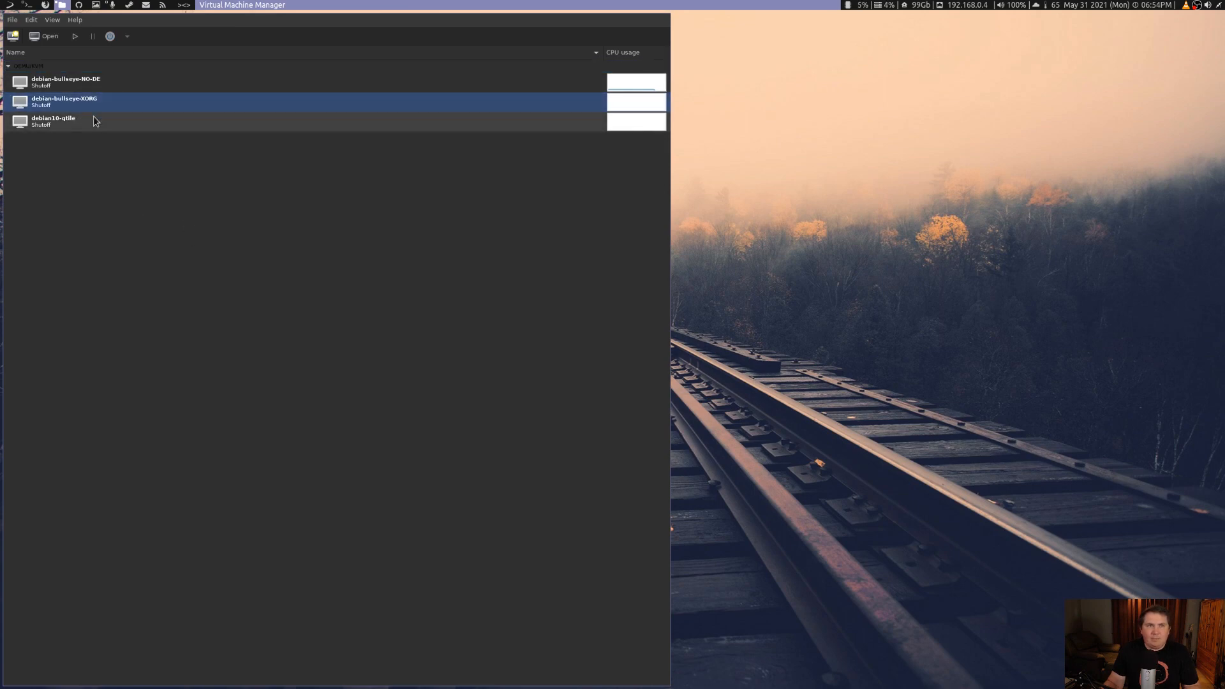
- Open the debian-bullseye-XORG console from its right-click menu
right_click(64, 101)
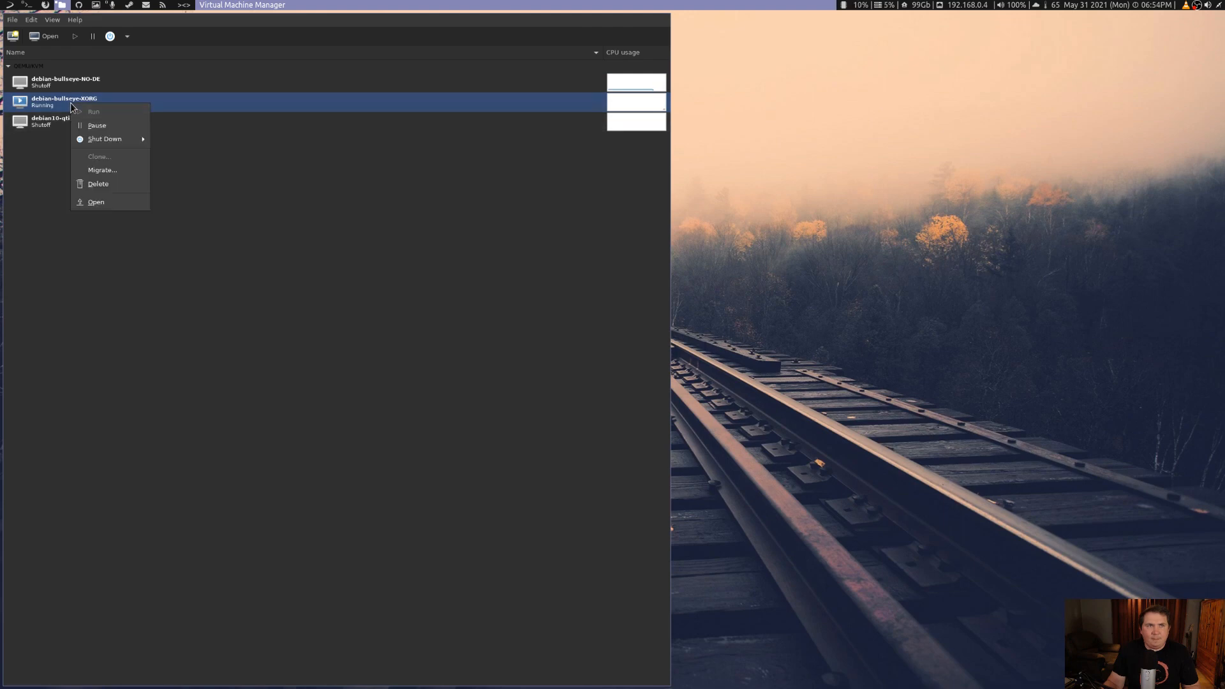
click(95, 201)
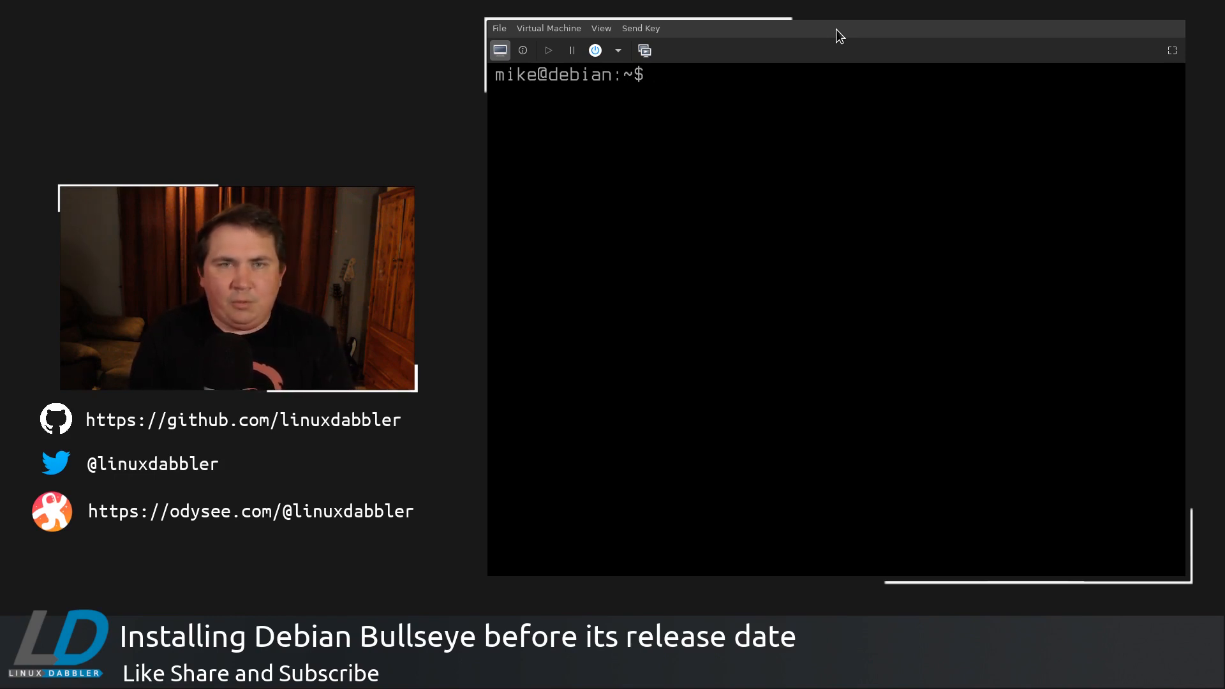
- Run sudo apt install xorg xserver-xorg -yy in the clone's console
text(sudo)
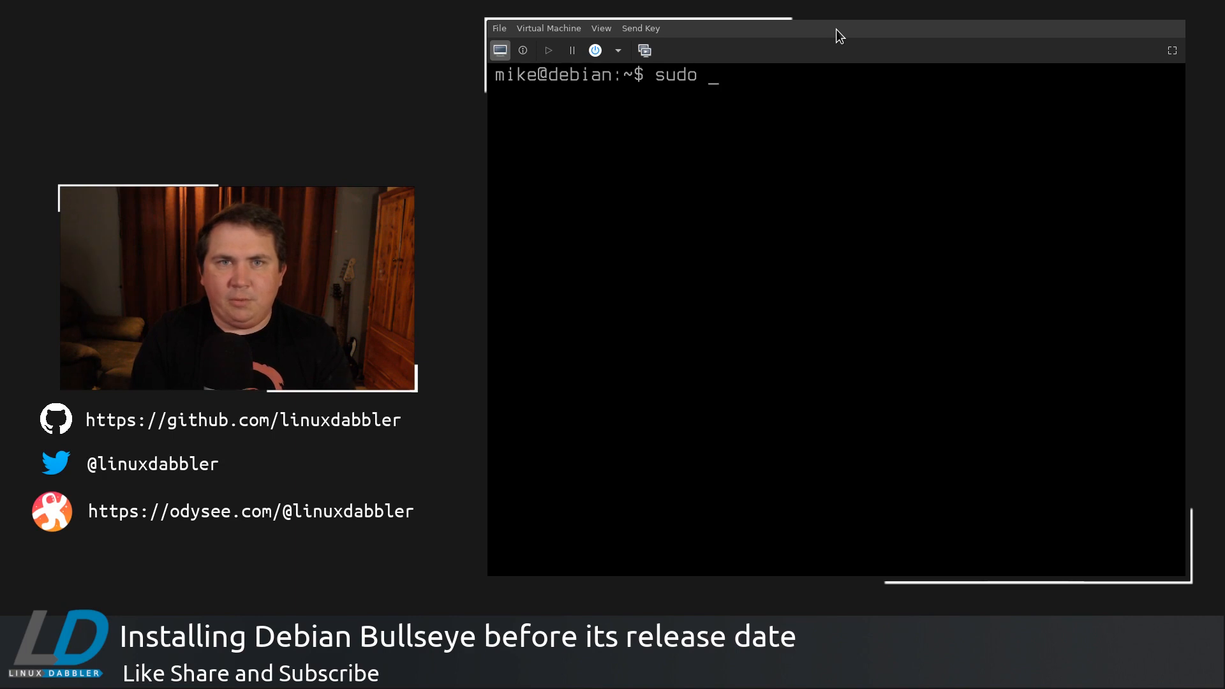
text(apt install)
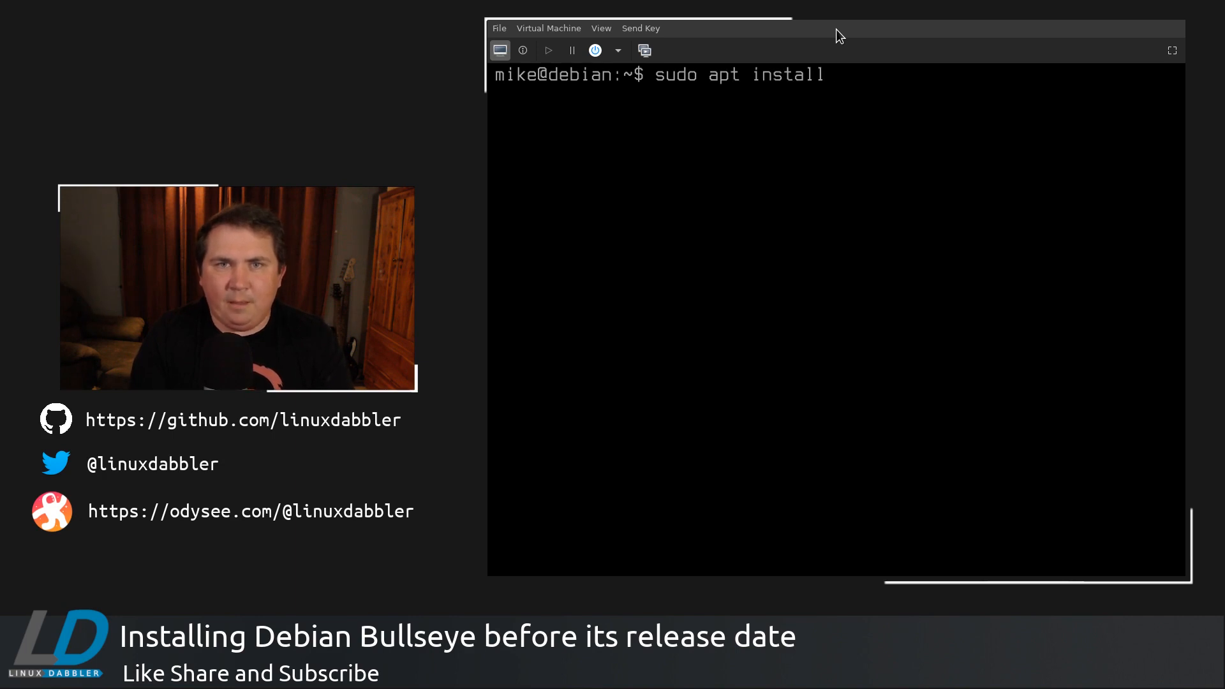
text(xorg xs)
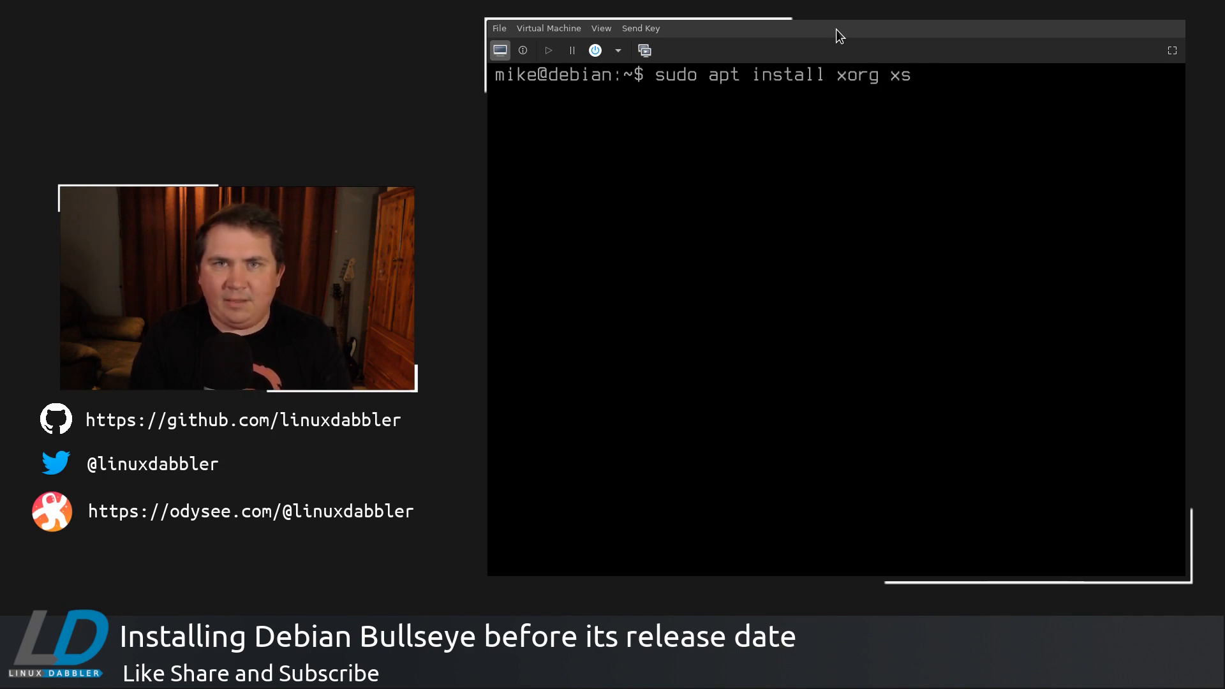
text(erver-)
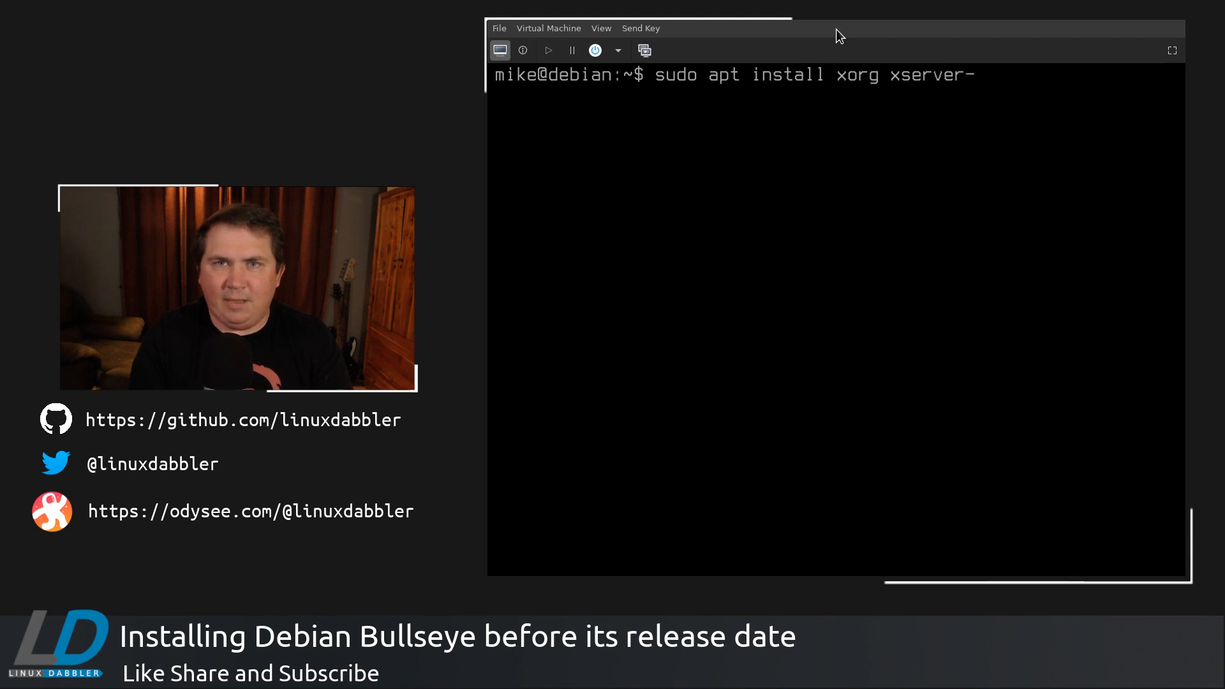
text(xorg -yy)
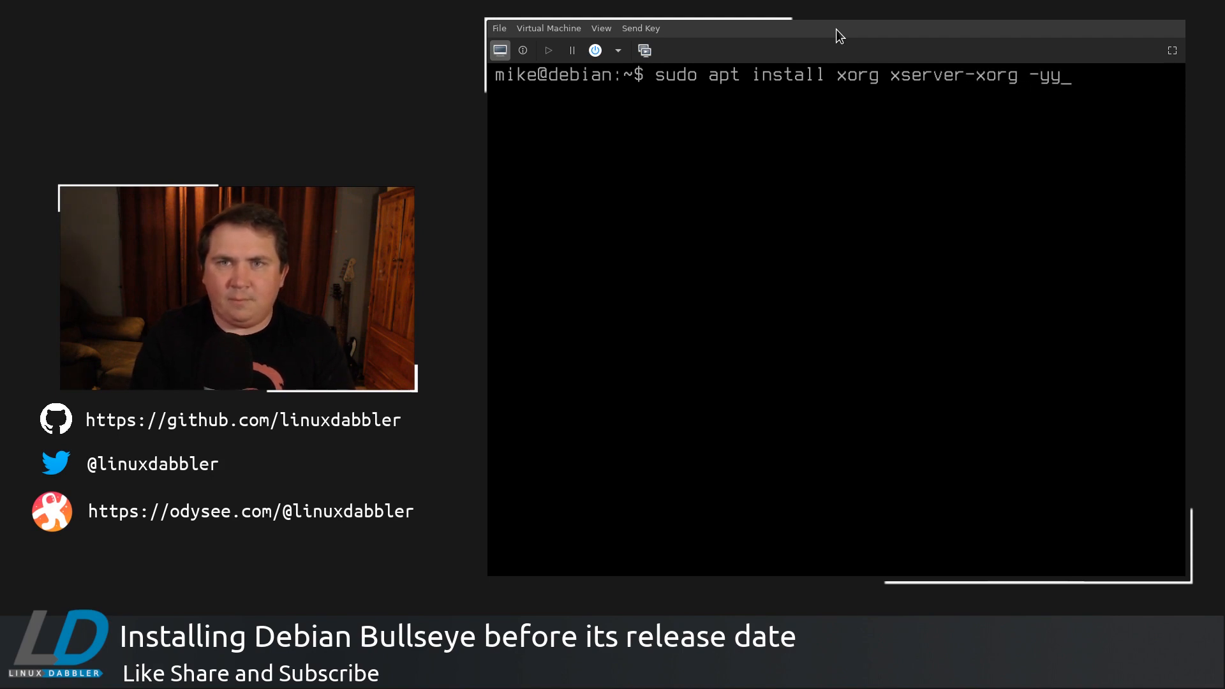
key(Return)
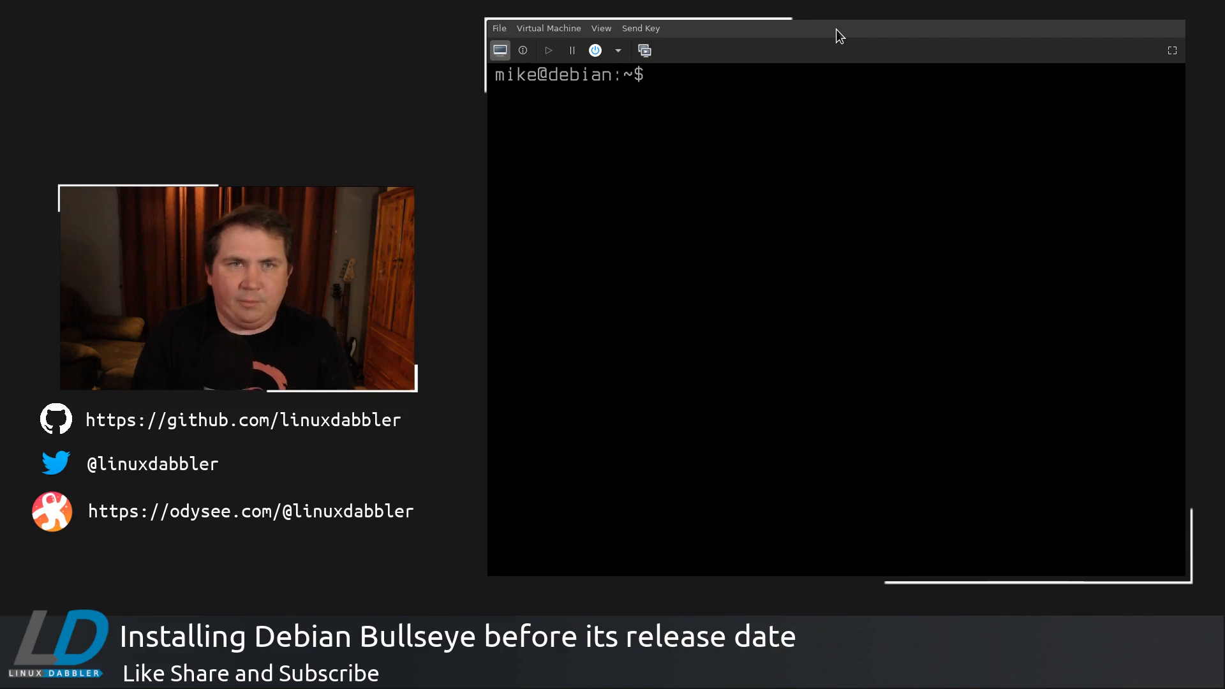
mouse_move(548, 29)
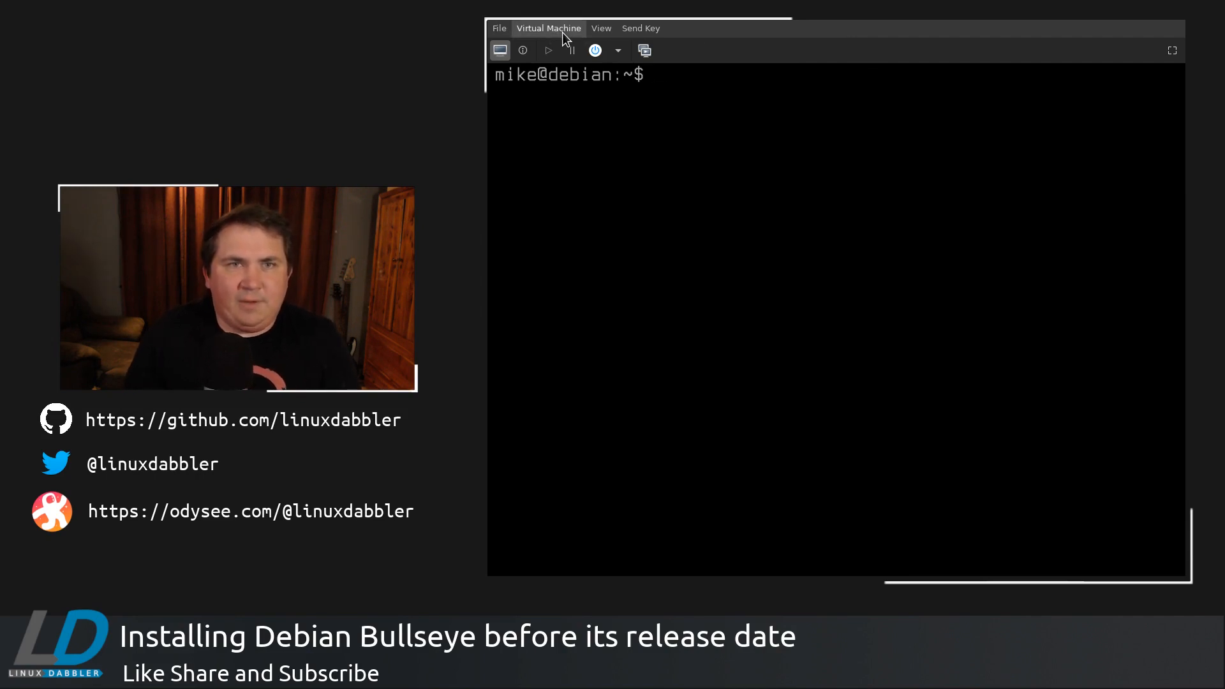
mouse_move(668, 94)
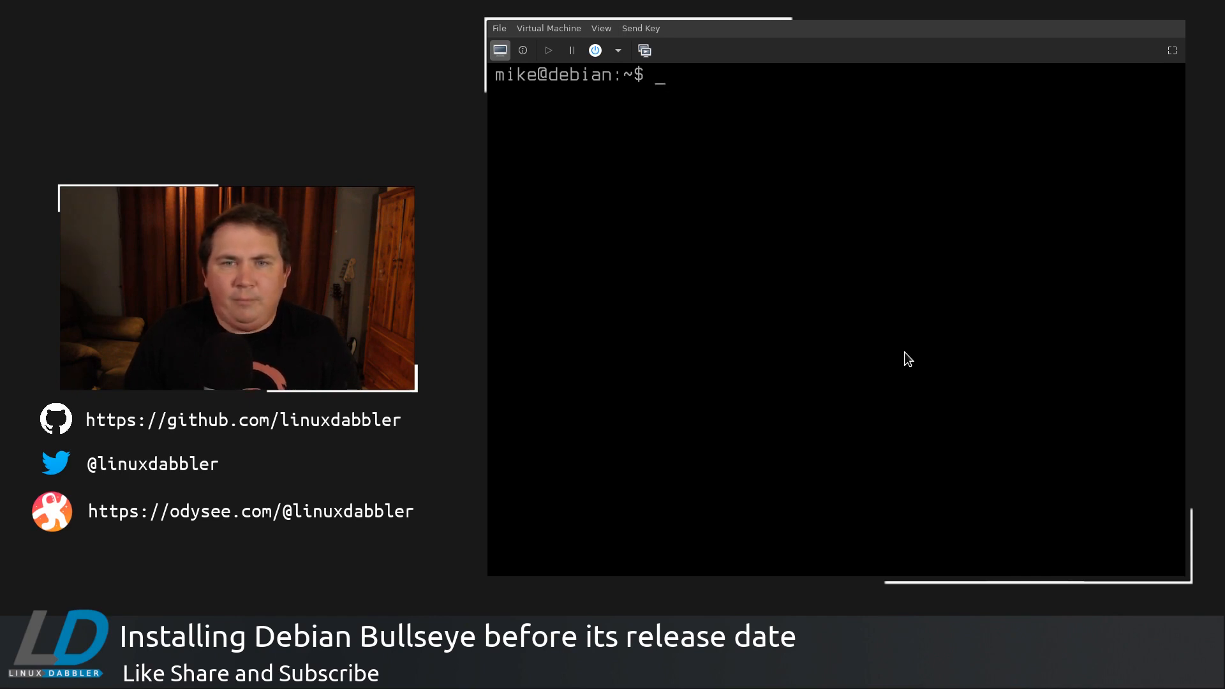
- Shut down the debian-bullseye-XORG guest and bring up a machine's actions in the list
click(594, 49)
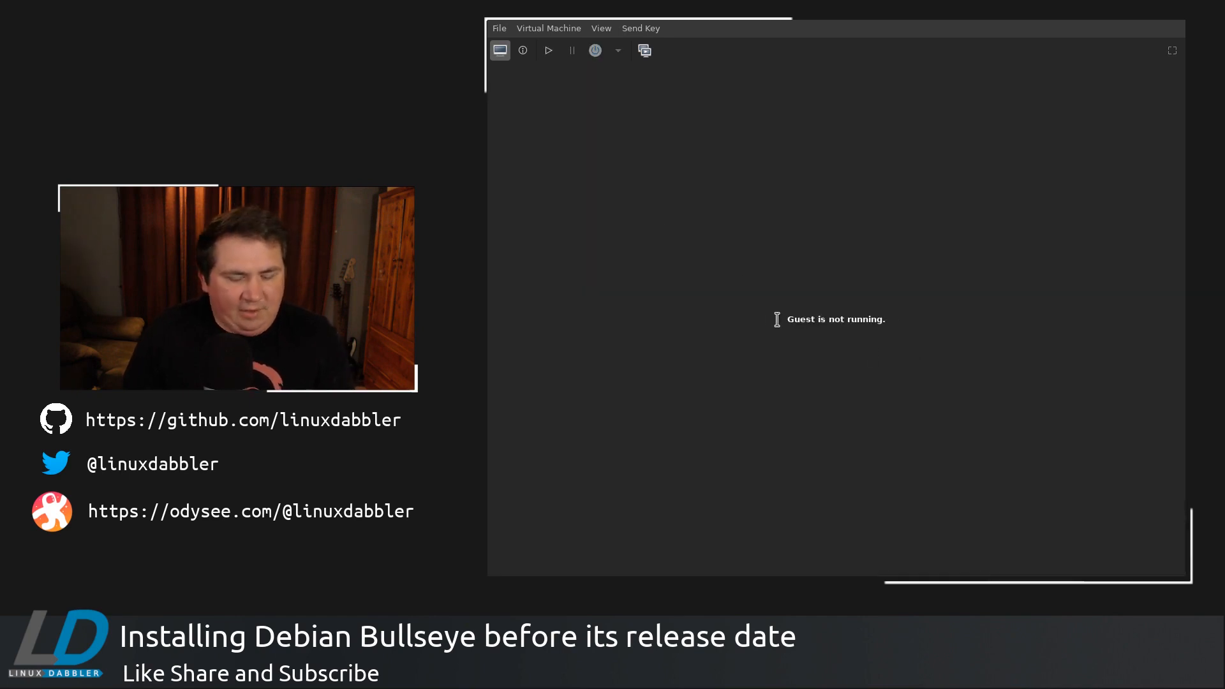
mouse_move(800, 383)
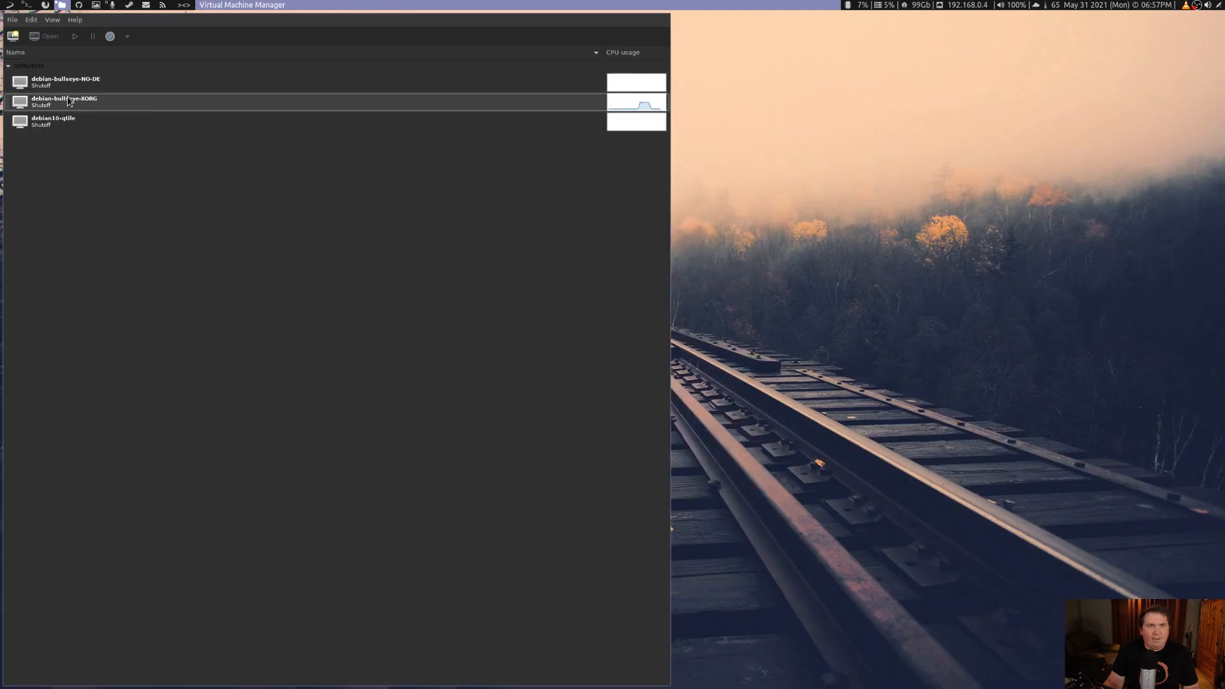
right_click(67, 101)
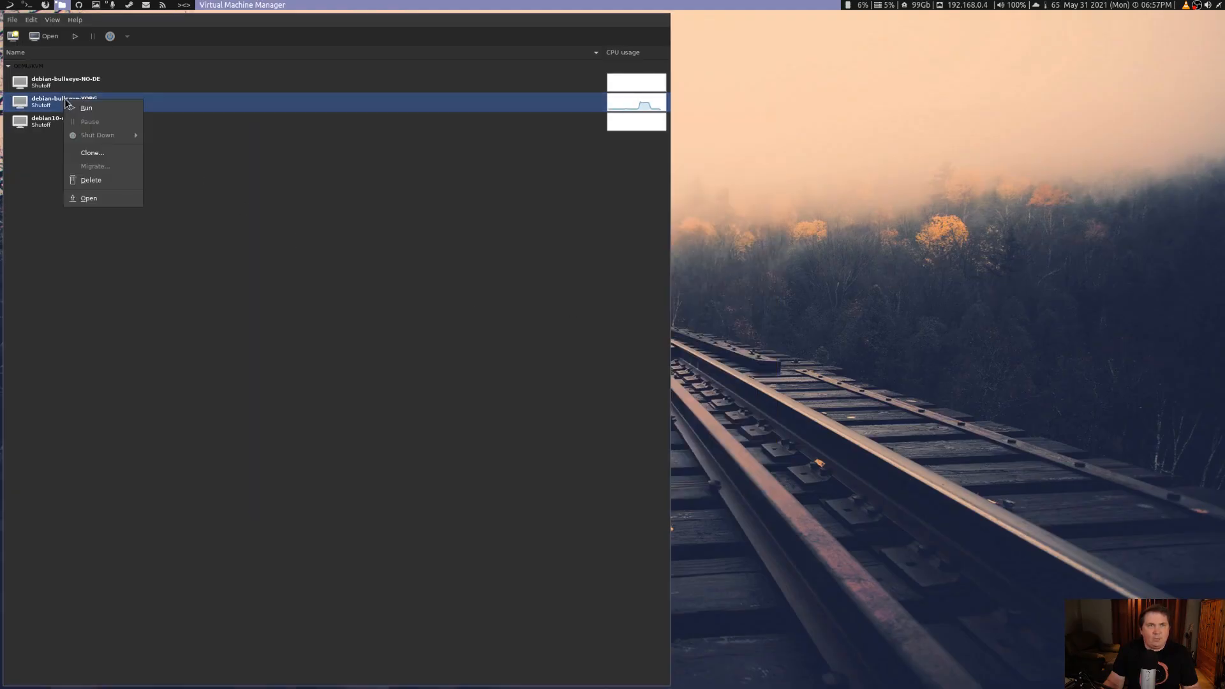
mouse_move(87, 107)
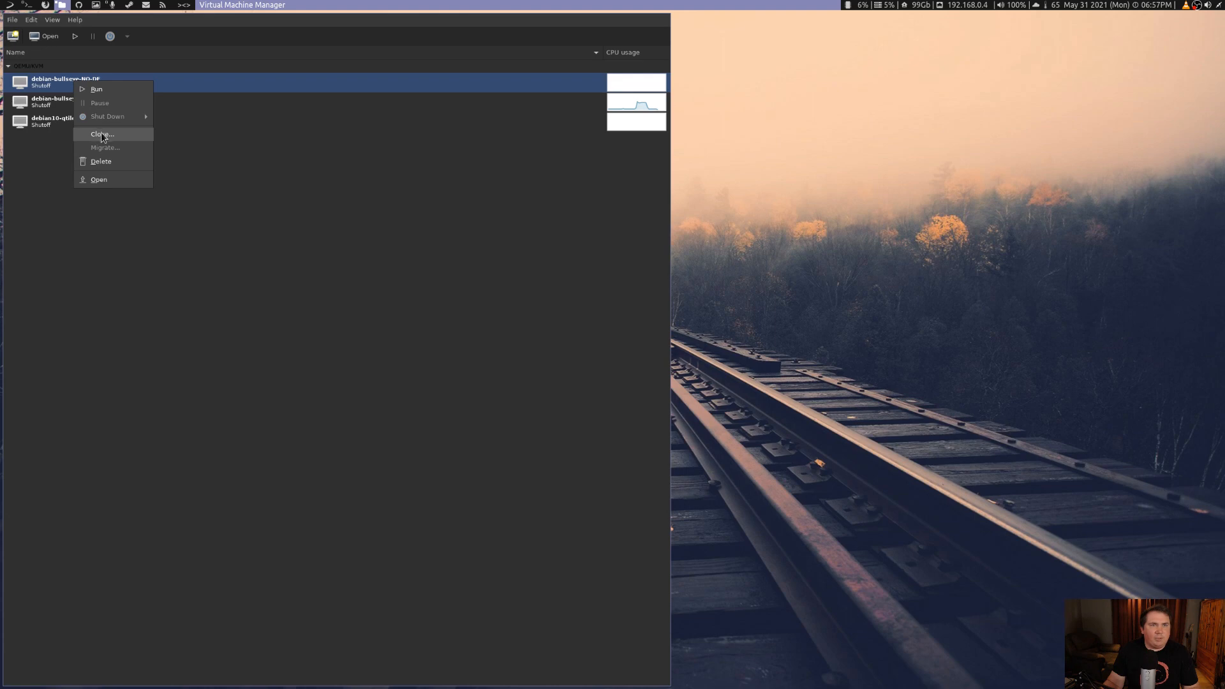
- Clone debian-bullseye-NO-DE as debian-bullseye-XFCE and select the new machine
click(102, 134)
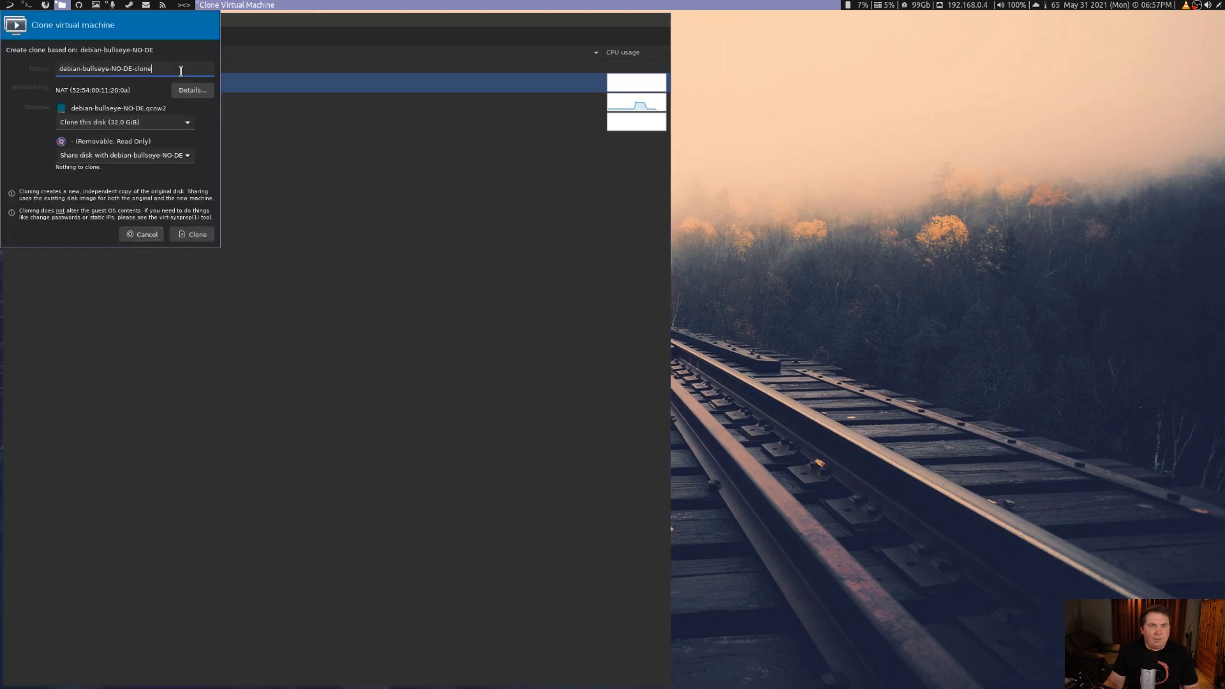
key(BackSpace)
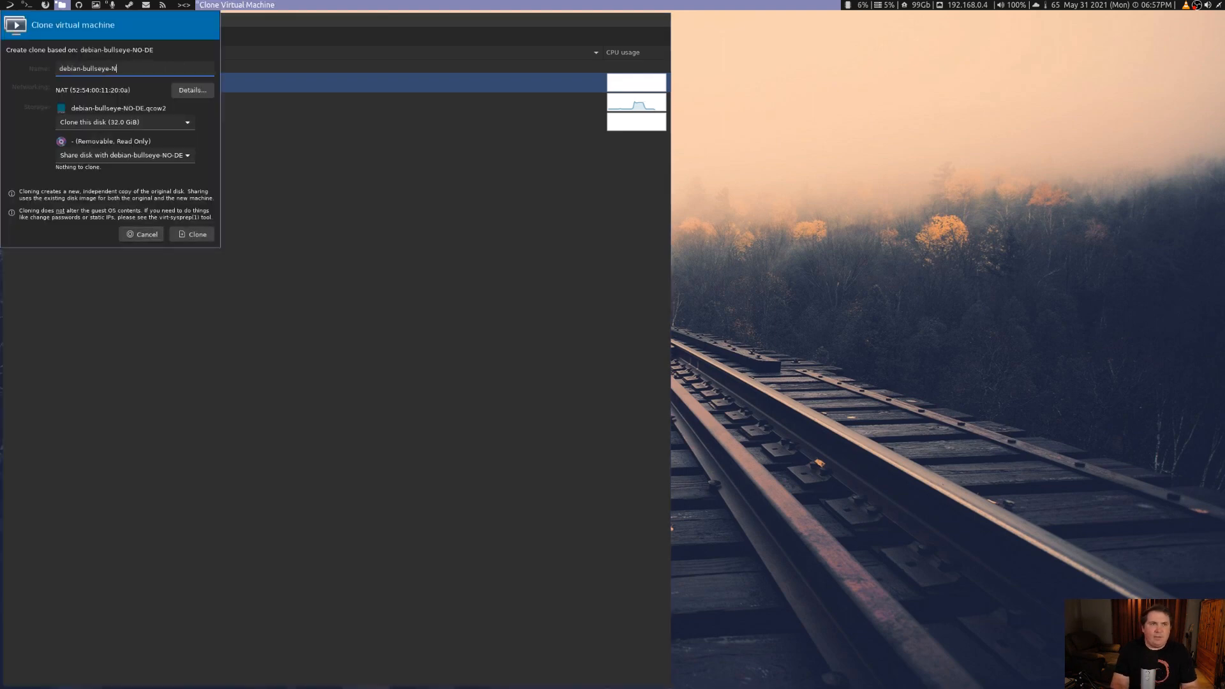
text(XF)
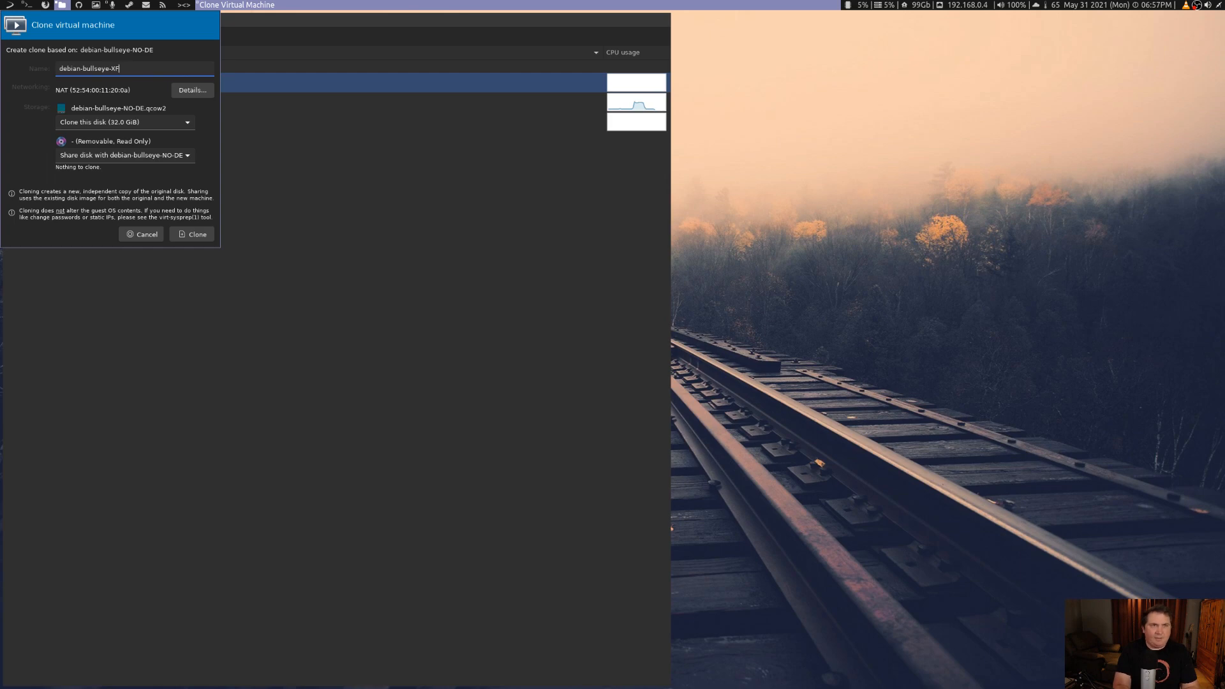
text(CE)
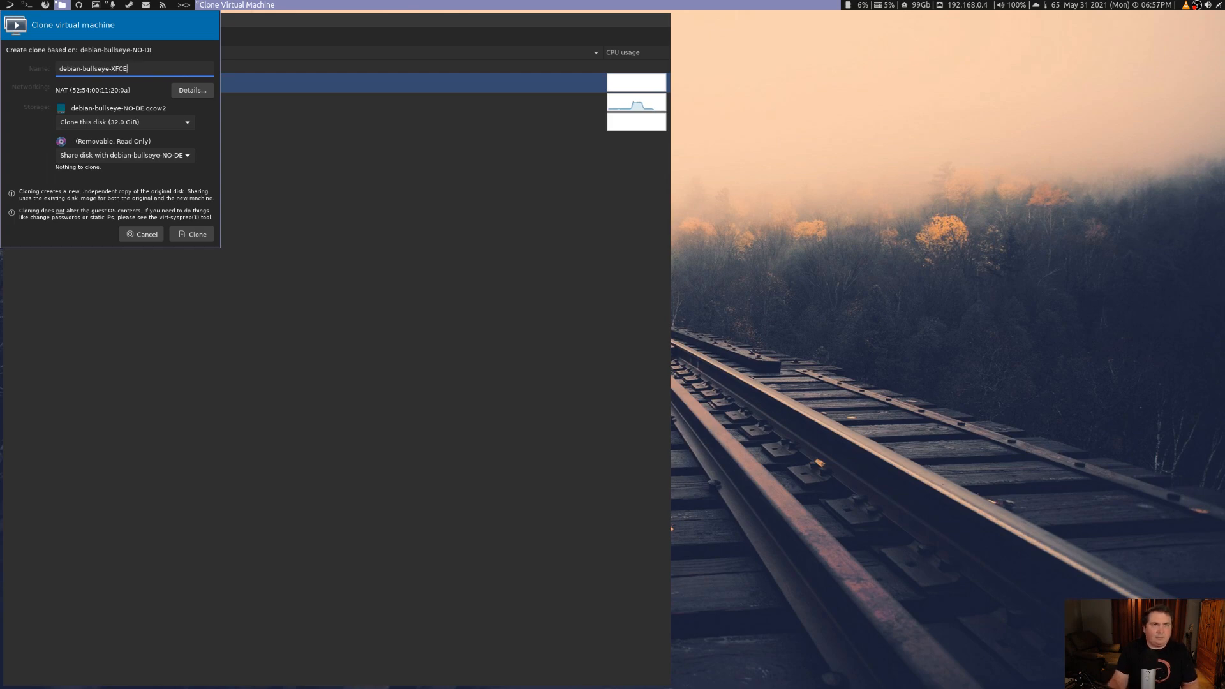
click(192, 234)
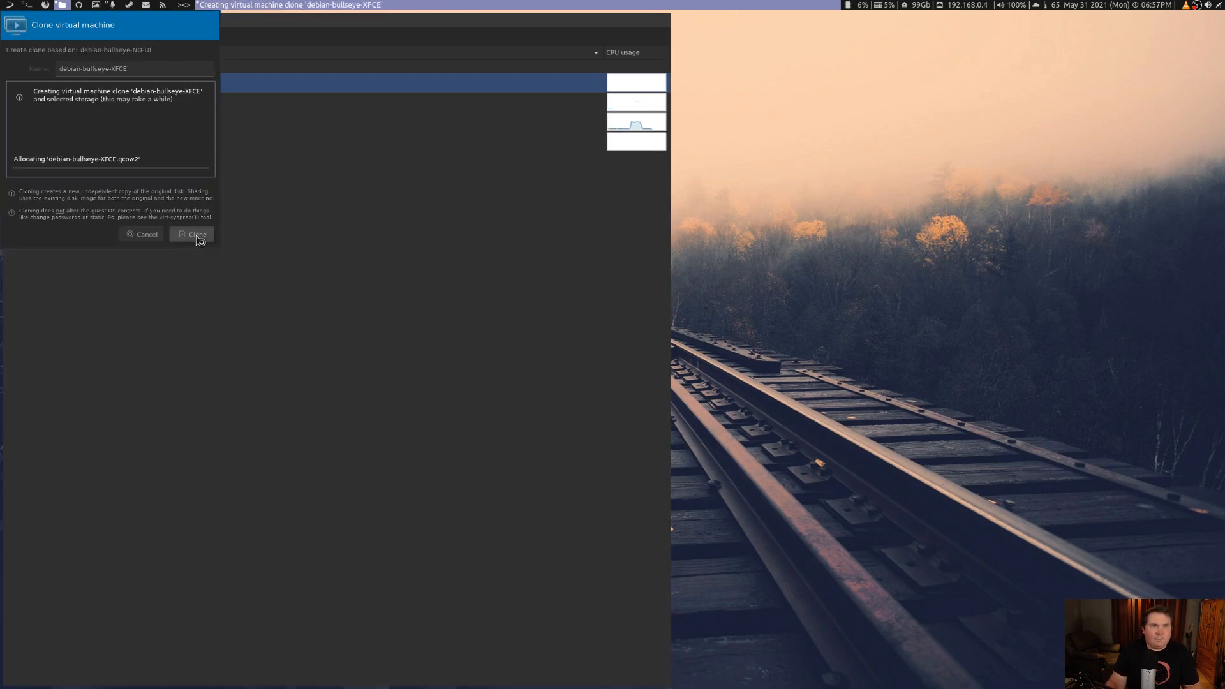
click(192, 234)
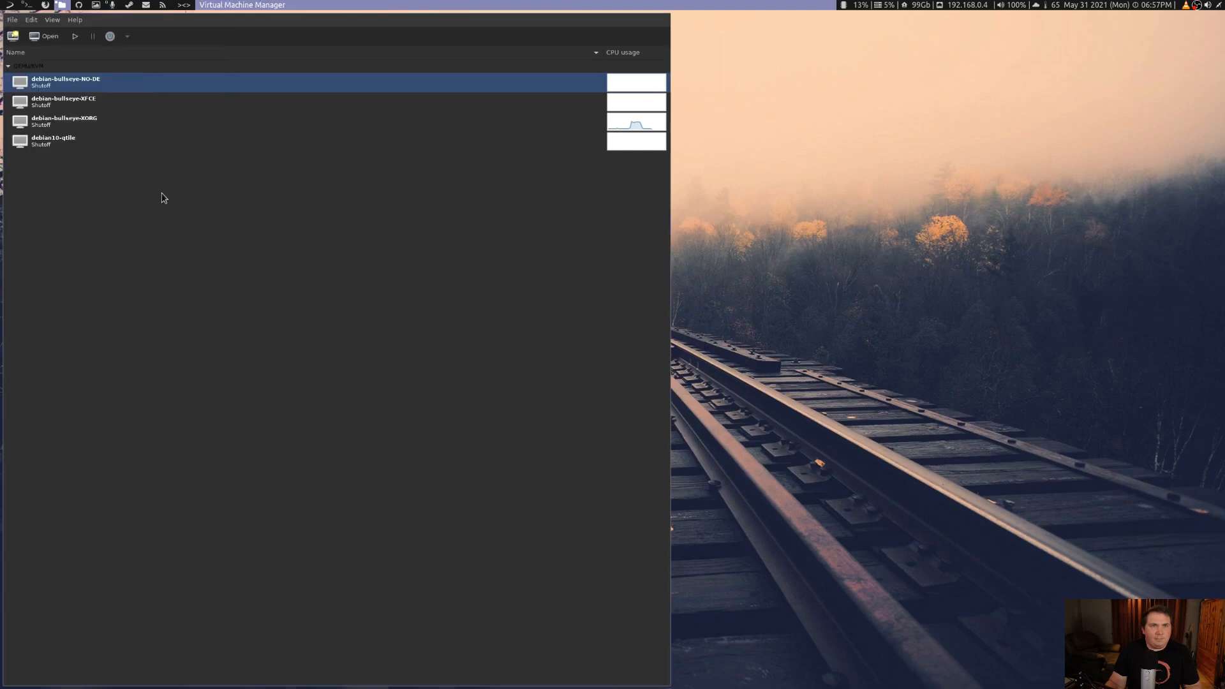
mouse_move(62, 102)
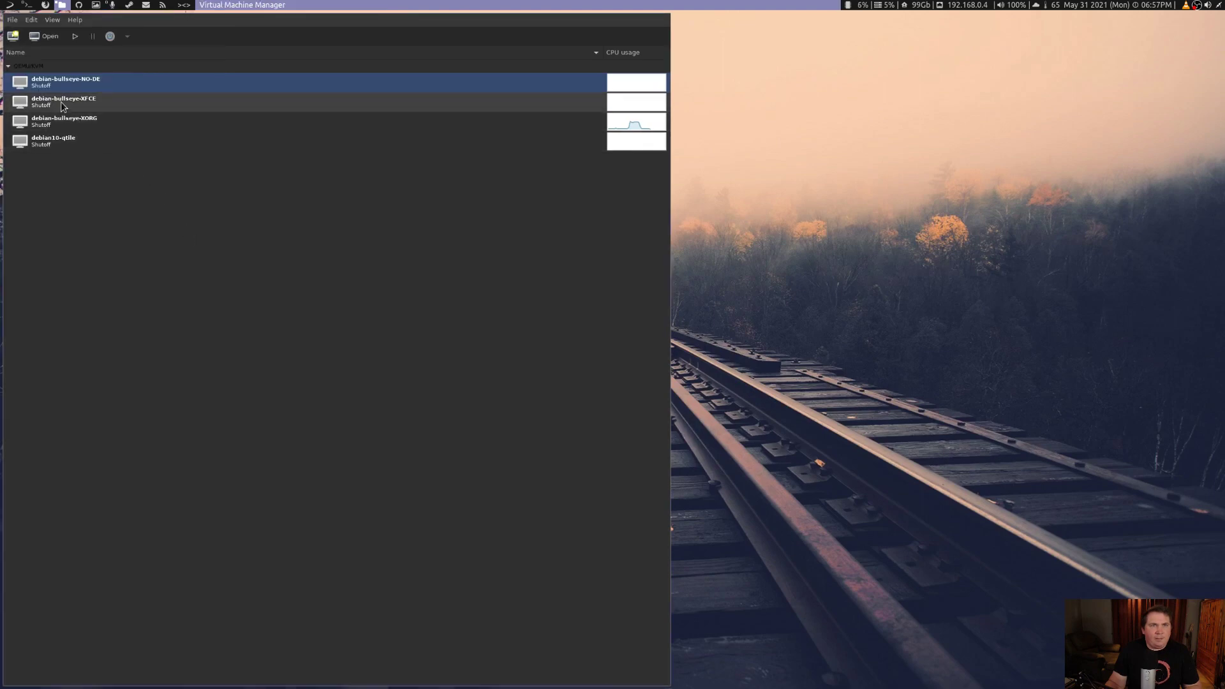
click(64, 102)
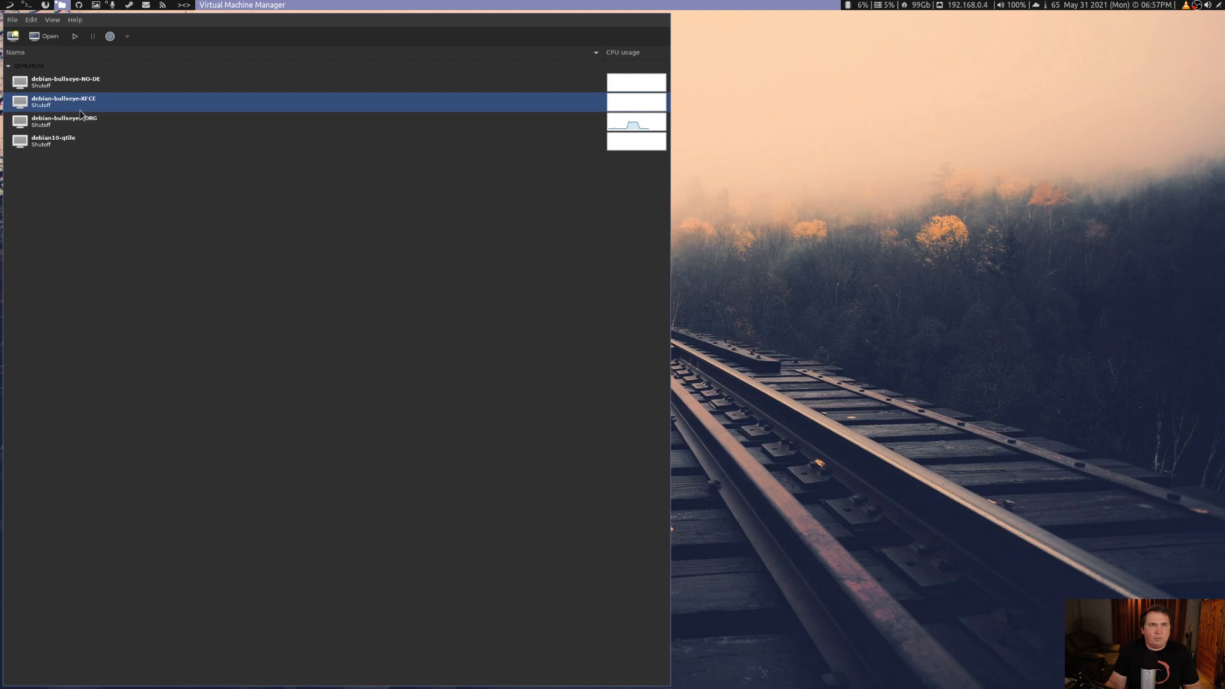
- Open the debian-bullseye-XFCE console and log in as mike
right_click(62, 102)
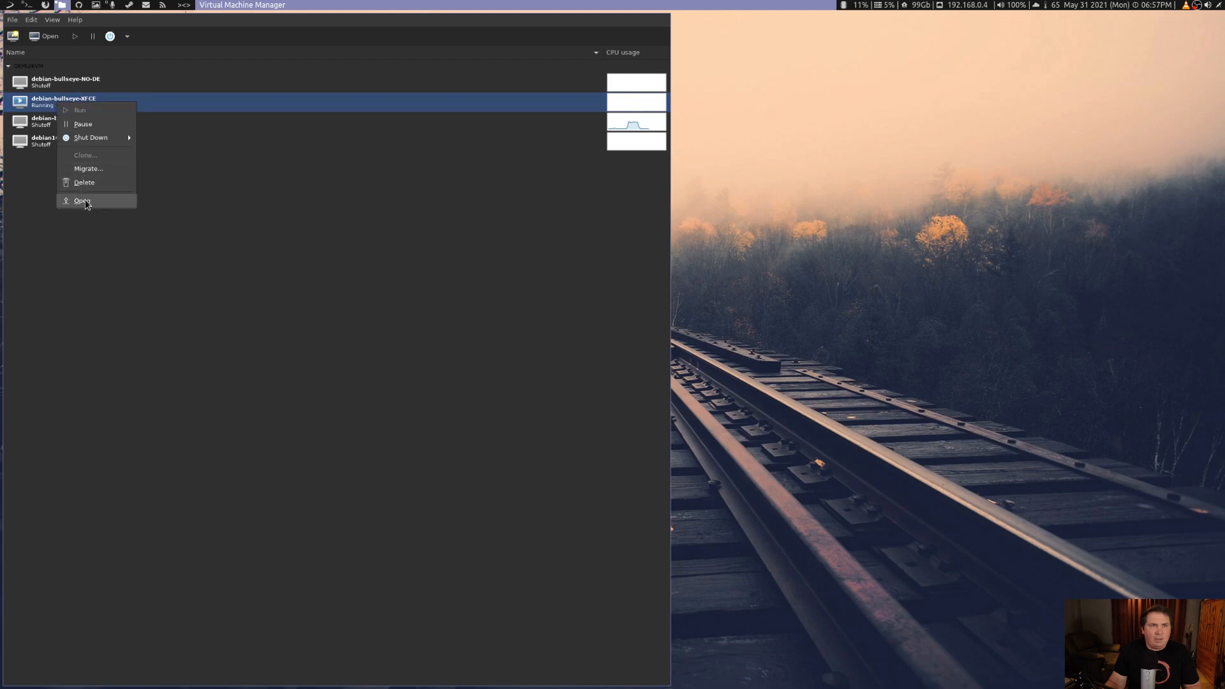
click(82, 201)
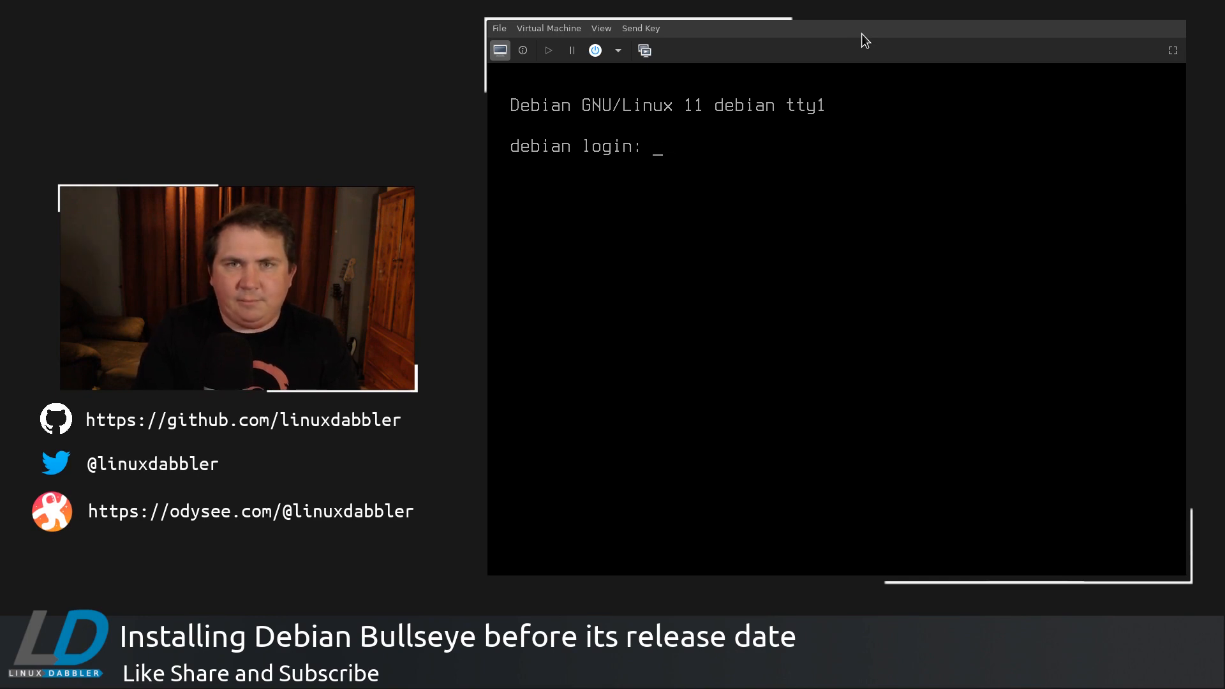
text(mike)
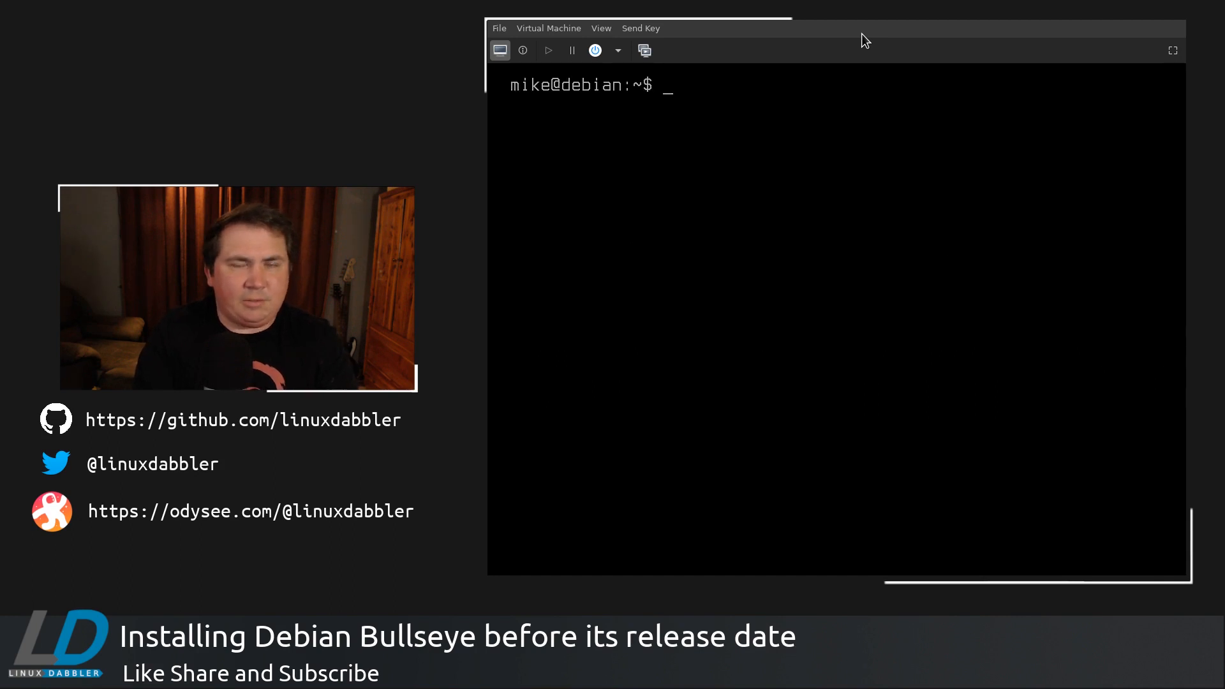
- Run sudo apt install tasksel with the password, then begin typing sudo tasksel
text(sudo apt install)
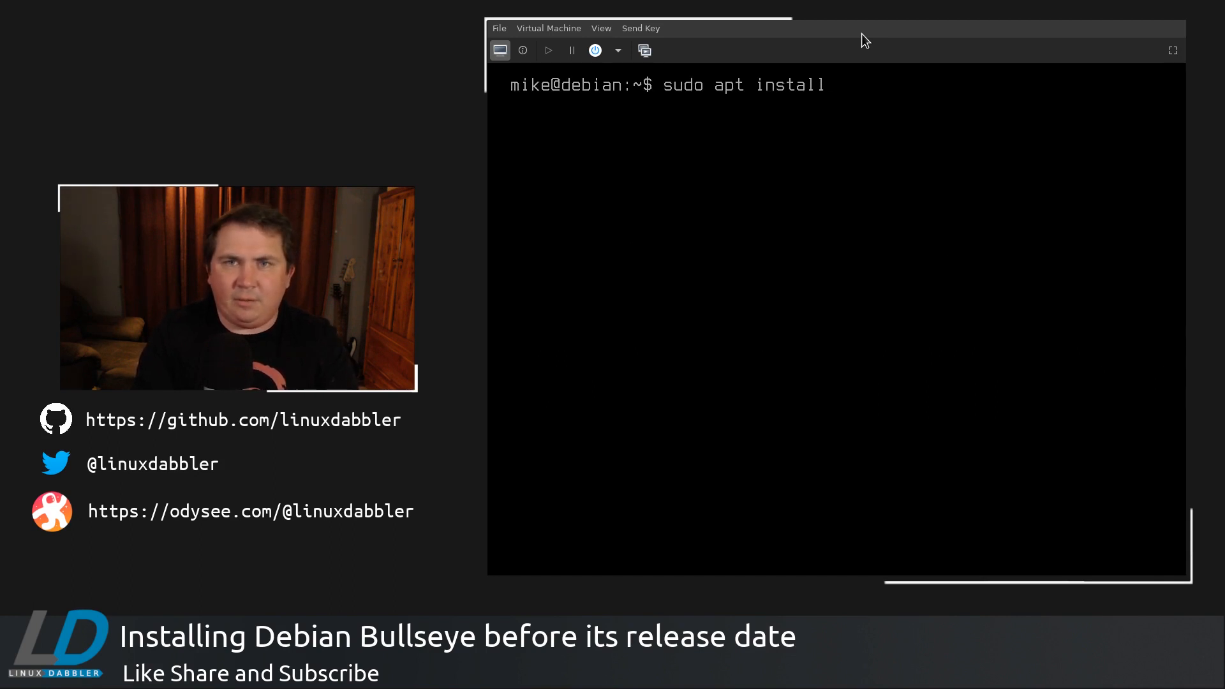
text(tasks)
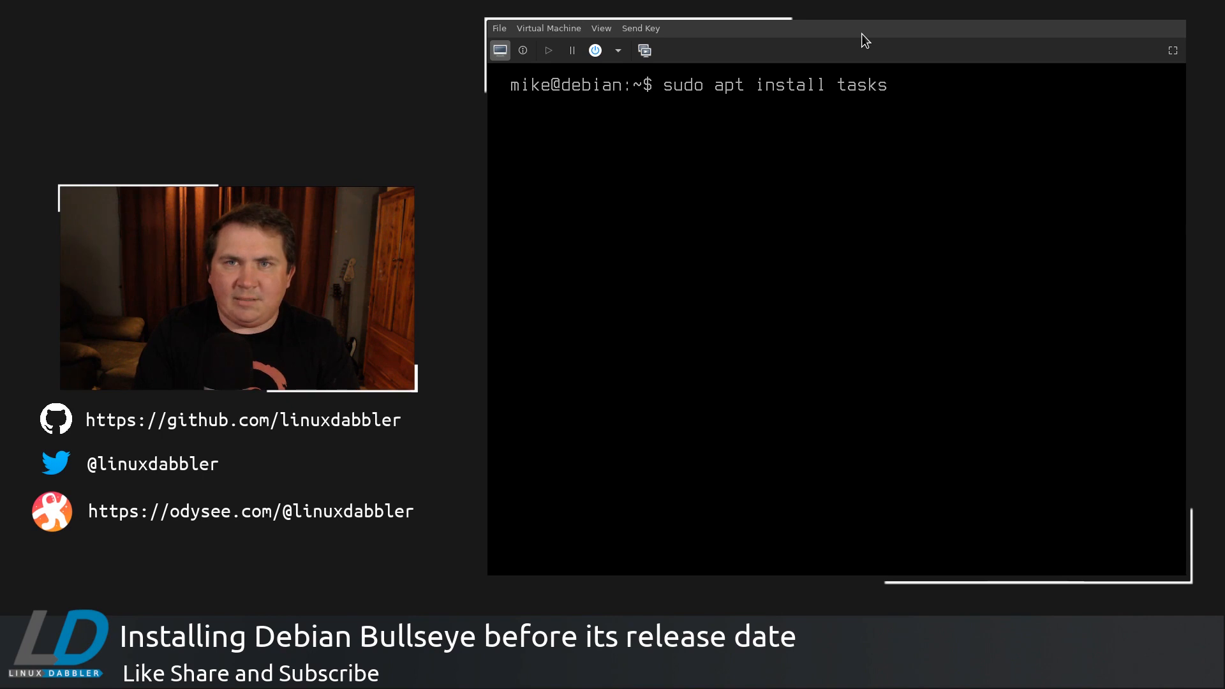
key(Return)
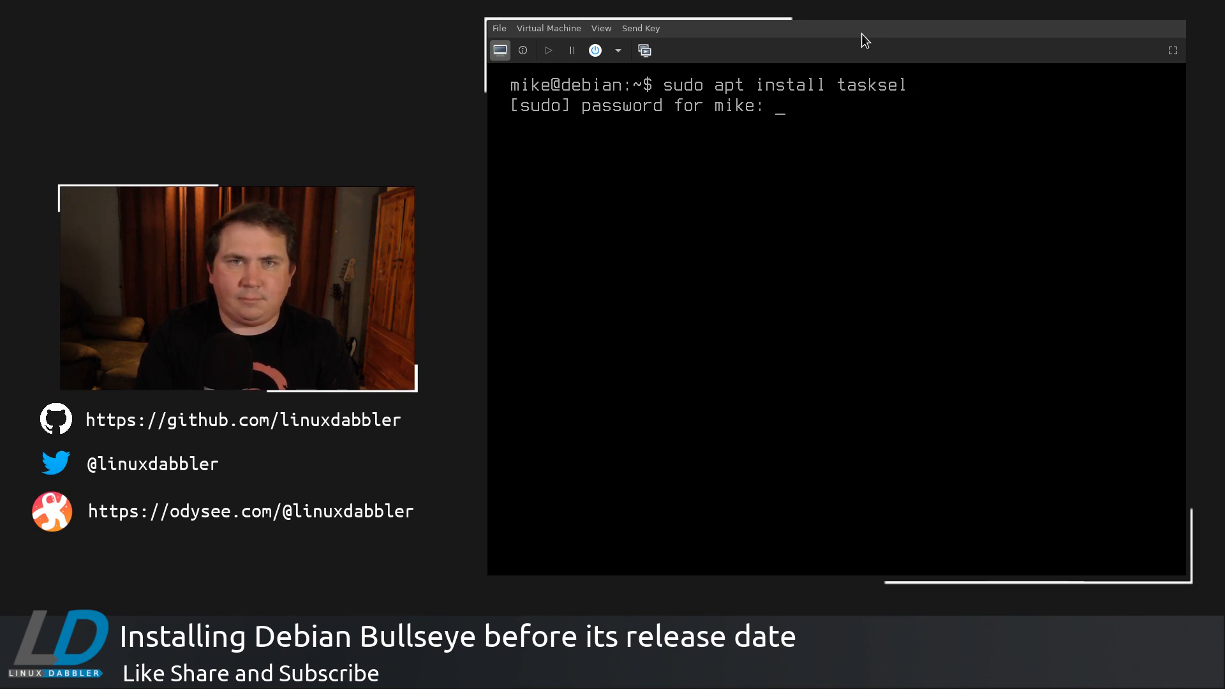
key(Return)
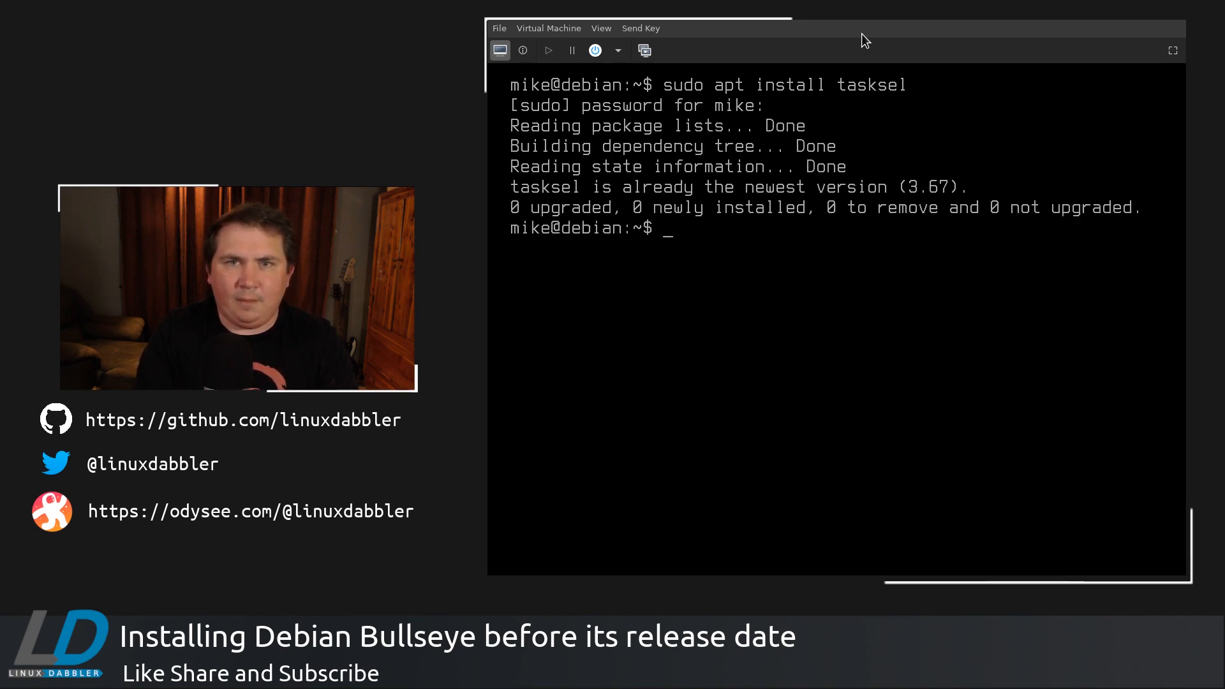
text(sudo tasksel)
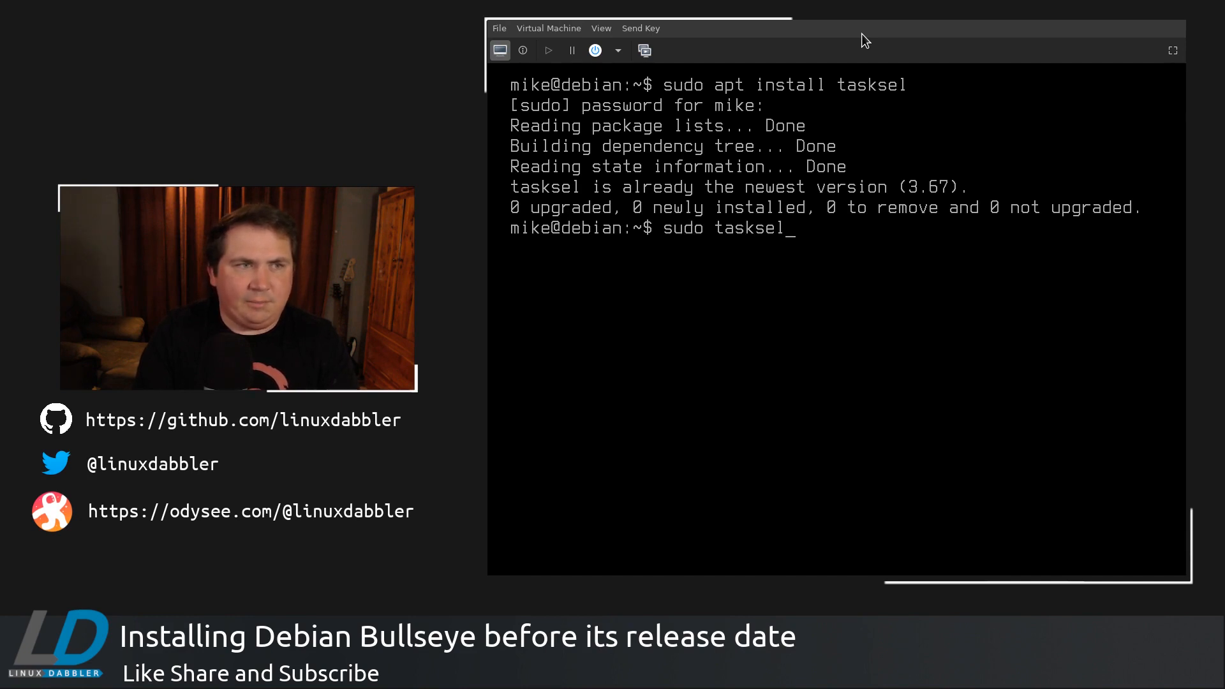
- Launch tasksel, tick the Xfce desktop collection and confirm to install it
key(Return)
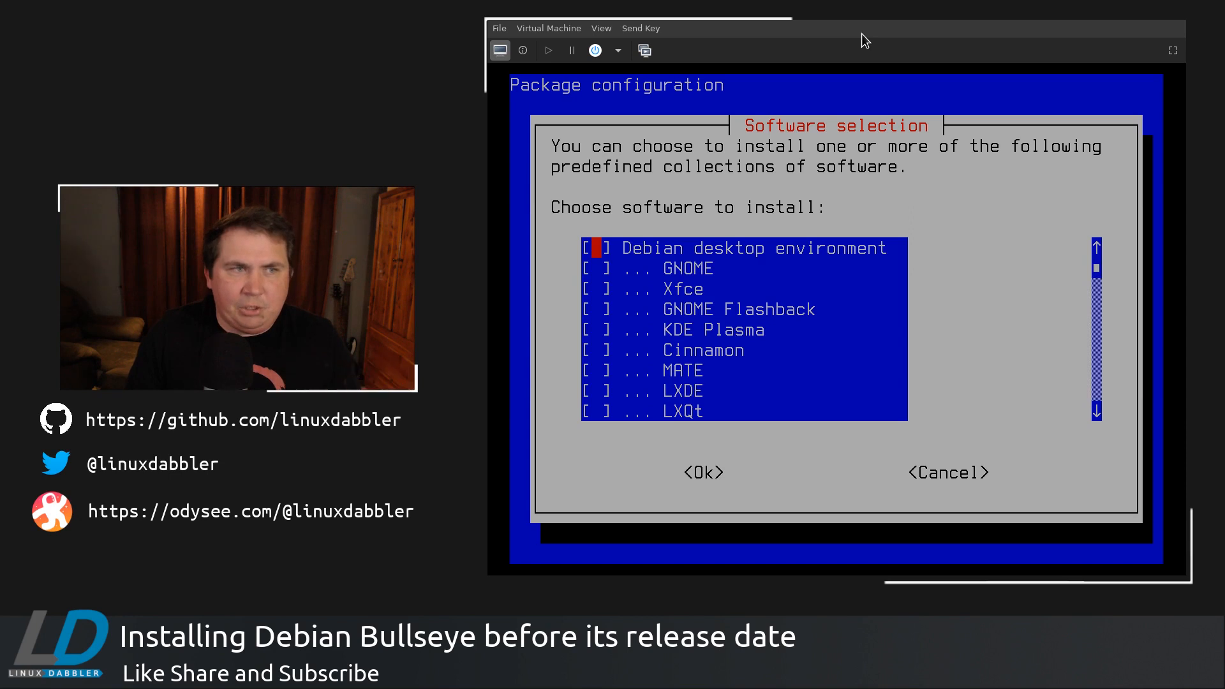
key(Down)
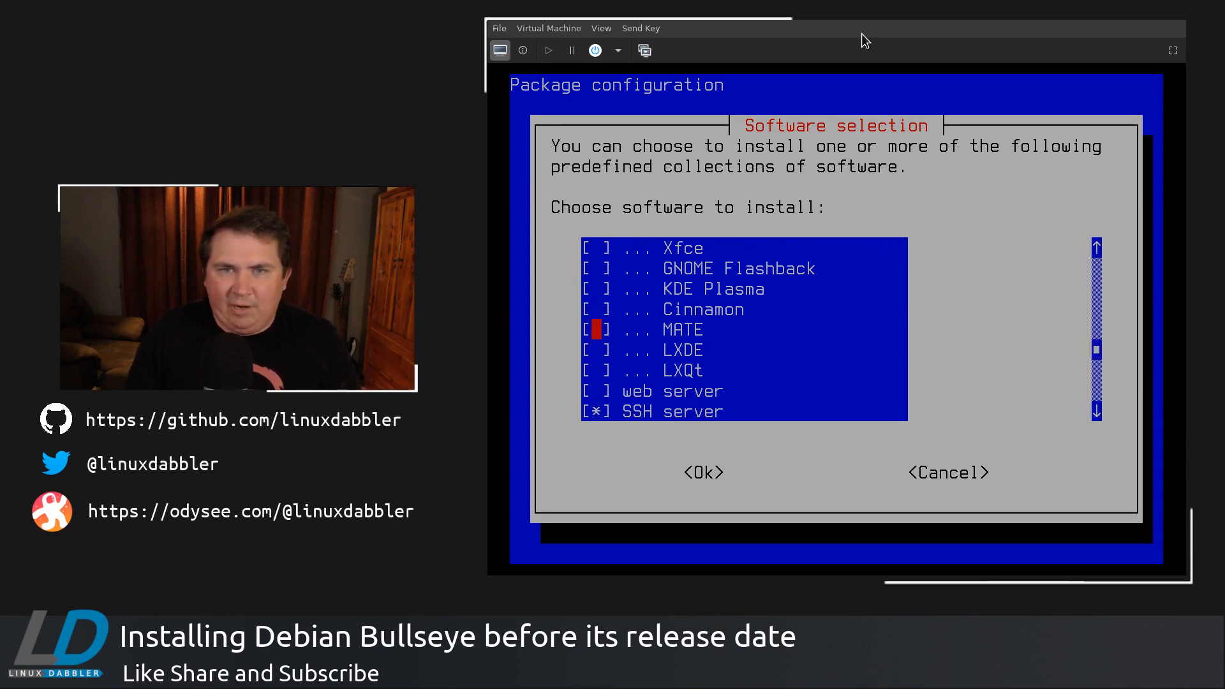
scroll(up, 3)
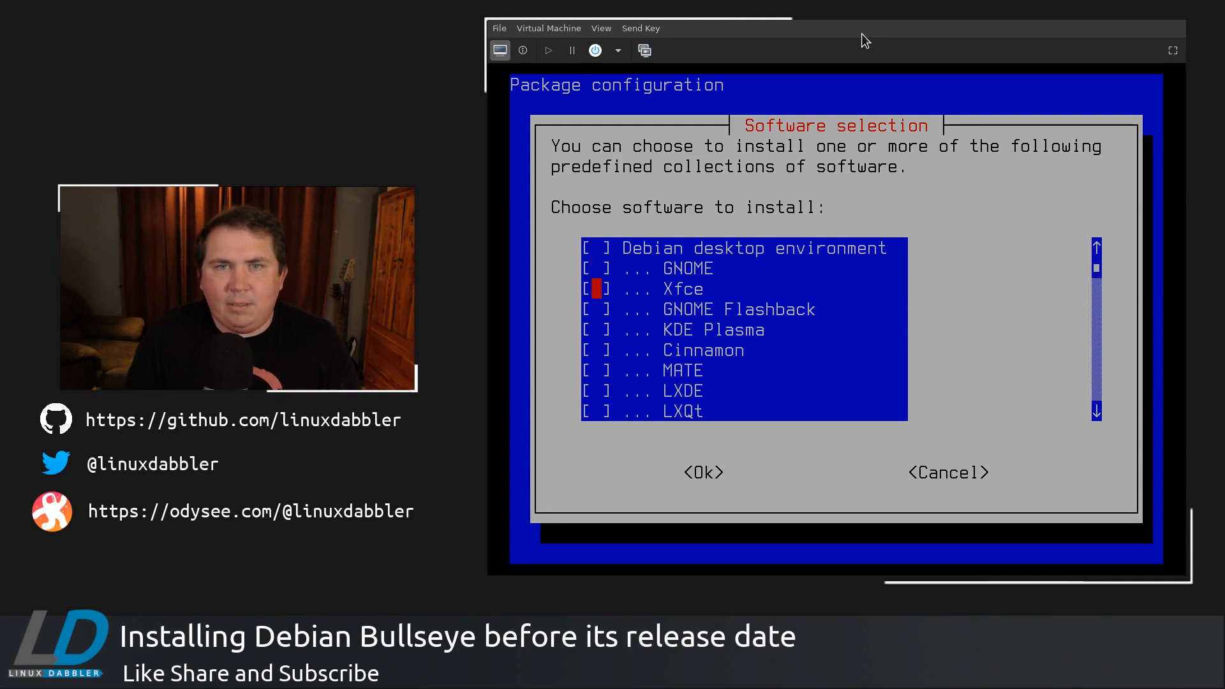
key(space)
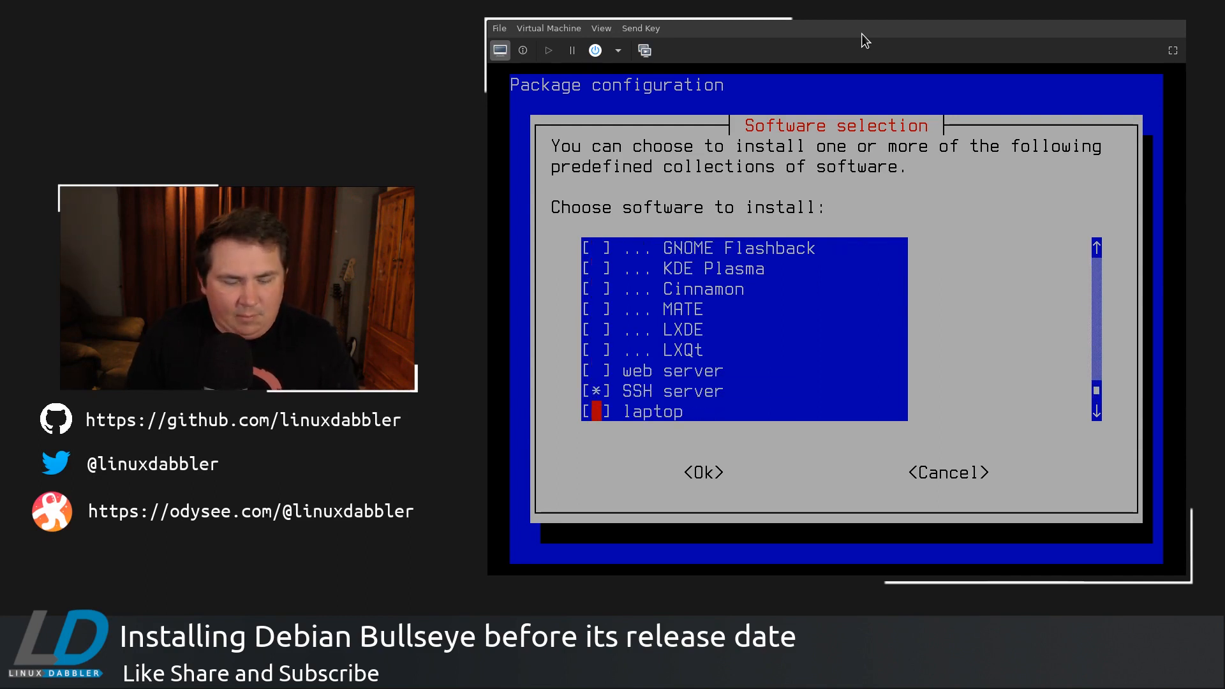
key(Tab)
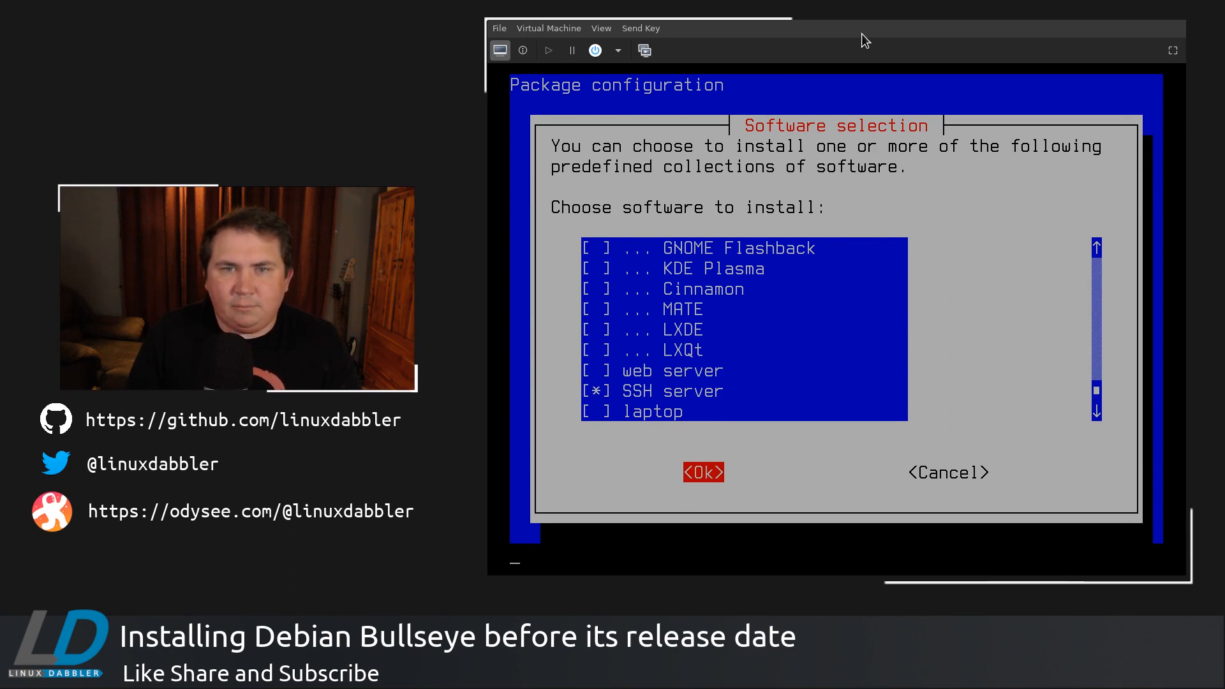
click(702, 472)
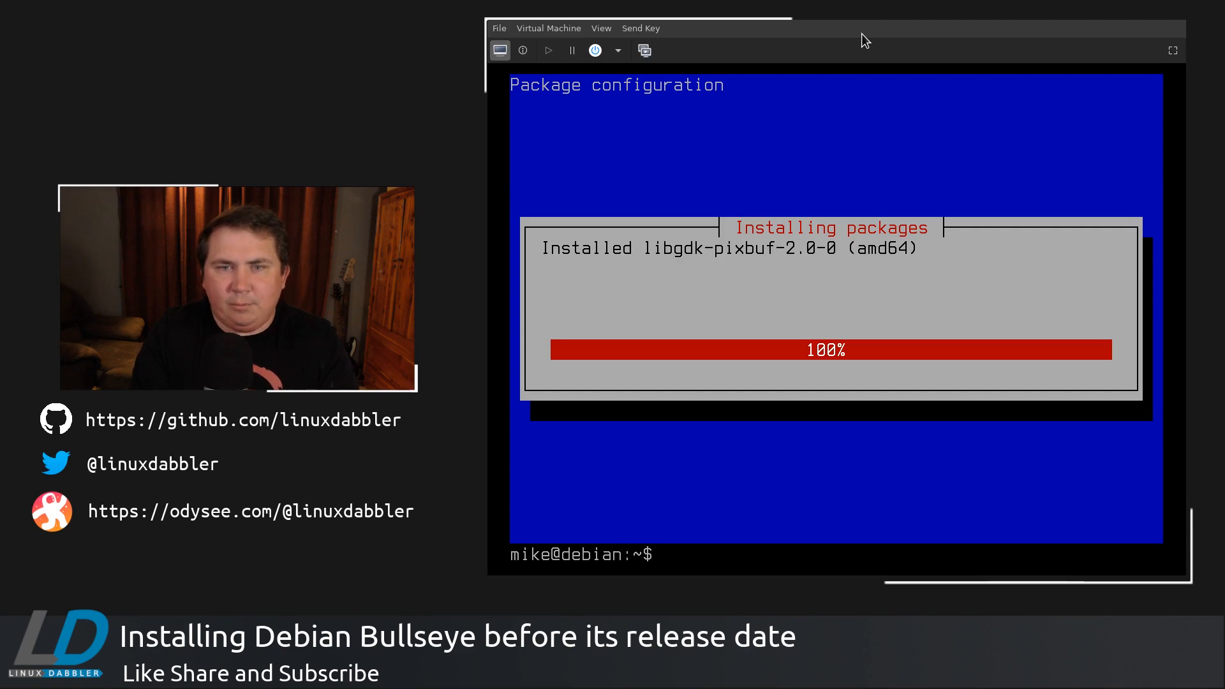
- Reboot the VM with sudo reboot and log in as mike at the graphical login
text(sudo reboot)
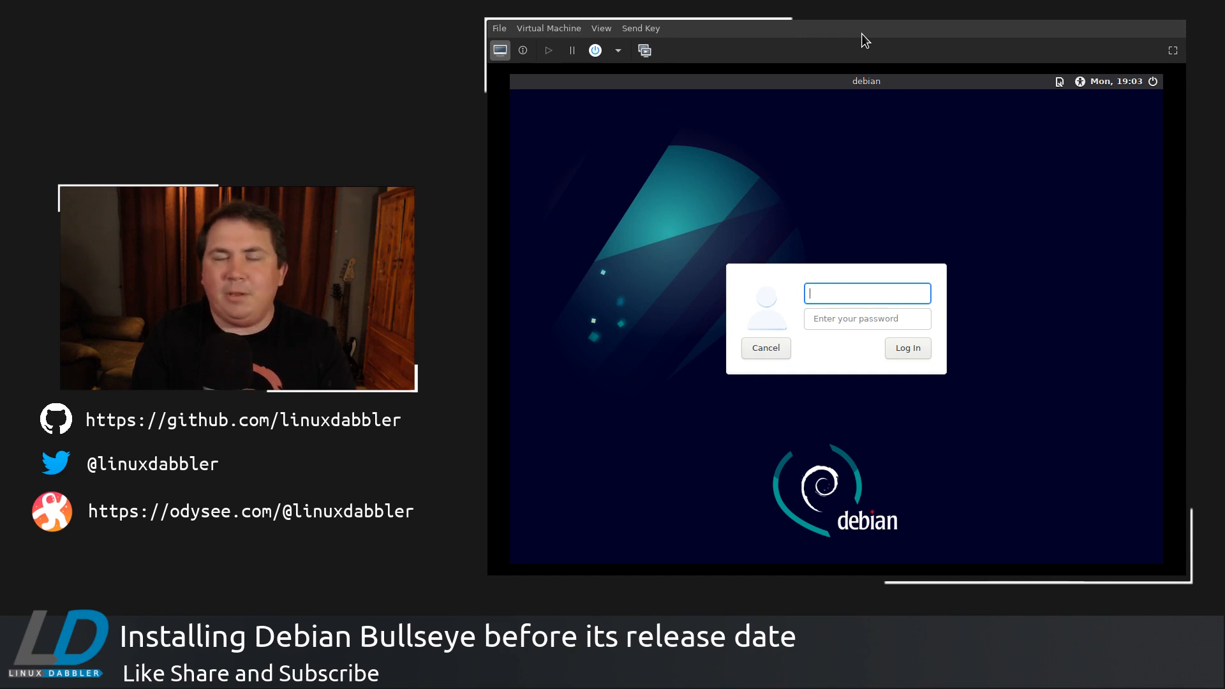
text(mike)
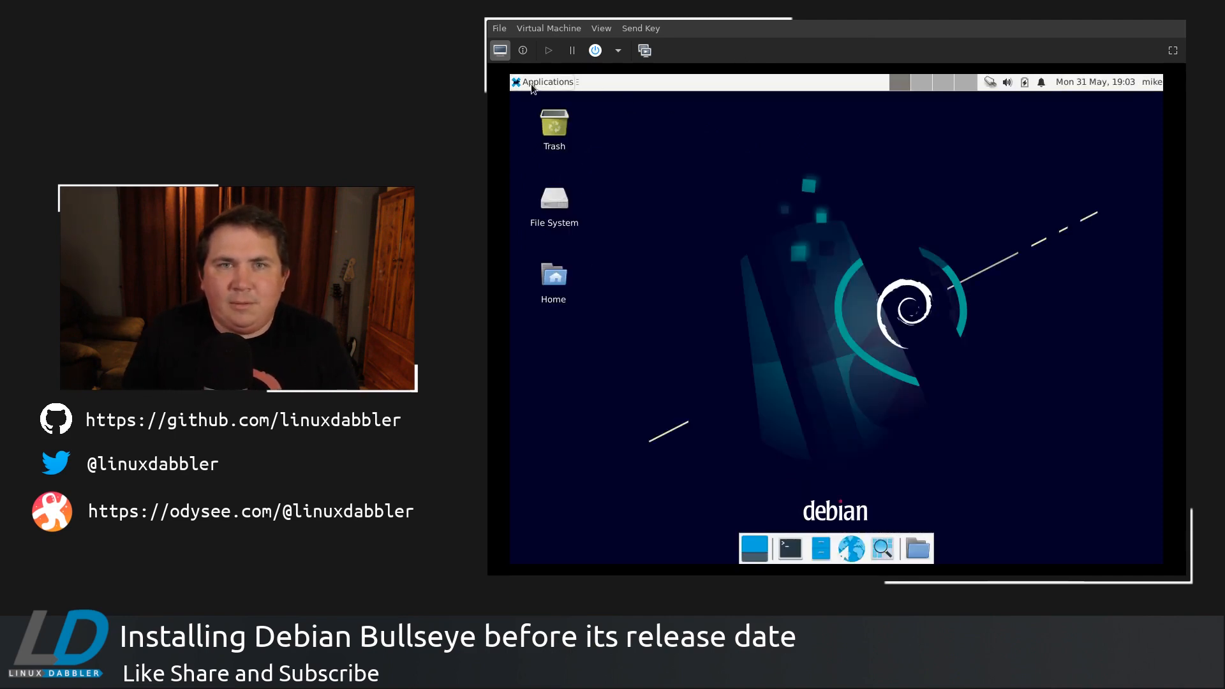
- In Xfce Settings Manager's Display, choose 1920x1080 resolution and keep the configuration
click(546, 81)
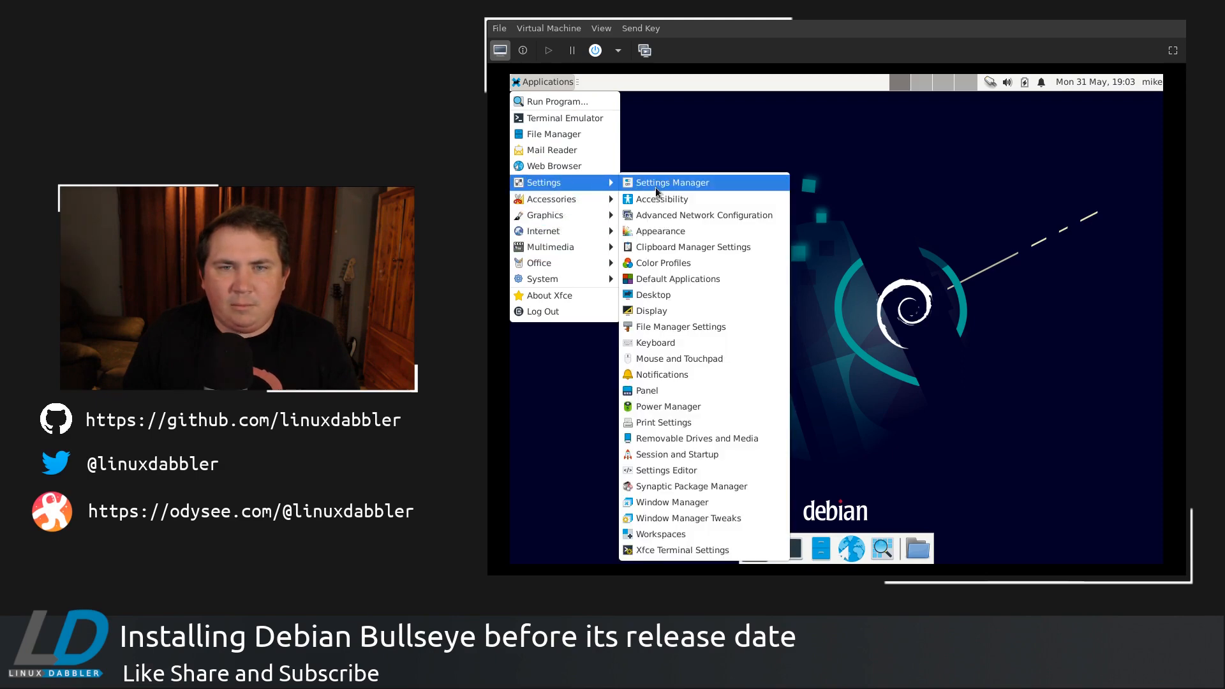
click(671, 182)
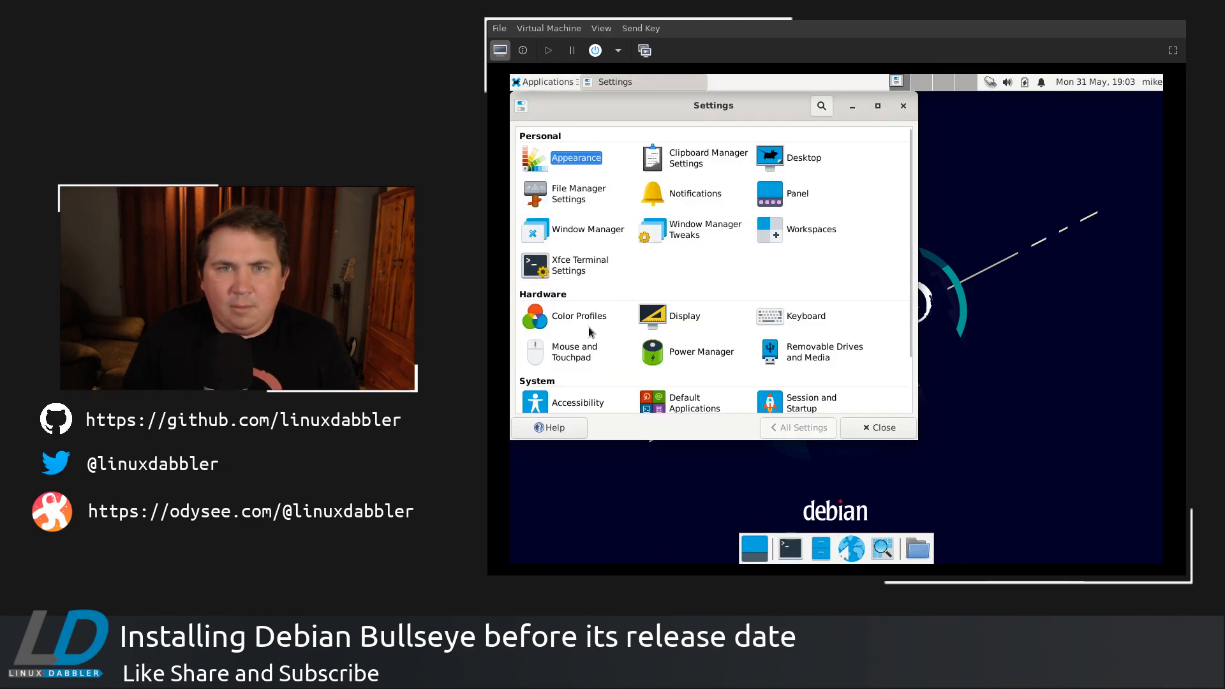
mouse_move(578, 316)
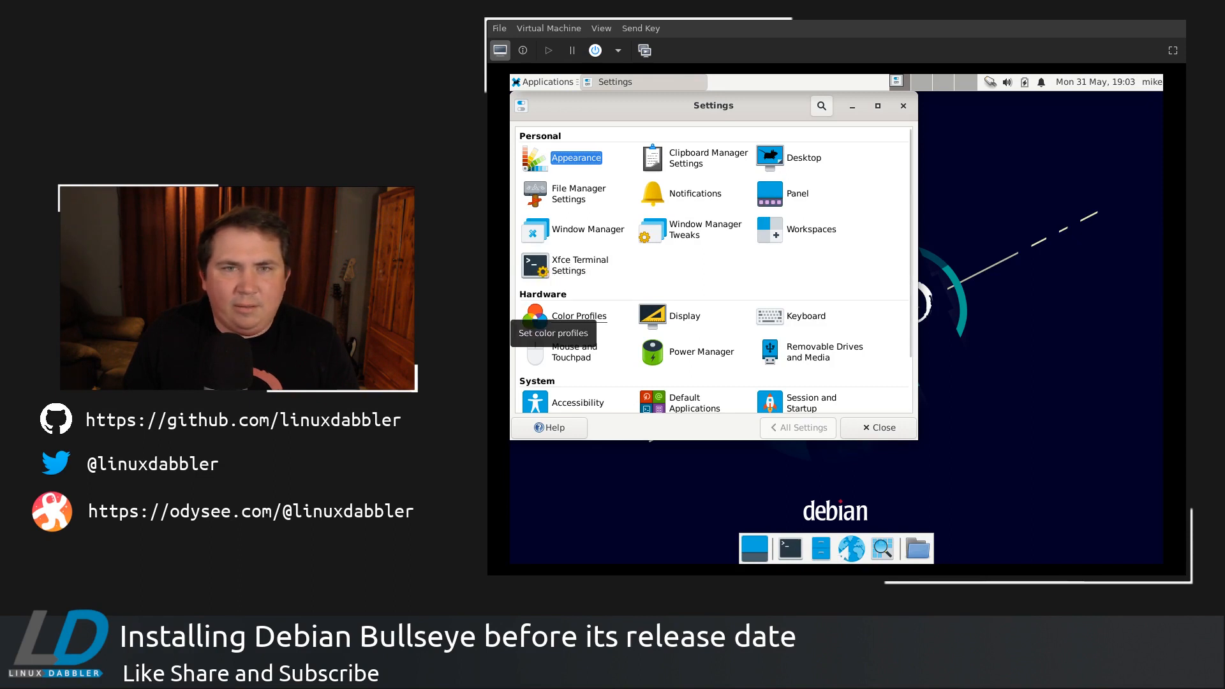
mouse_move(630, 307)
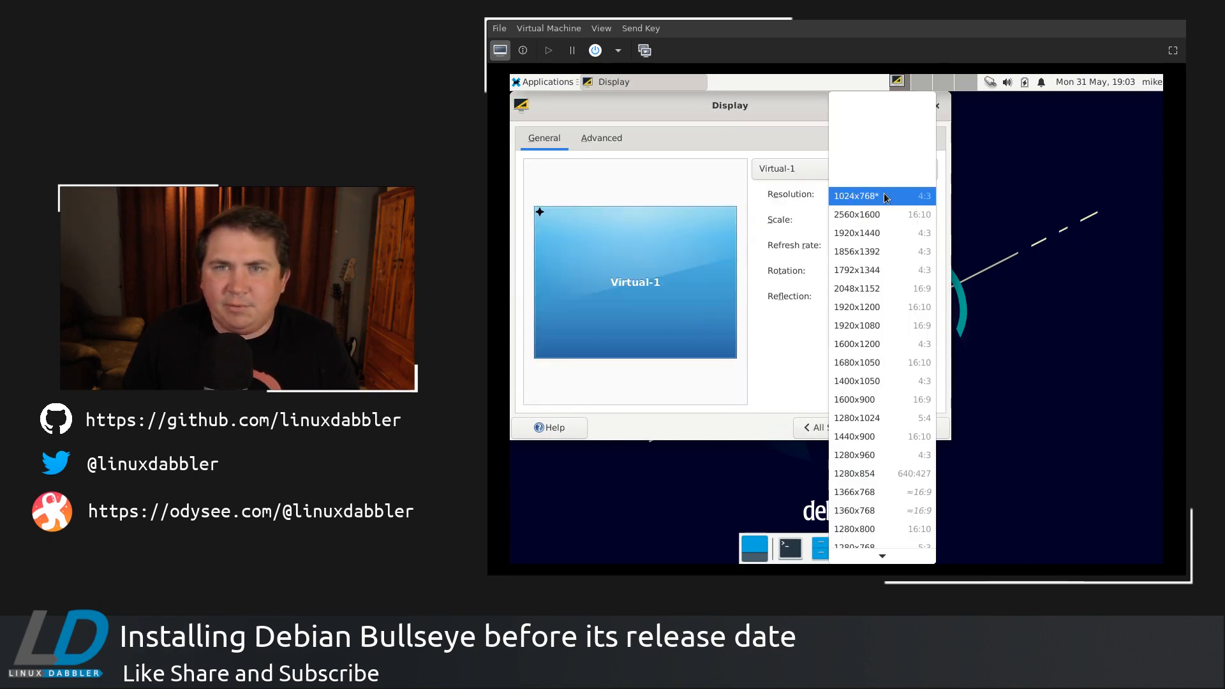
click(856, 306)
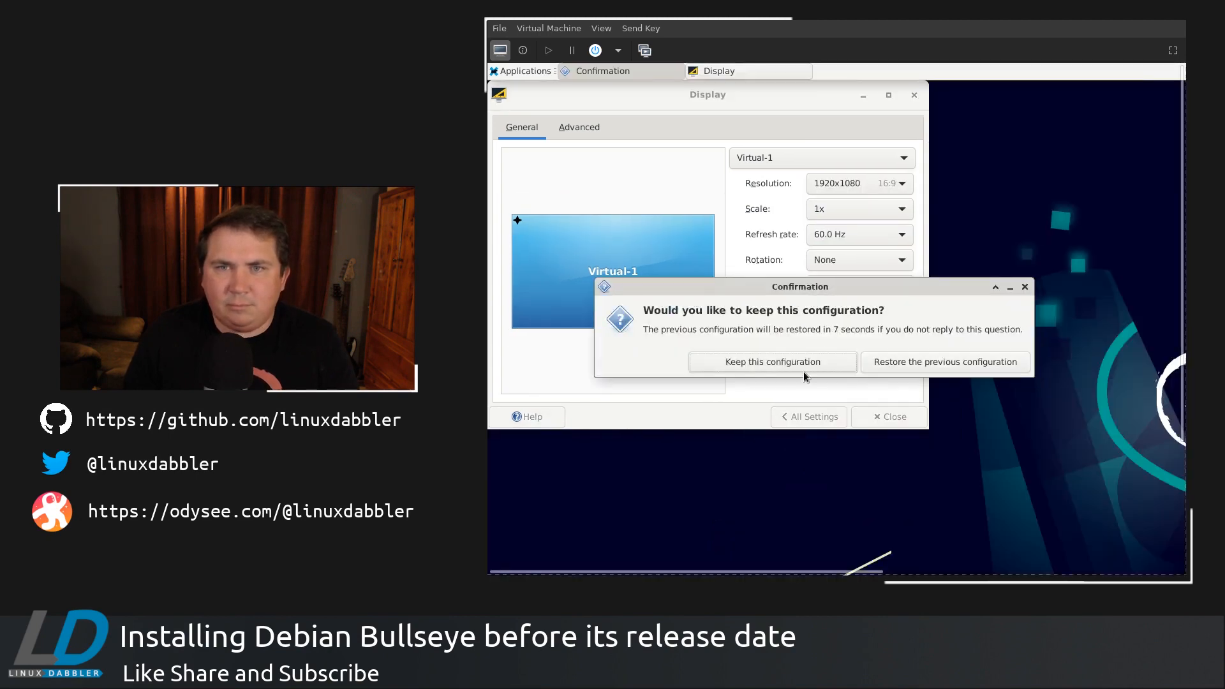
click(771, 362)
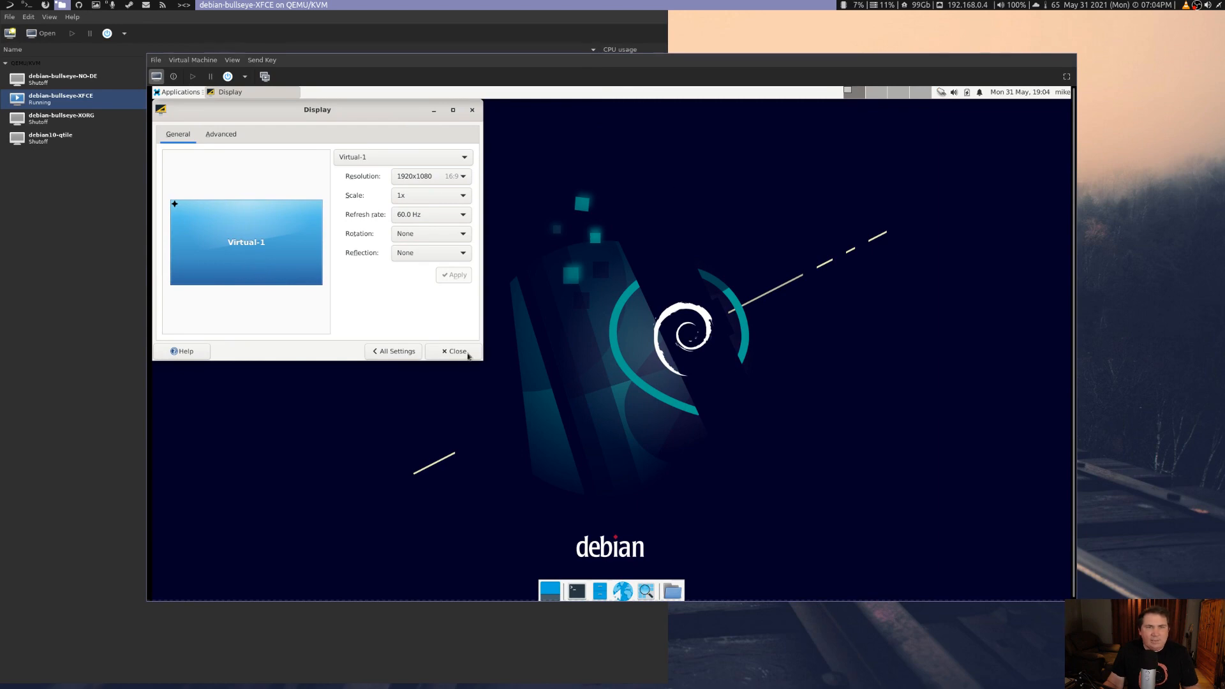
mouse_move(427, 345)
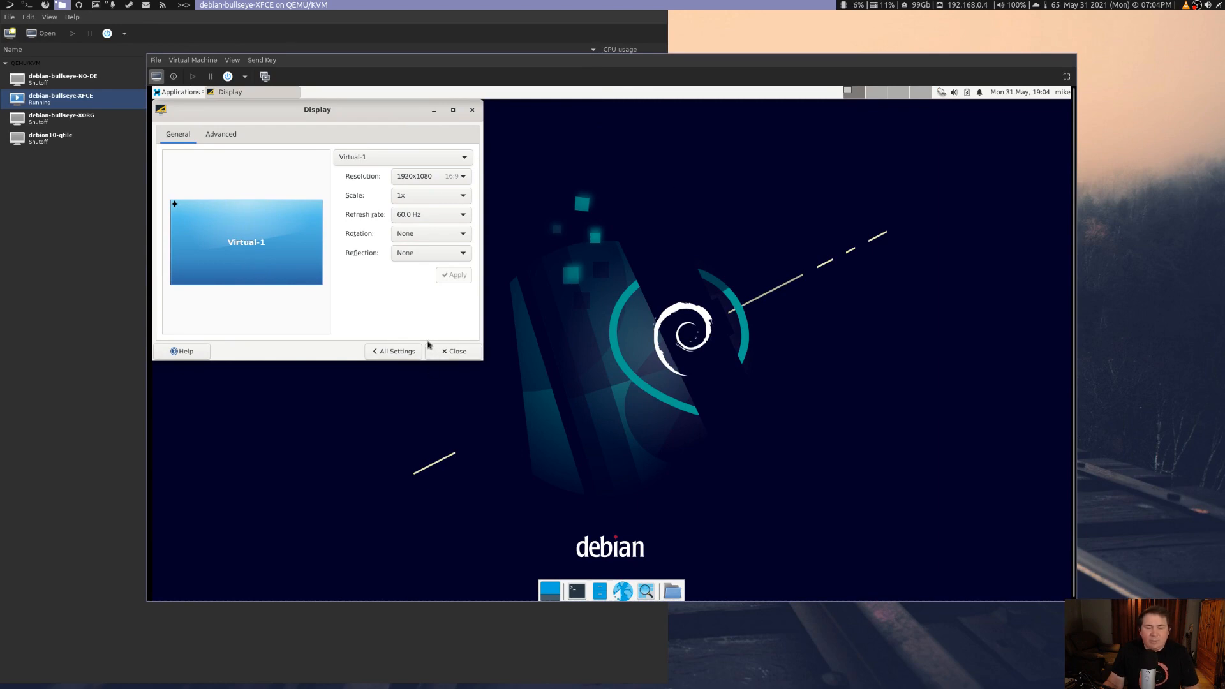
mouse_move(443, 330)
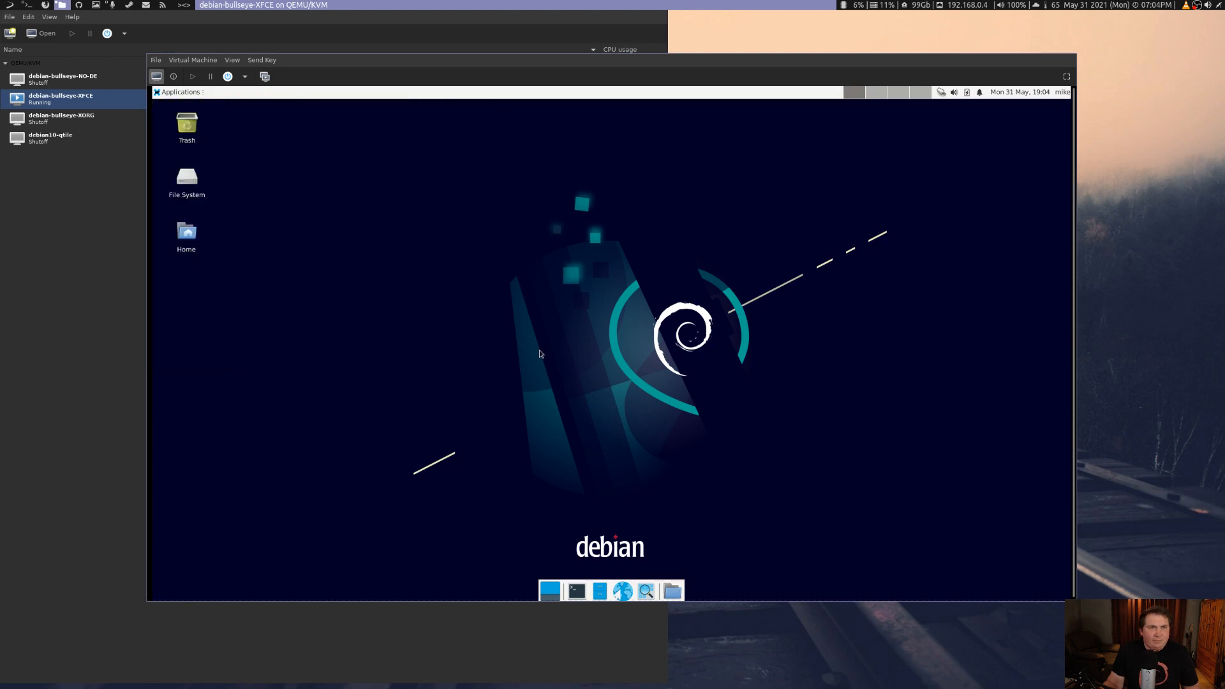
mouse_move(242, 137)
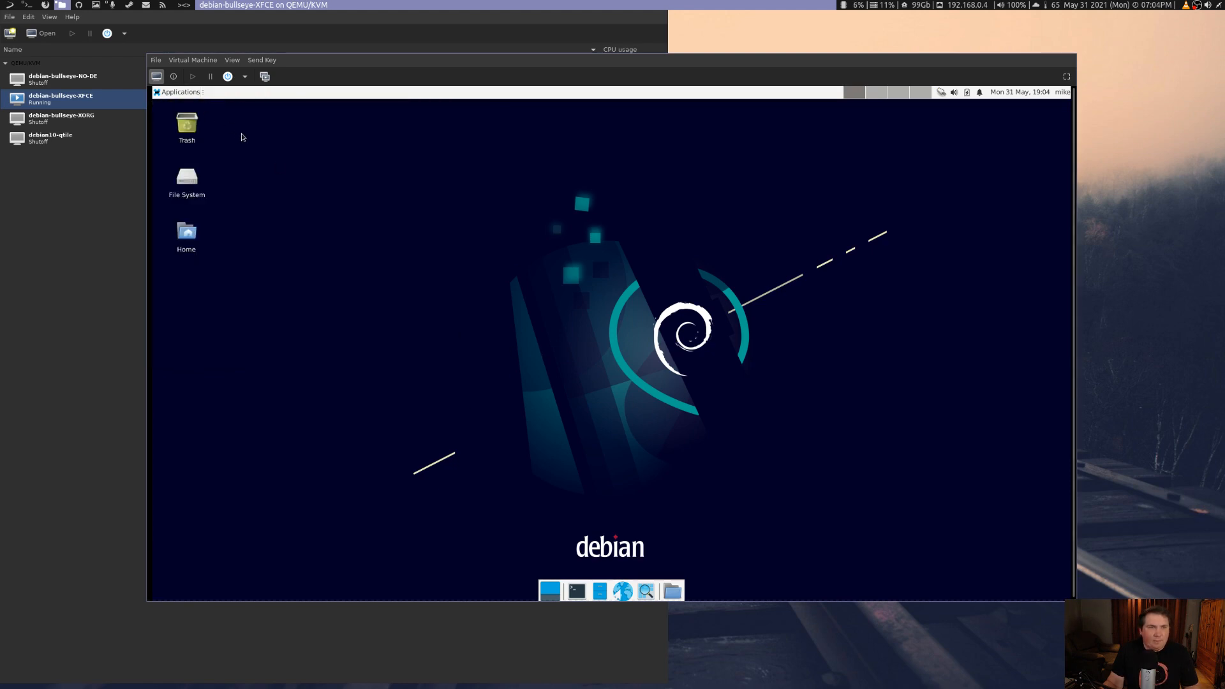